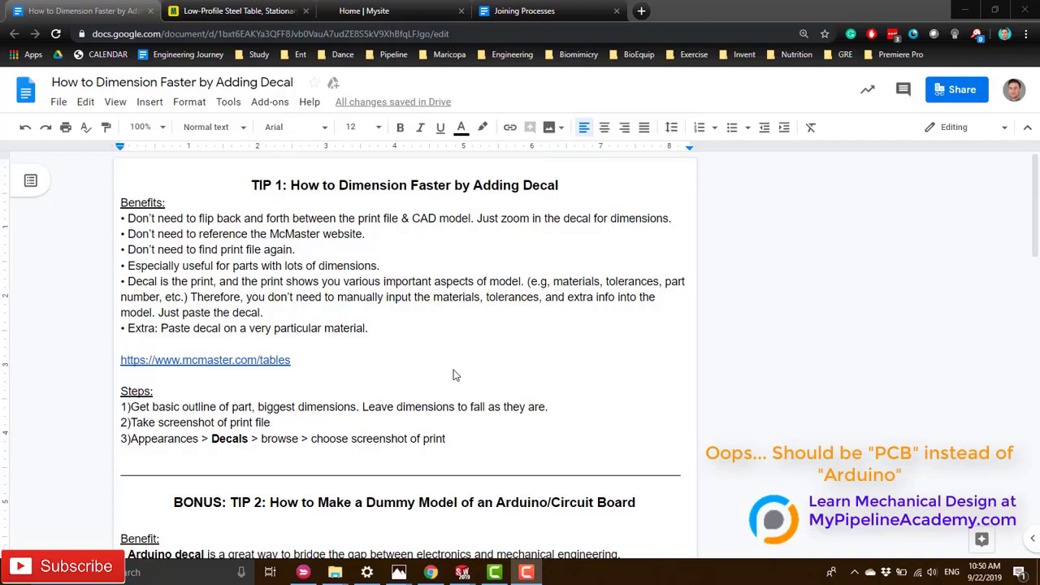
{"action": "mouse_move", "coordinate": [462, 244]}
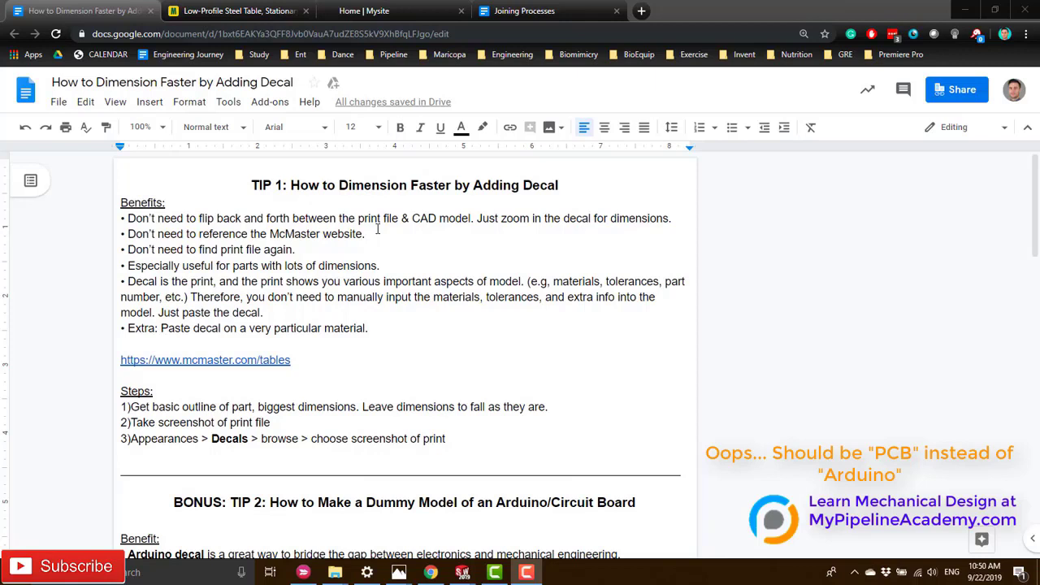
{"action": "mouse_move", "coordinate": [477, 187]}
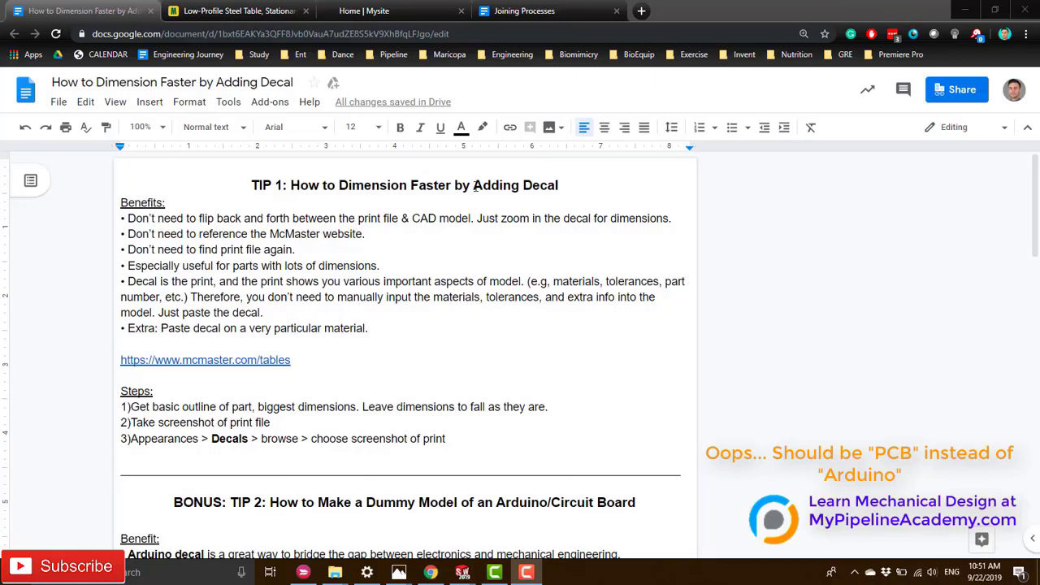
{"action": "mouse_move", "coordinate": [448, 228]}
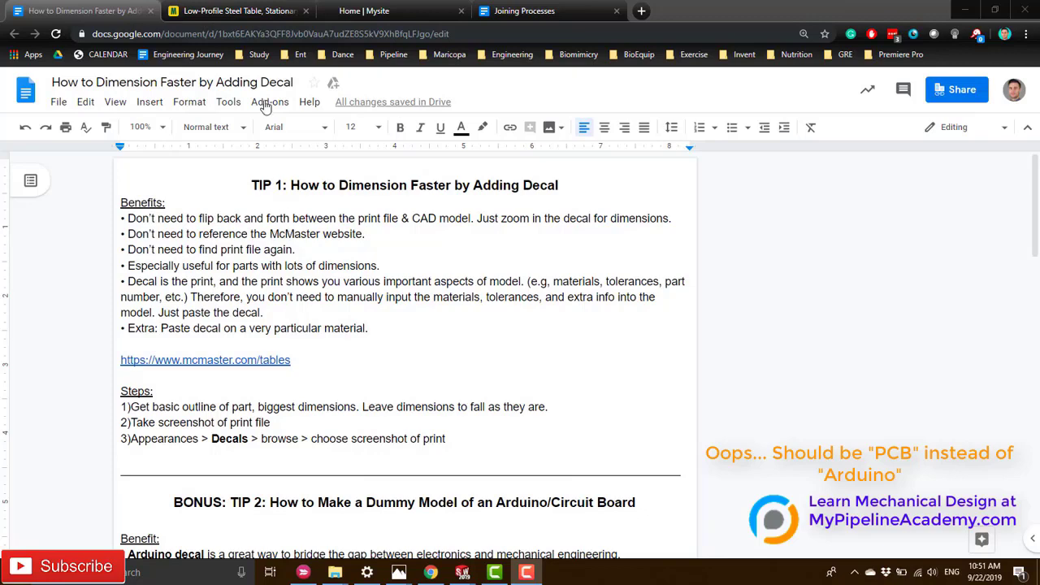
Check the Low-Profile Steel Table specs on McMaster-Carr, picking out the 18" depth value.
{"action": "left_click", "coordinate": [235, 15]}
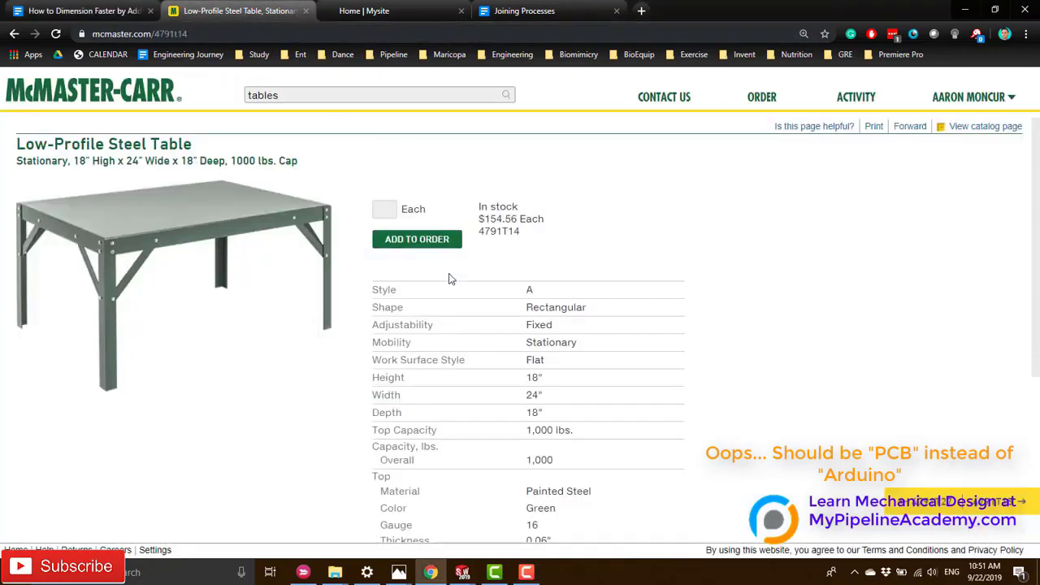
{"action": "mouse_move", "coordinate": [250, 322]}
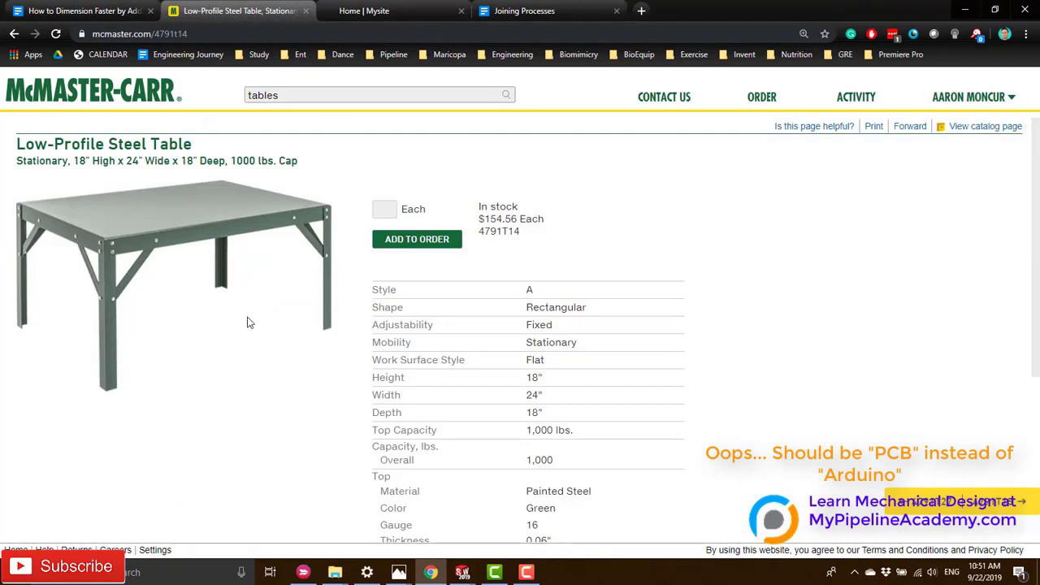
{"action": "left_click", "coordinate": [90, 13]}
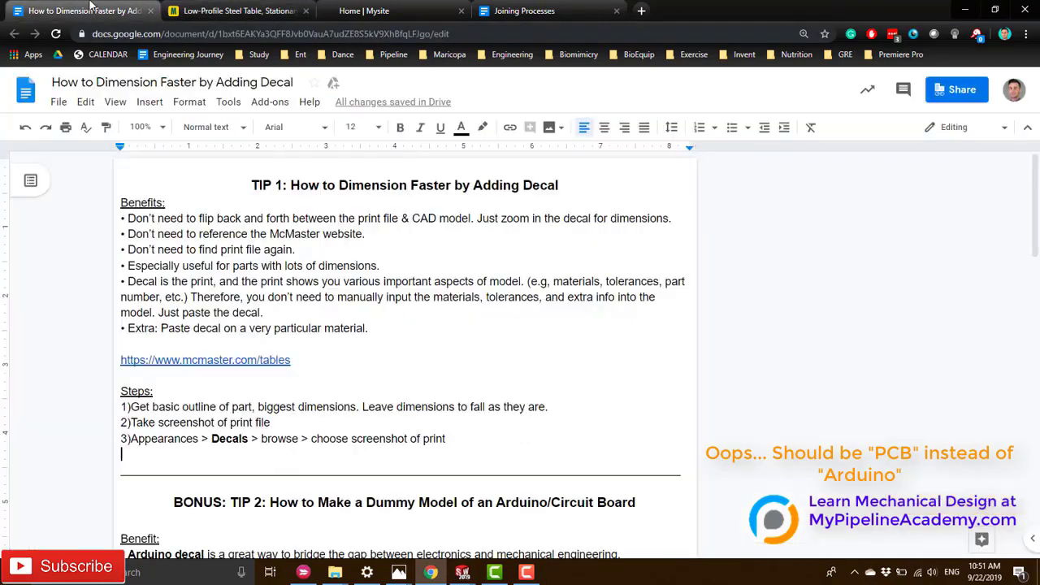
{"action": "left_click", "coordinate": [235, 13]}
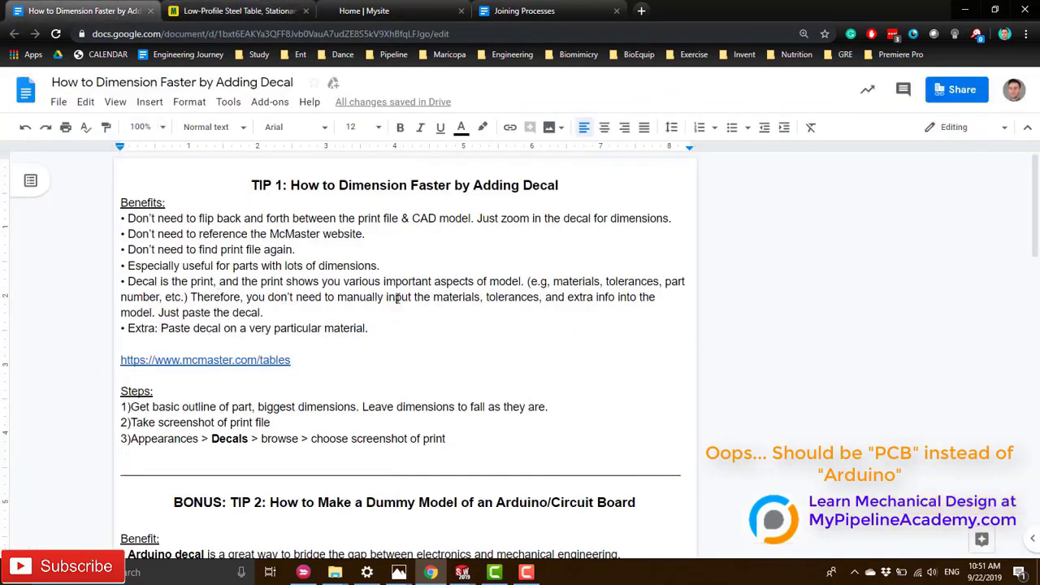
{"action": "mouse_move", "coordinate": [327, 328]}
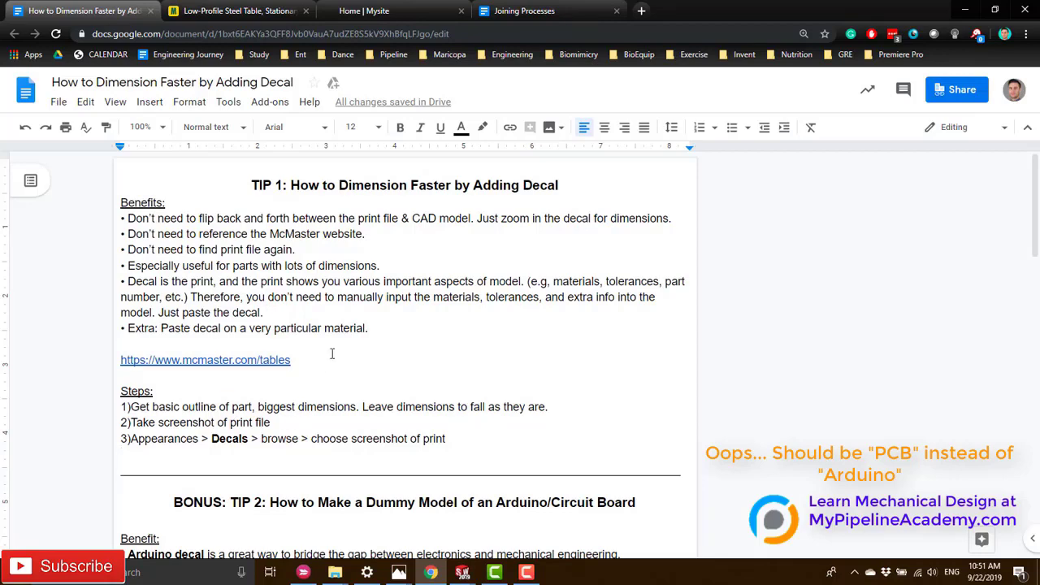
{"action": "left_click", "coordinate": [236, 13]}
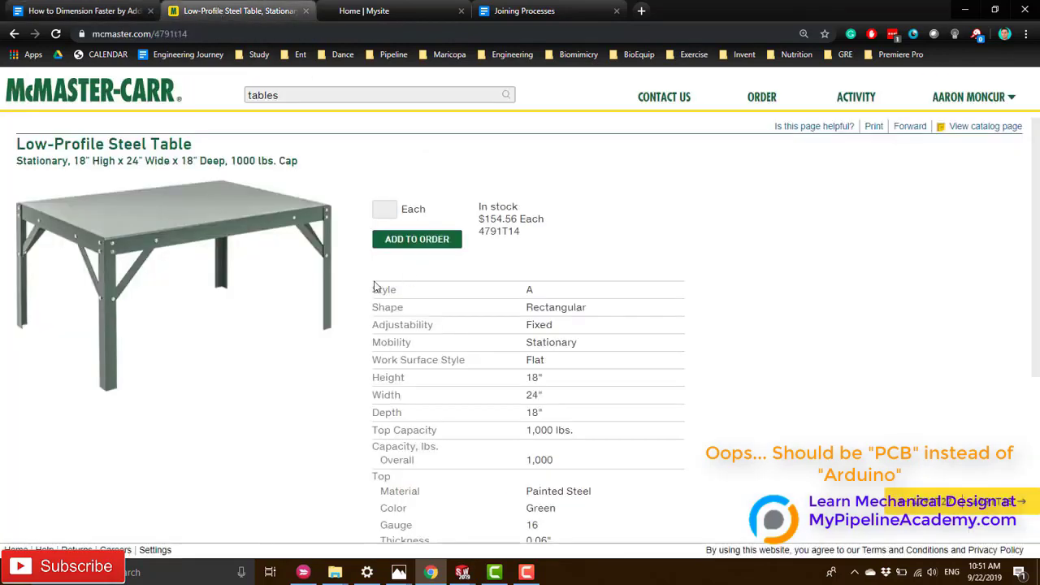
{"action": "mouse_move", "coordinate": [241, 286]}
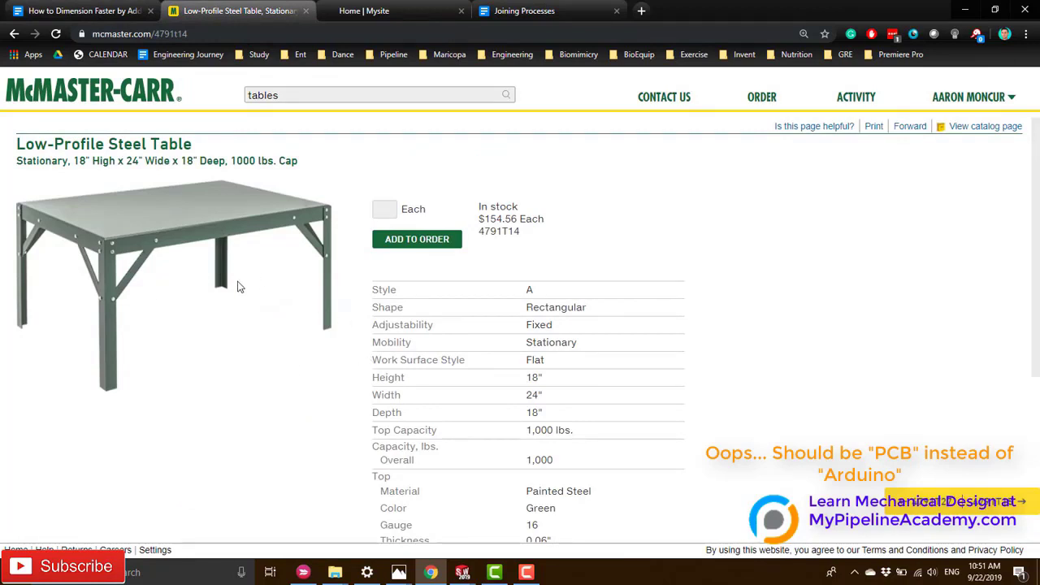
{"action": "mouse_move", "coordinate": [368, 403]}
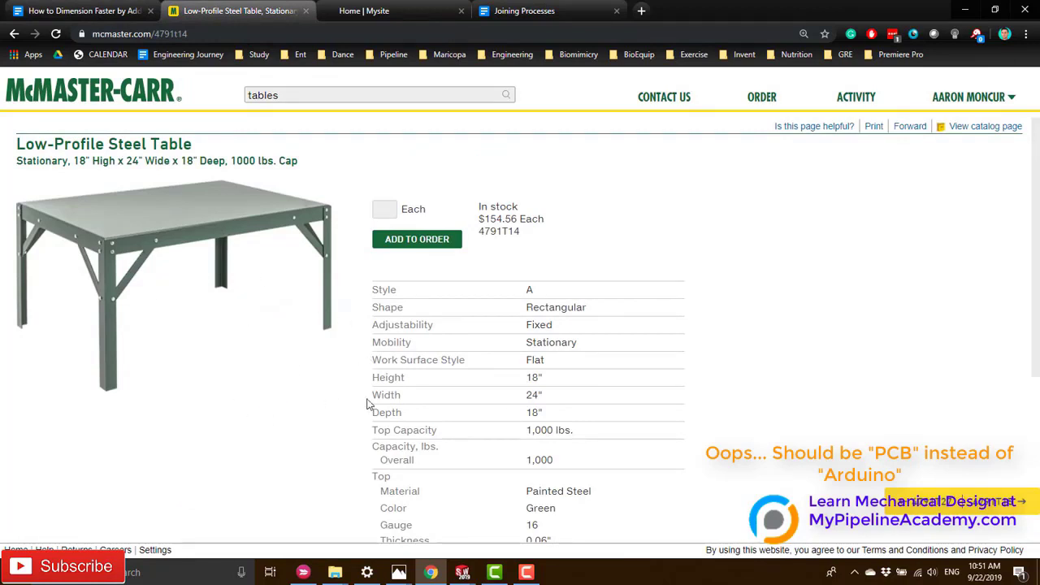
{"action": "mouse_move", "coordinate": [516, 413]}
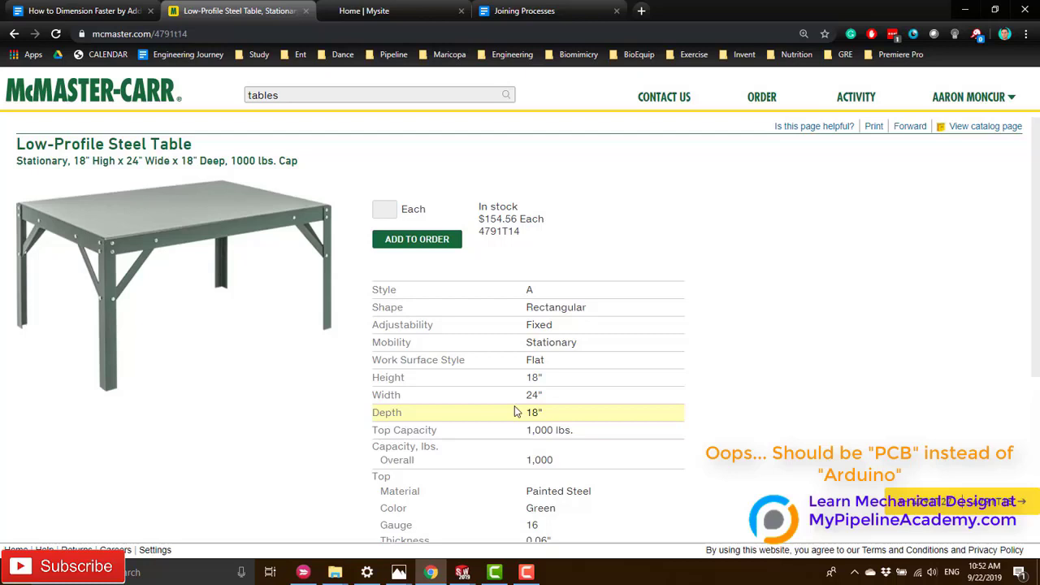
{"action": "mouse_move", "coordinate": [539, 395]}
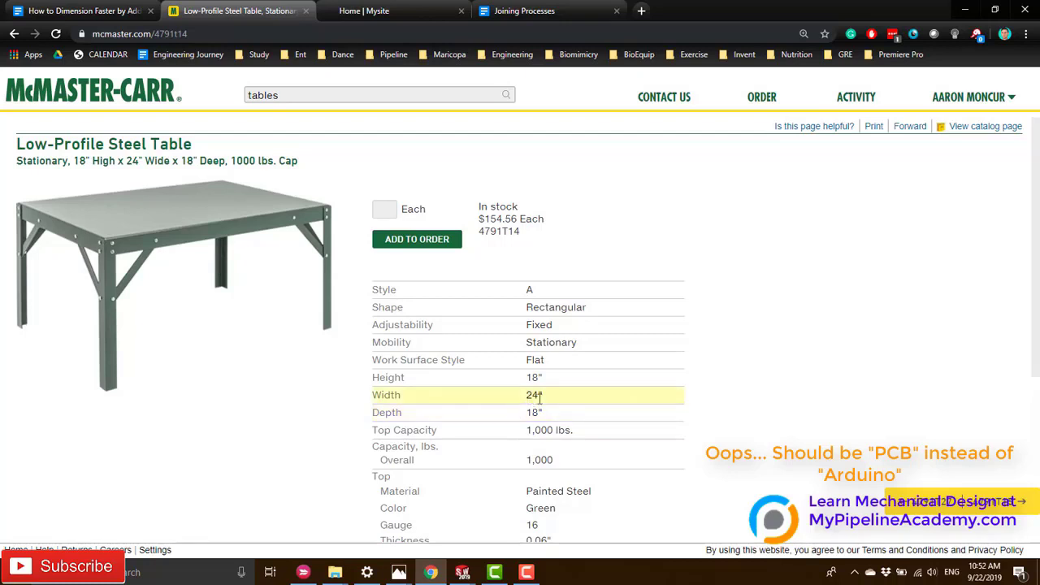
{"action": "mouse_move", "coordinate": [553, 412]}
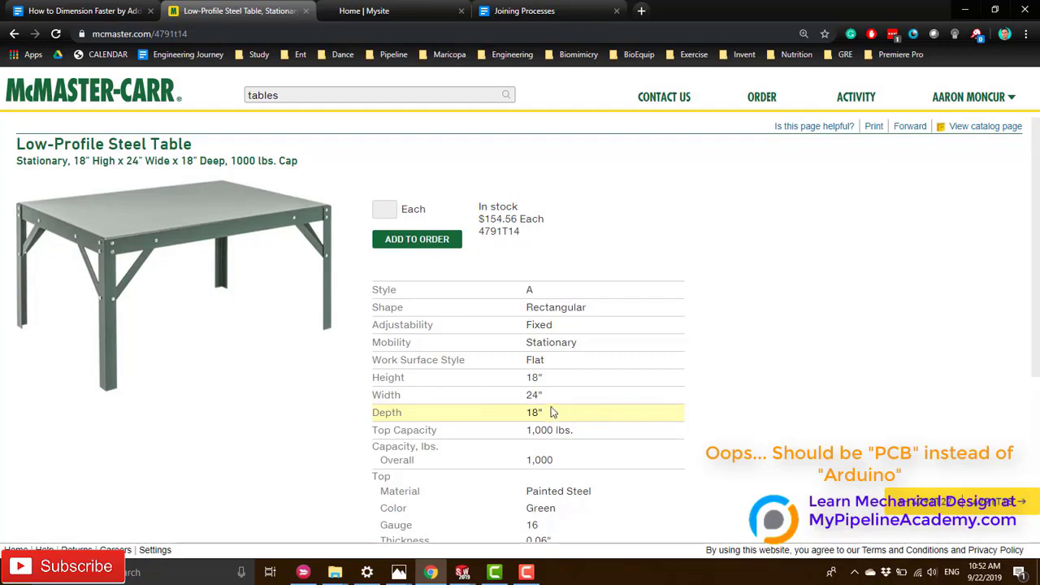
{"action": "double_click", "coordinate": [532, 413]}
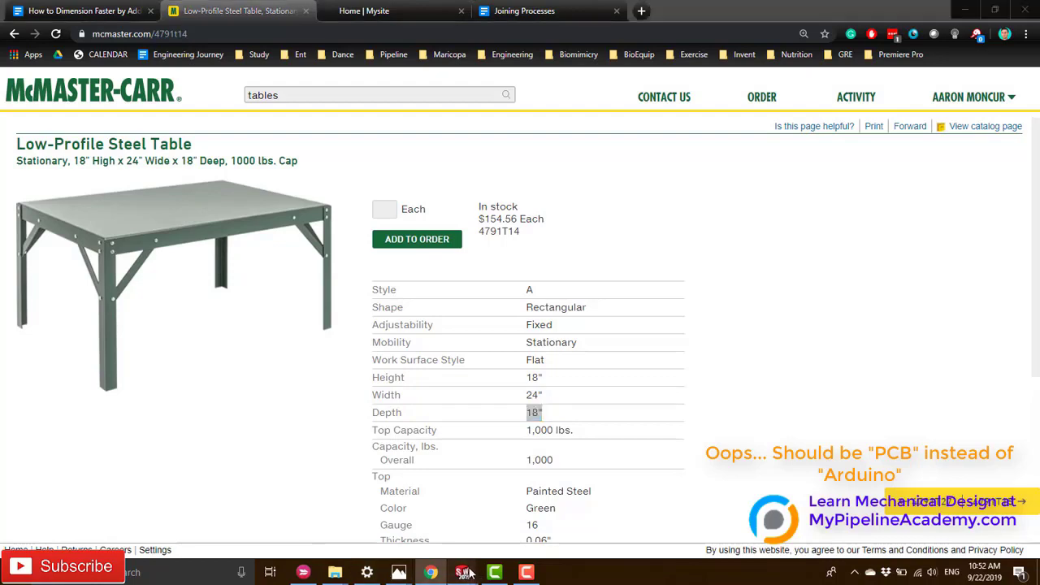
Sketch a centre rectangle on the Top Plane of the new part.
{"action": "left_click", "coordinate": [465, 572]}
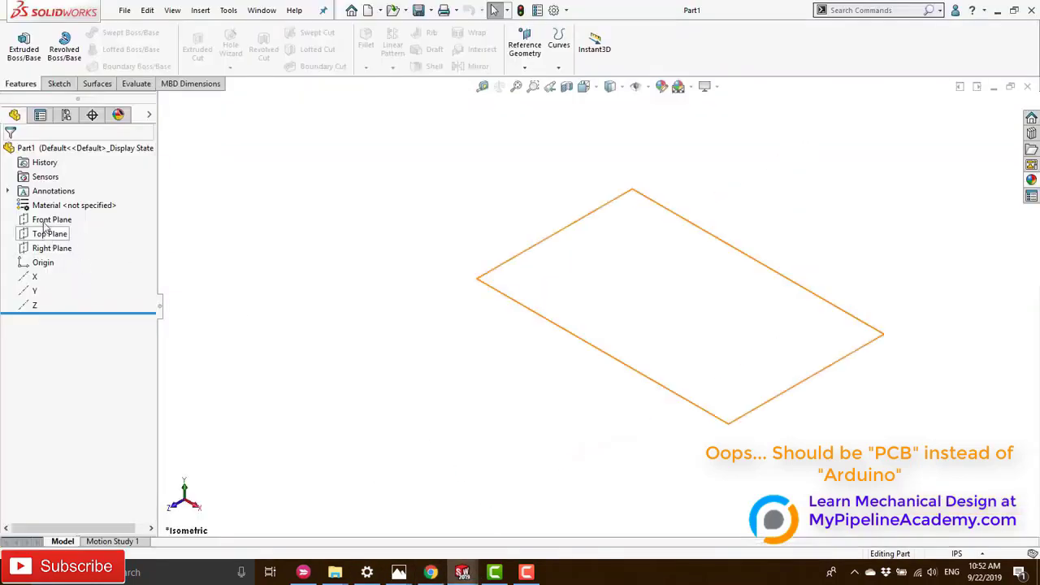
{"action": "left_click", "coordinate": [50, 234]}
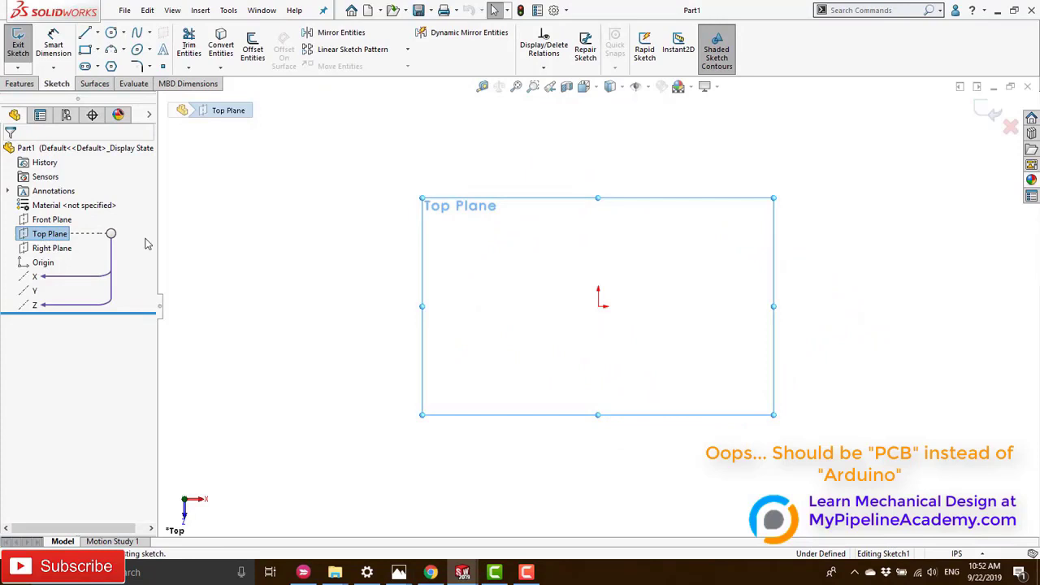
{"action": "left_click", "coordinate": [106, 36]}
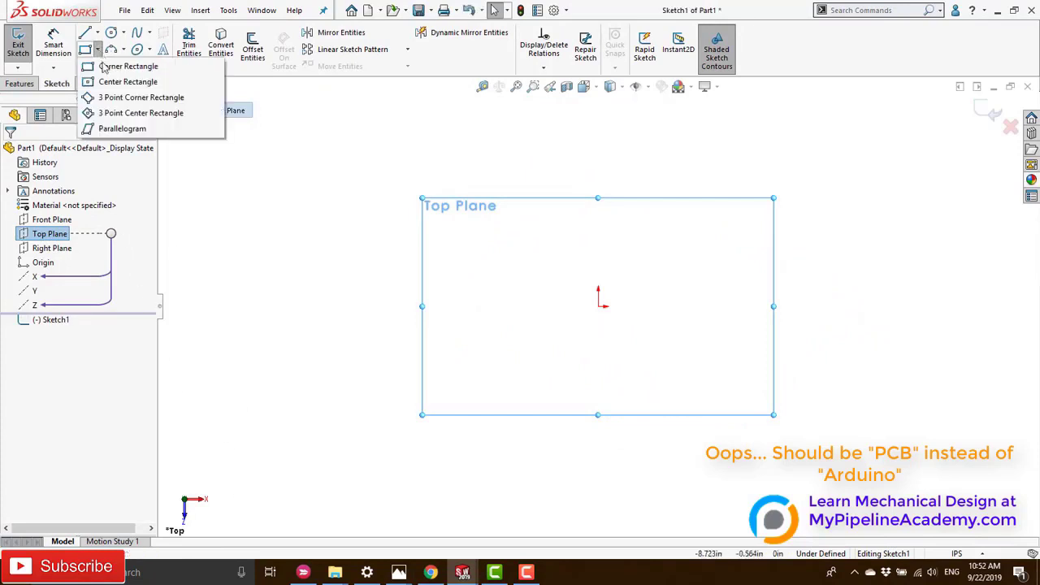
{"action": "left_click", "coordinate": [127, 81]}
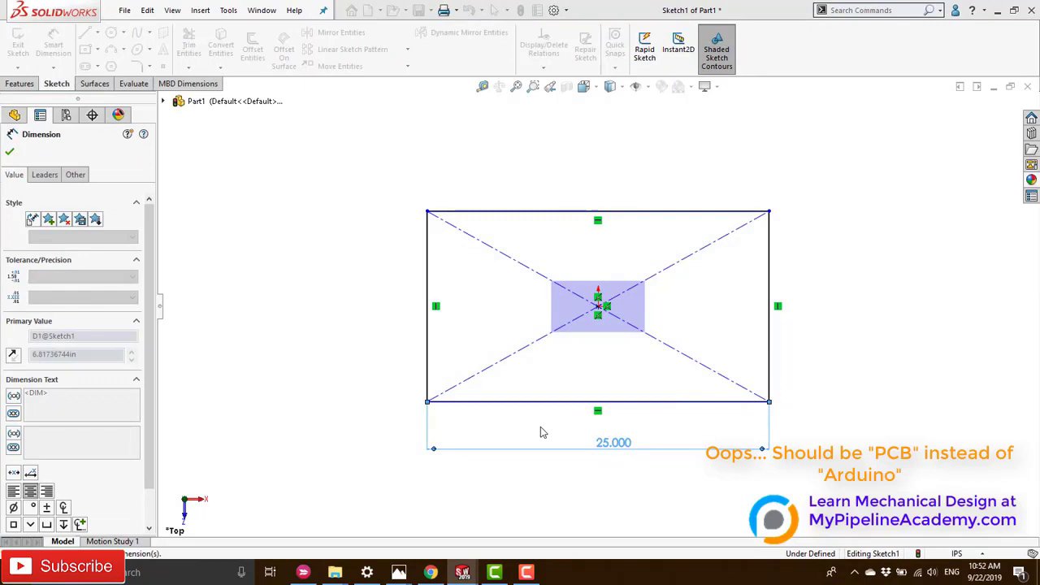
Dimension the rectangle 24 wide and extrude it into a thin plate (Boss-Extrude1).
{"action": "double_click", "coordinate": [613, 442]}
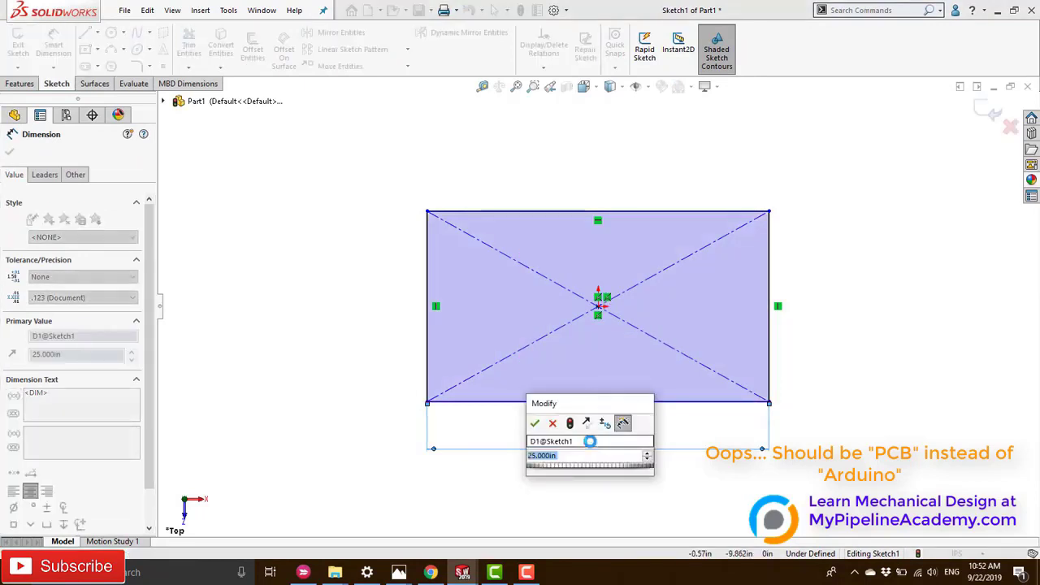
{"action": "left_click", "coordinate": [534, 423]}
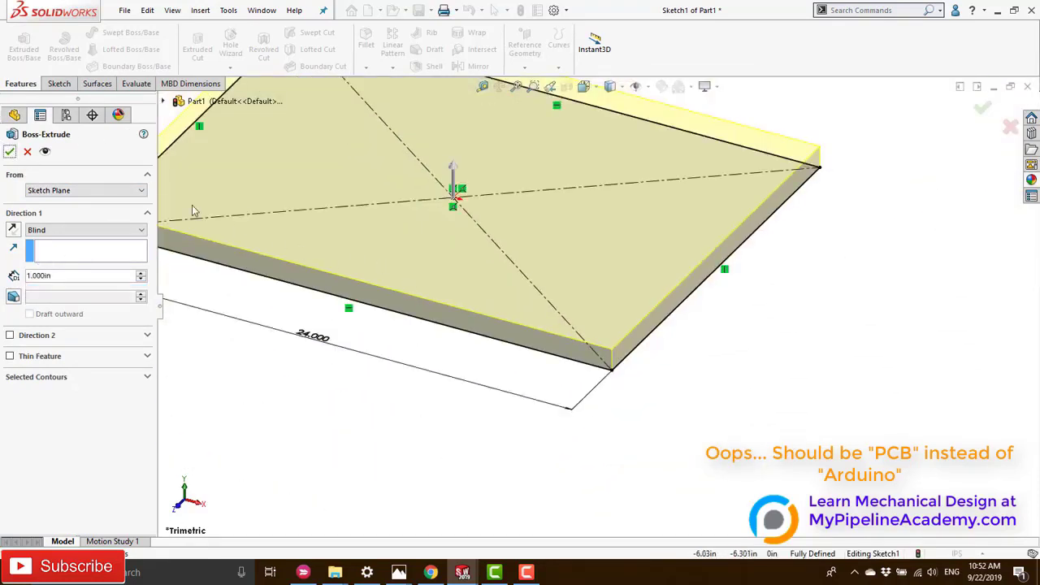
{"action": "left_click", "coordinate": [10, 151]}
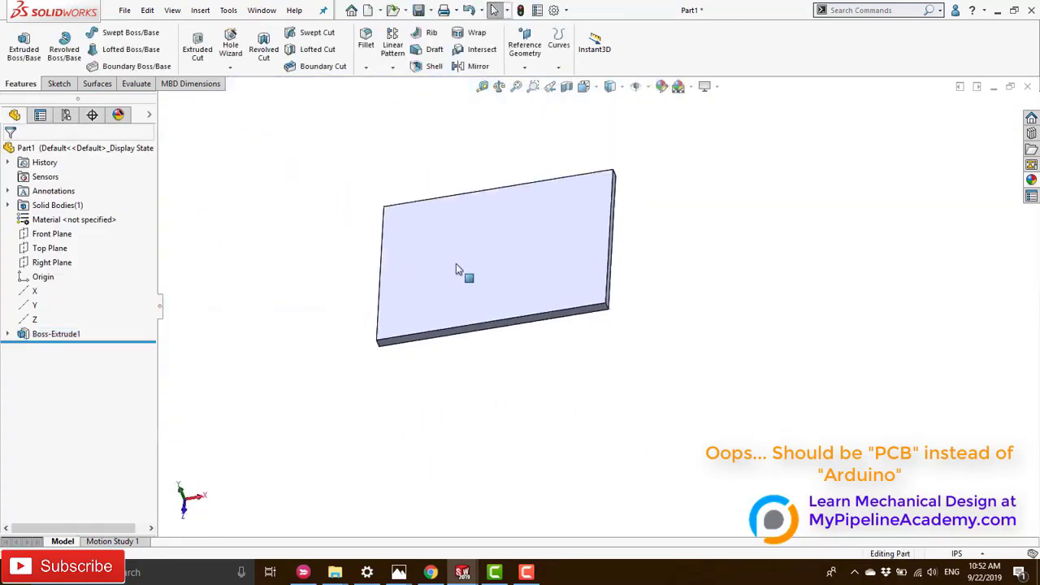
{"action": "left_click", "coordinate": [56, 333]}
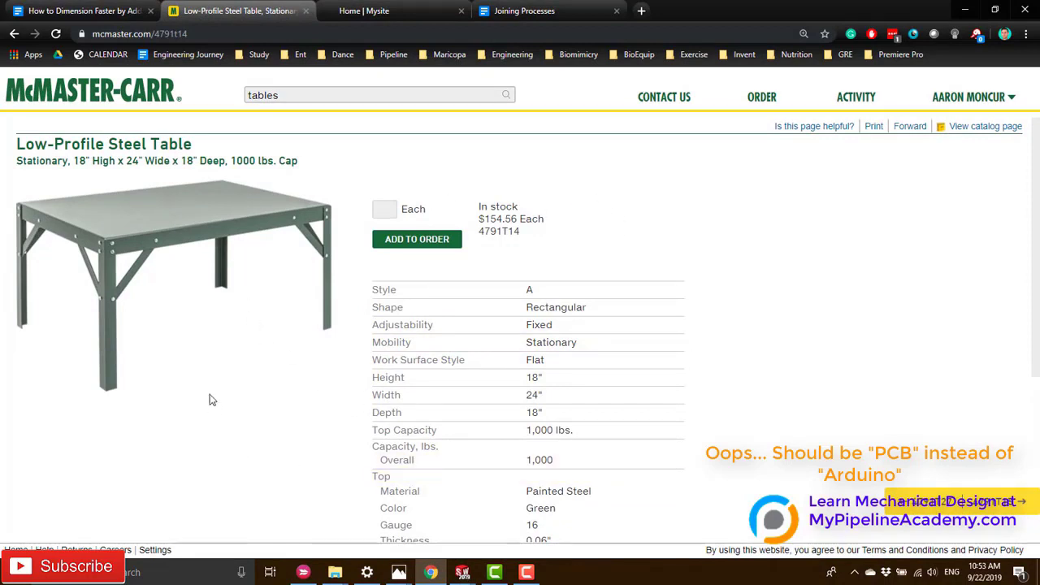
{"action": "scroll", "scroll_direction": "down", "scroll_amount": 3}
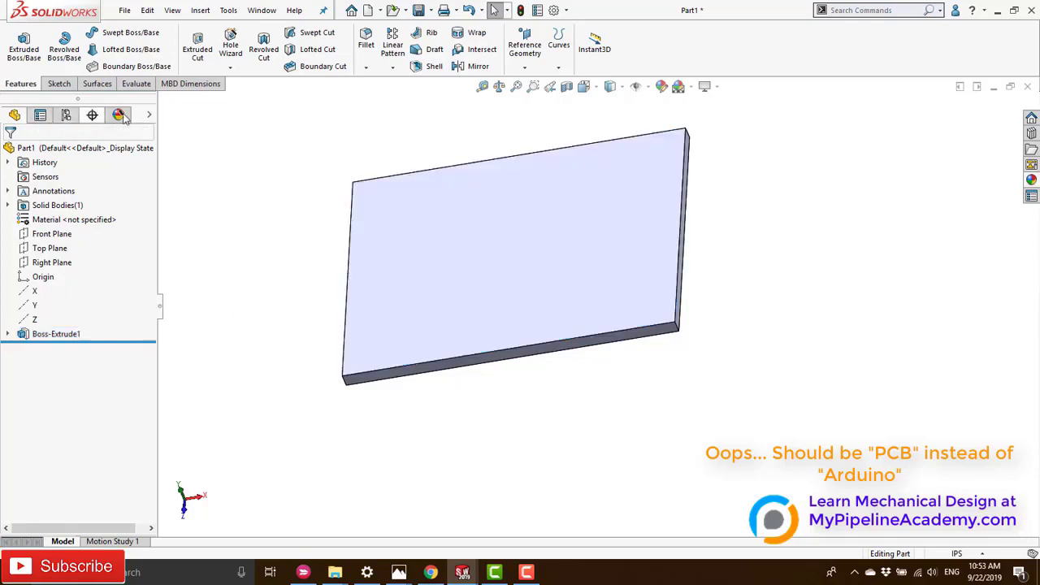
Apply the Arduino Calculator image from the desktop as a decal on the plate's top face.
{"action": "left_click", "coordinate": [118, 114]}
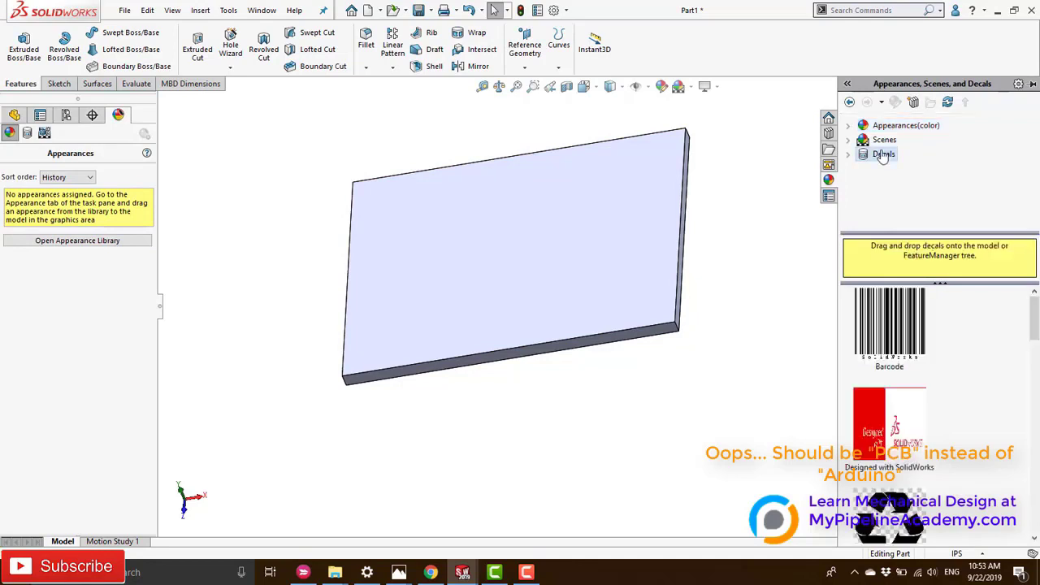
{"action": "left_click", "coordinate": [889, 438]}
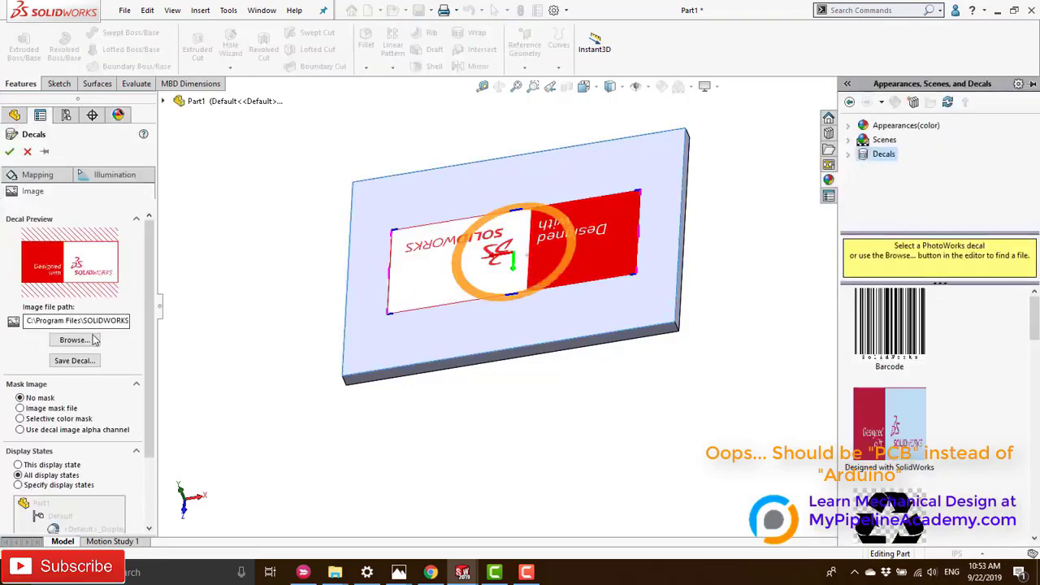
{"action": "left_click", "coordinate": [71, 339]}
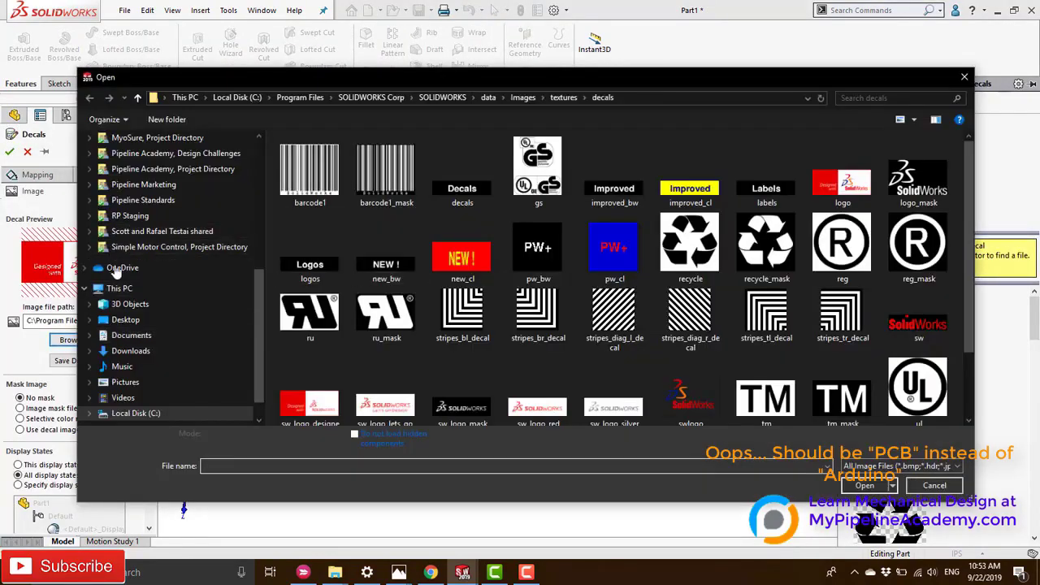
{"action": "left_click", "coordinate": [126, 318]}
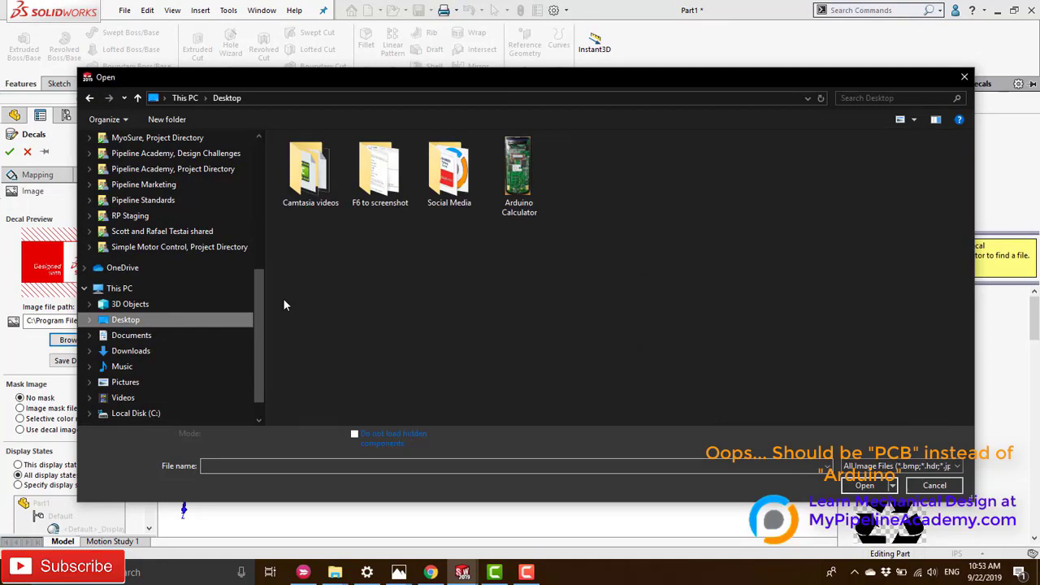
{"action": "double_click", "coordinate": [380, 166]}
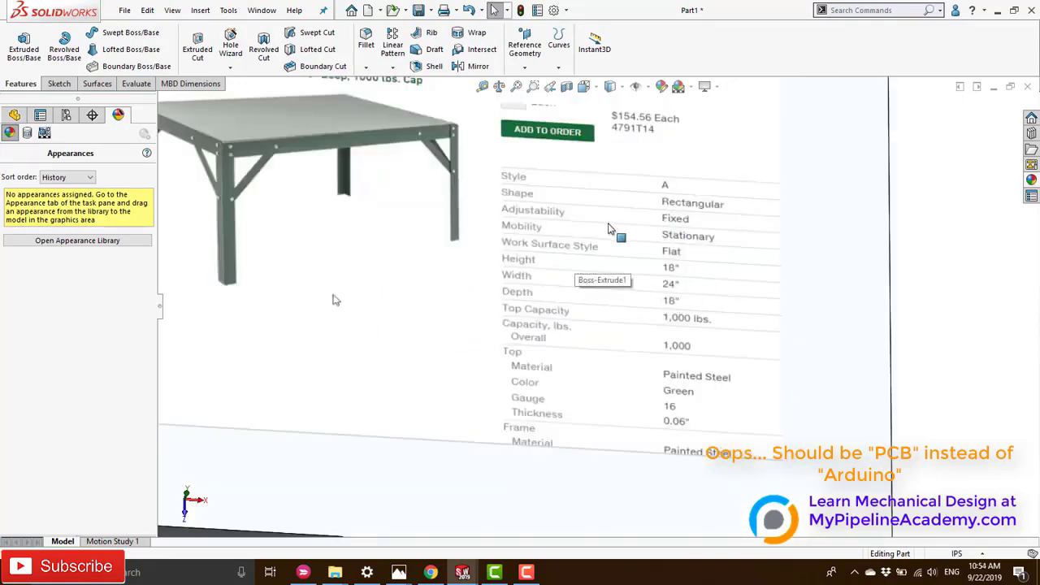
{"action": "mouse_move", "coordinate": [663, 400]}
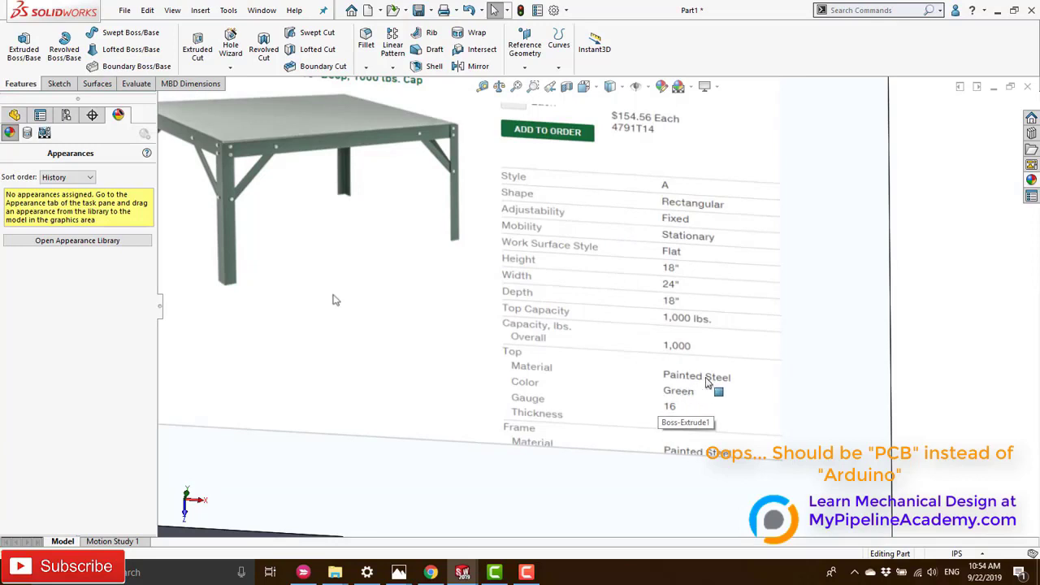
{"action": "mouse_move", "coordinate": [494, 396]}
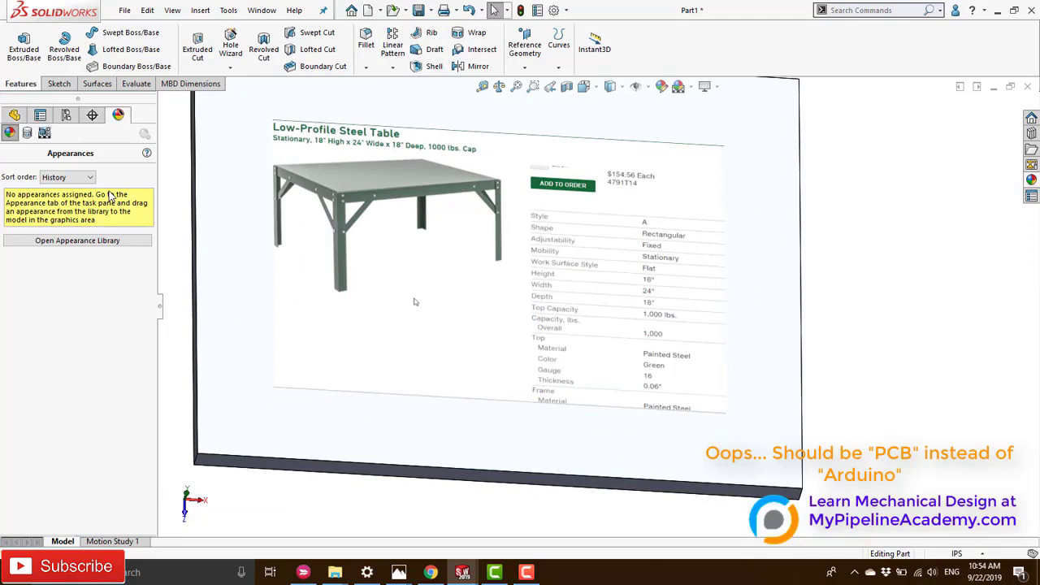
{"action": "mouse_move", "coordinate": [38, 156]}
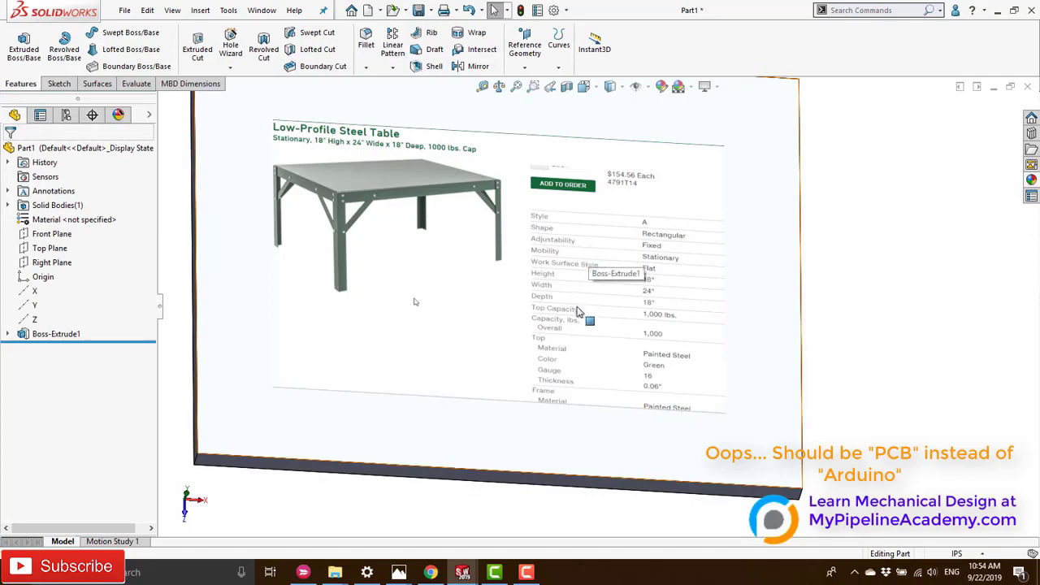
{"action": "mouse_move", "coordinate": [563, 327]}
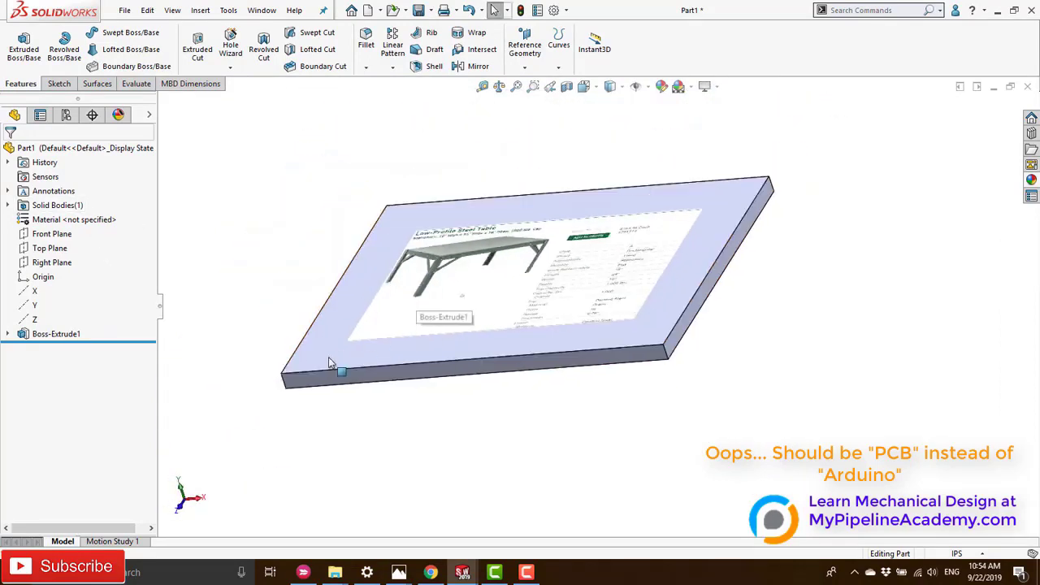
Start a new Top Plane sketch and select the corner squares sketch.
{"action": "left_click", "coordinate": [52, 234]}
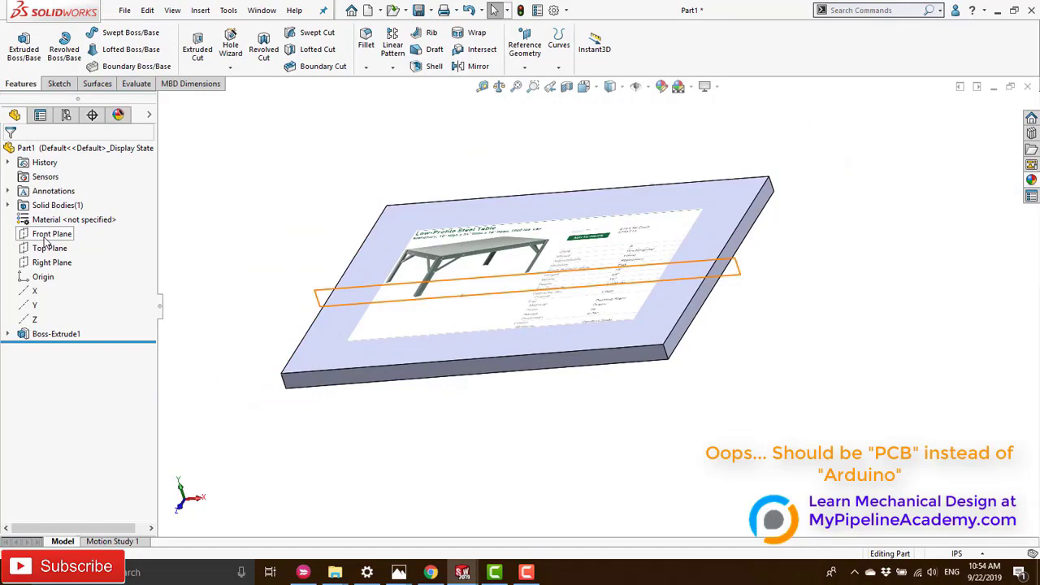
{"action": "left_click", "coordinate": [50, 247]}
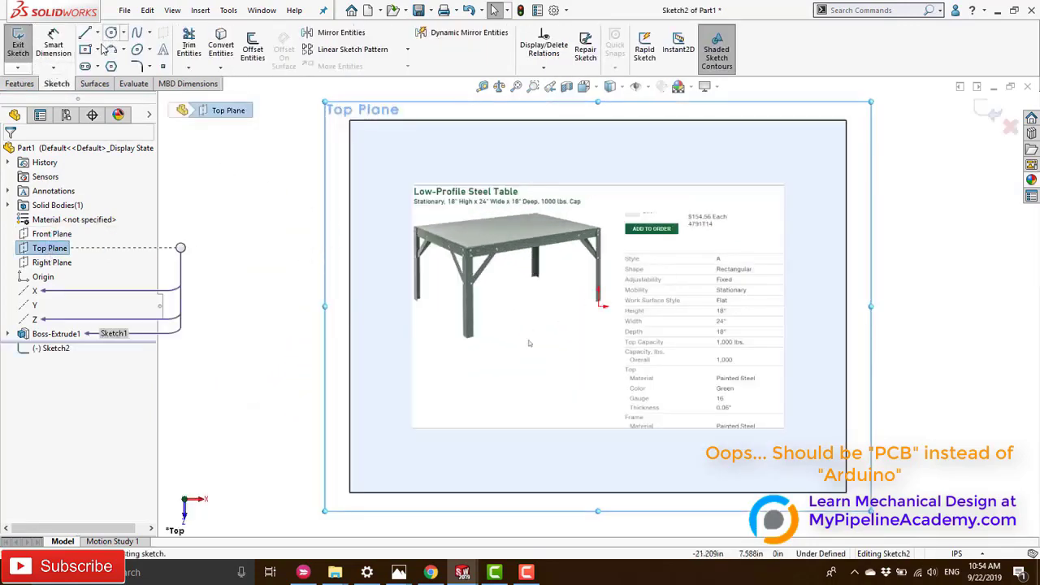
{"action": "left_click", "coordinate": [221, 215]}
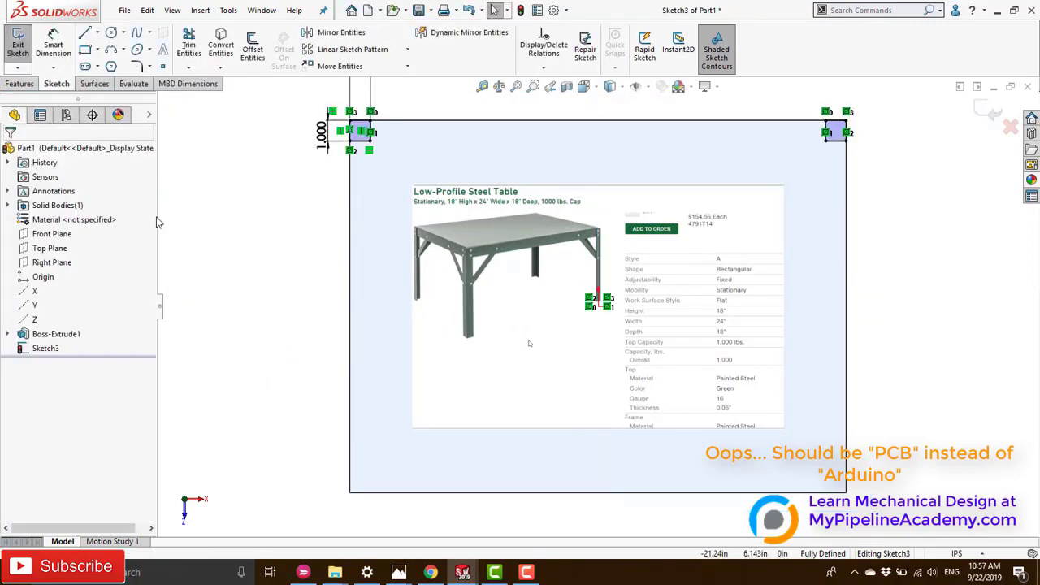
{"action": "left_click", "coordinate": [45, 348]}
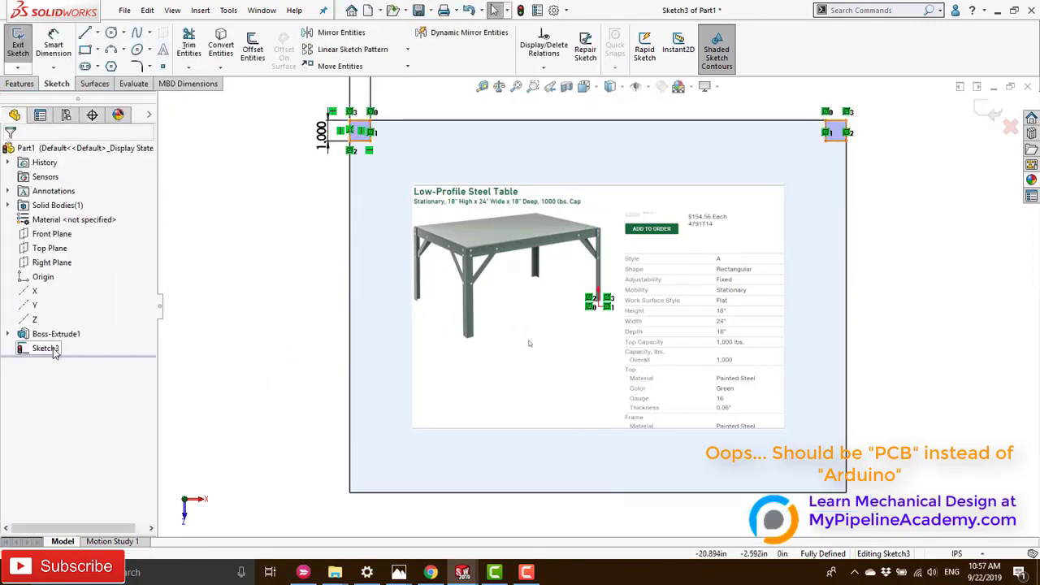
Mirror the square lines about the Front Plane so every corner has a square.
{"action": "left_click", "coordinate": [319, 32]}
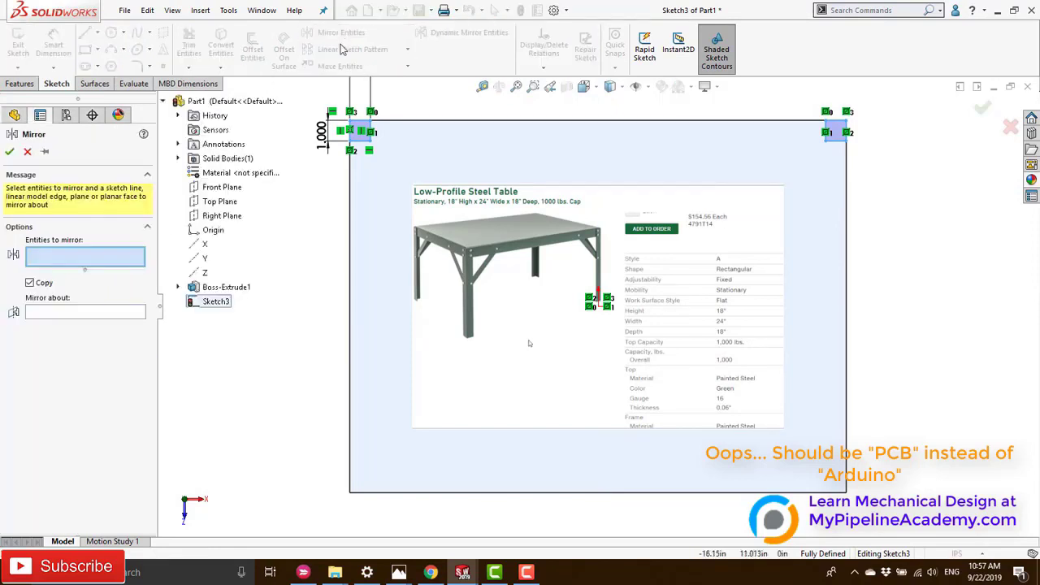
{"action": "mouse_move", "coordinate": [312, 114]}
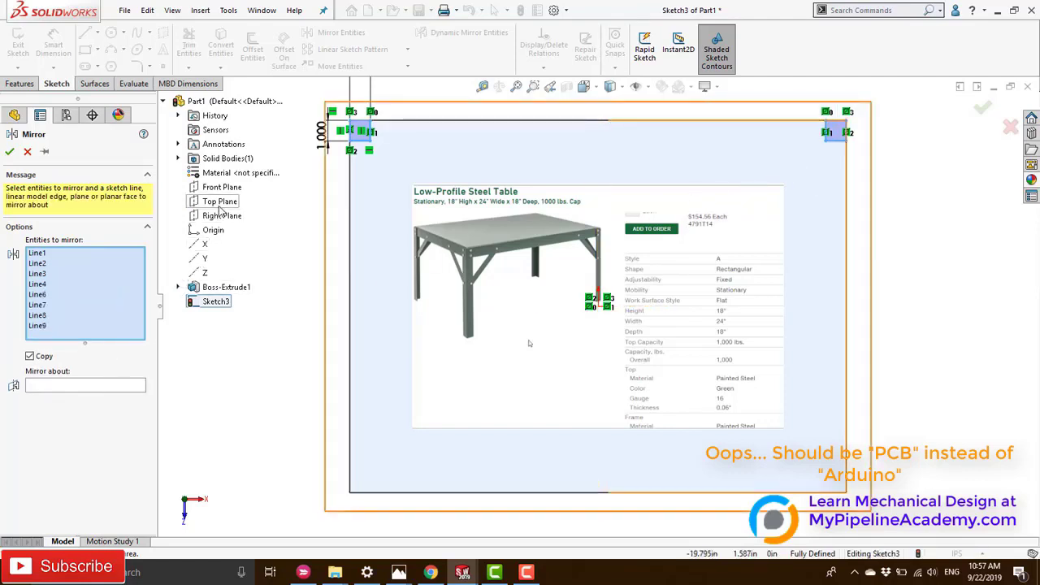
{"action": "left_click", "coordinate": [221, 187]}
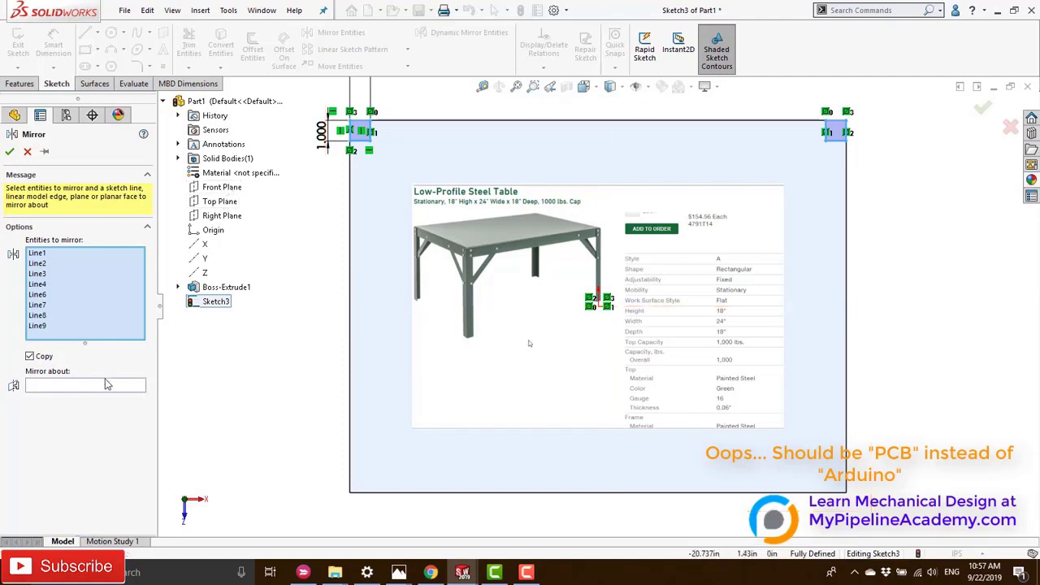
{"action": "left_click", "coordinate": [221, 187]}
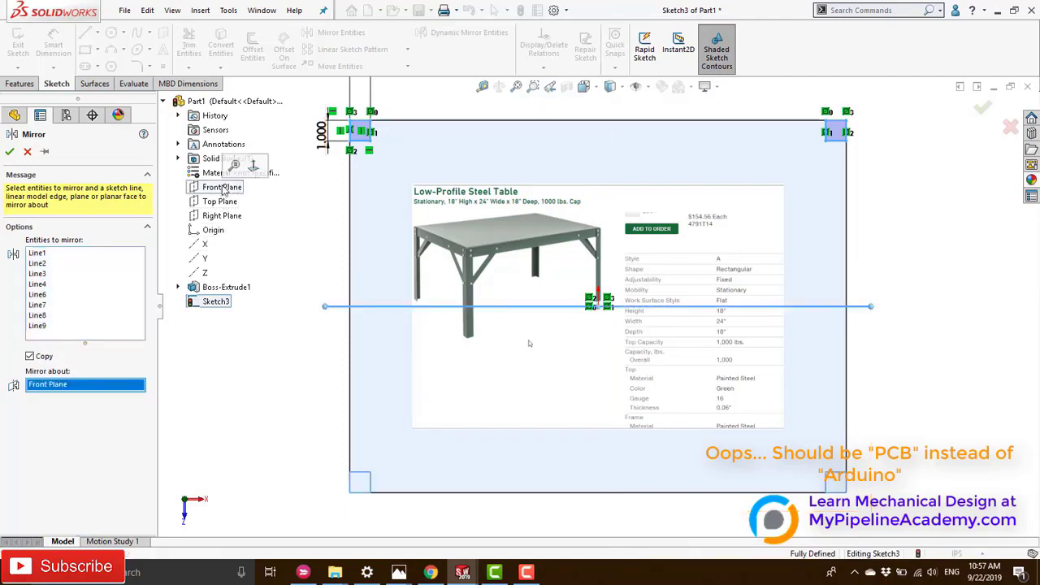
{"action": "left_click", "coordinate": [13, 156]}
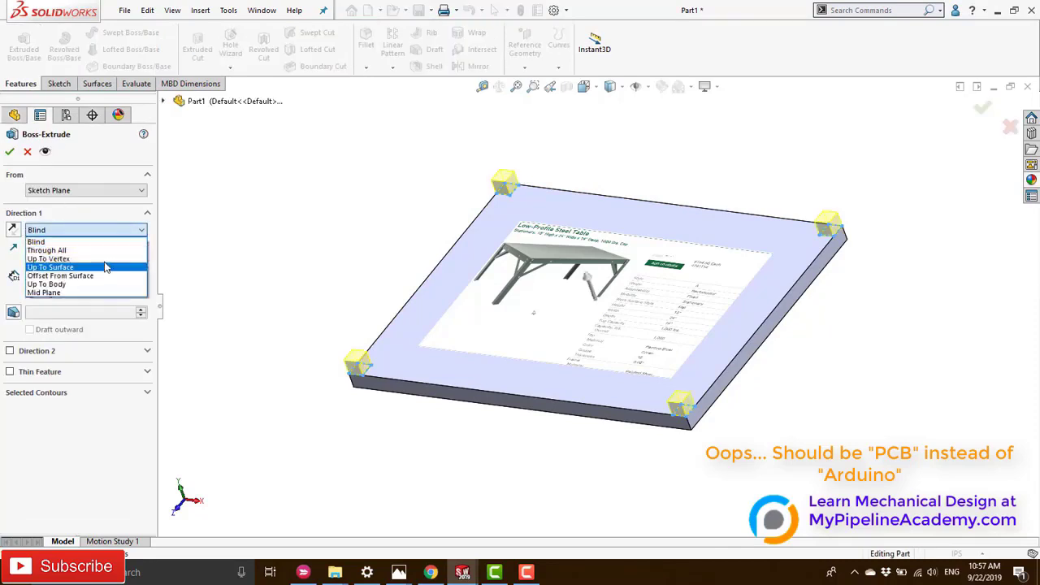
{"action": "mouse_move", "coordinate": [91, 231]}
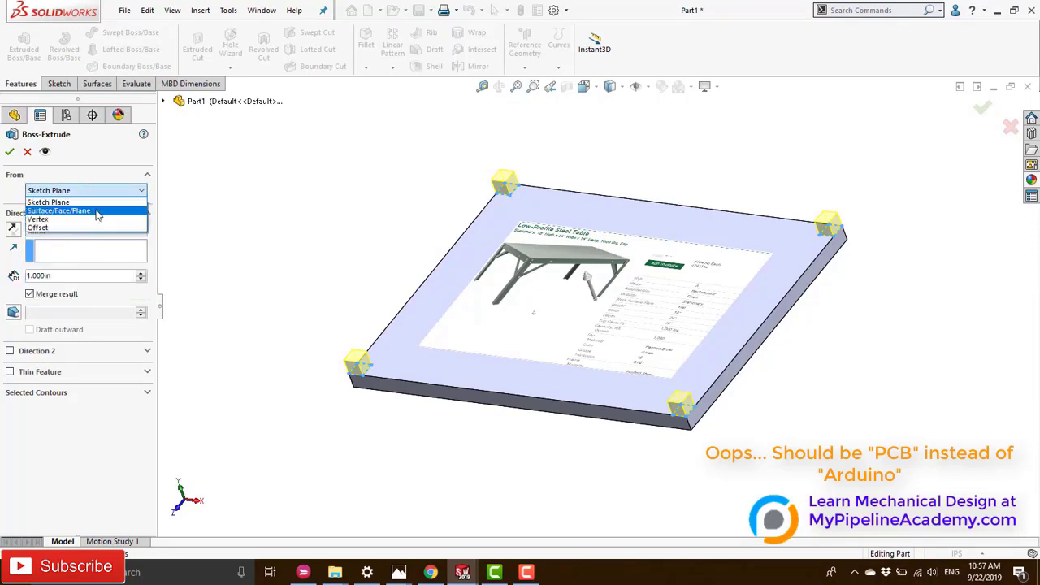
Extrude the corner squares Blind 10 in from the plate face to form the legs.
{"action": "left_click", "coordinate": [59, 211]}
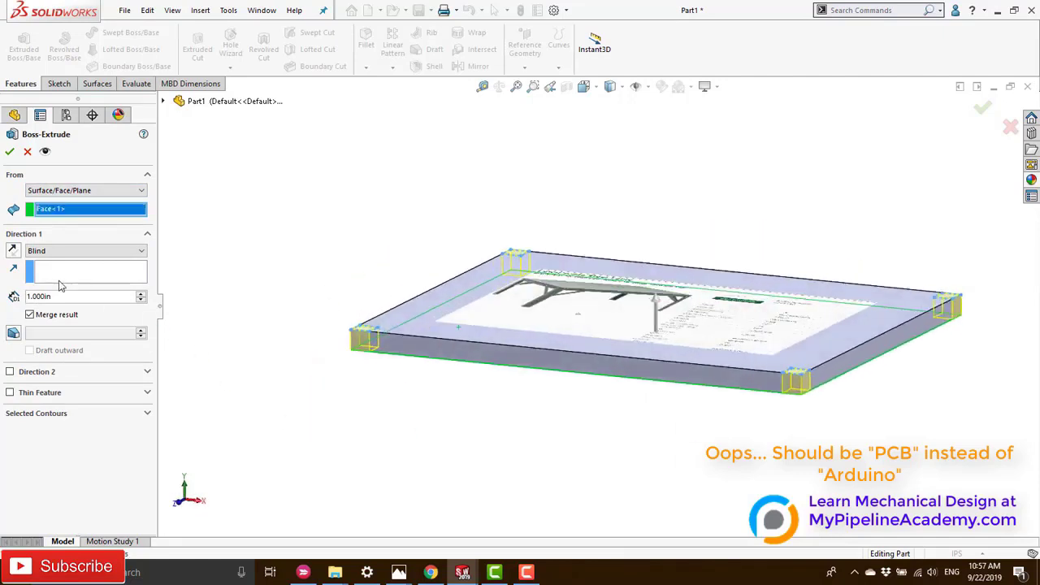
{"action": "left_click", "coordinate": [84, 250]}
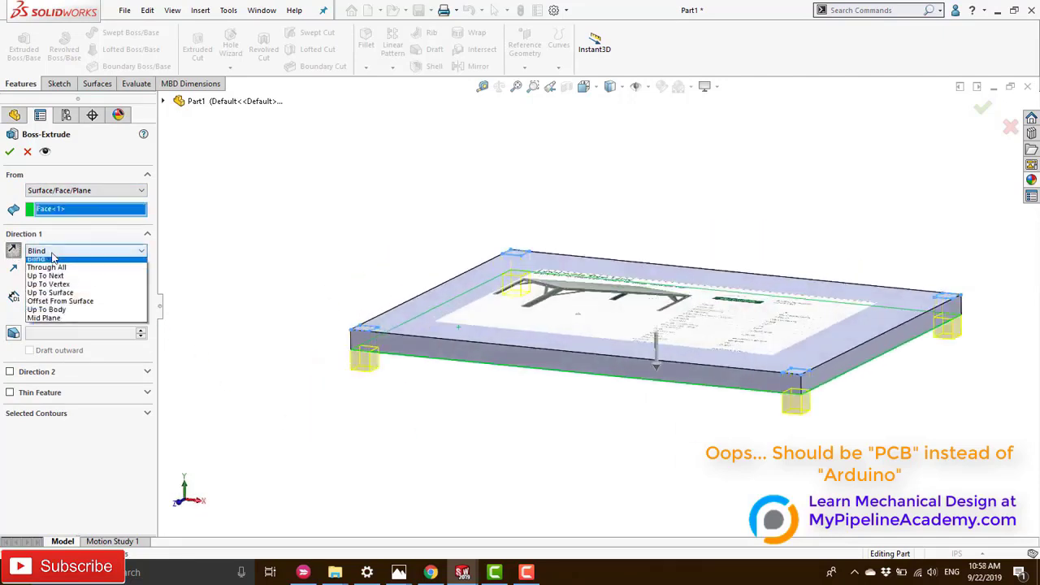
{"action": "left_click", "coordinate": [35, 259]}
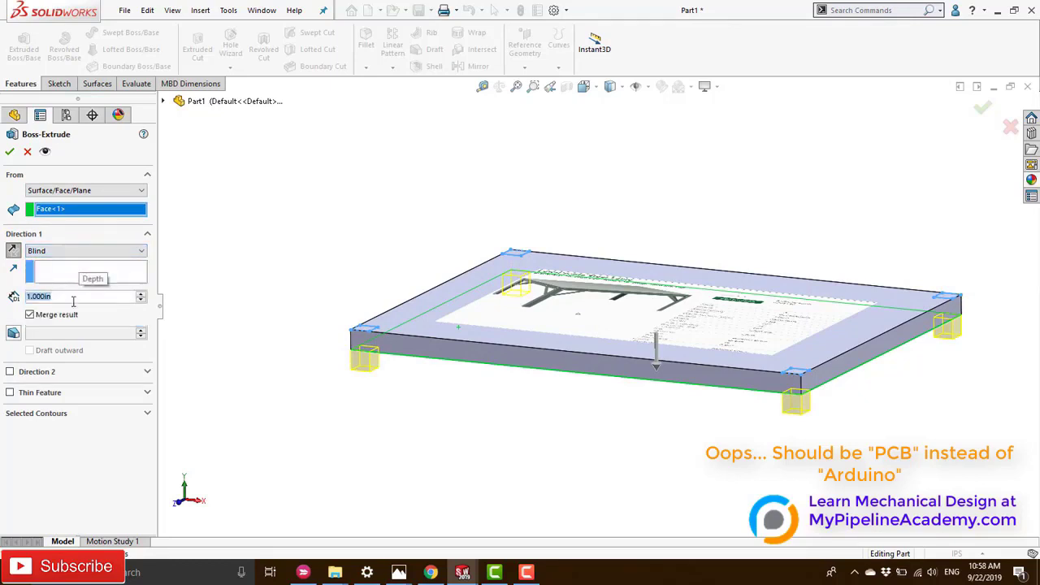
{"action": "type", "text": "10.000in"}
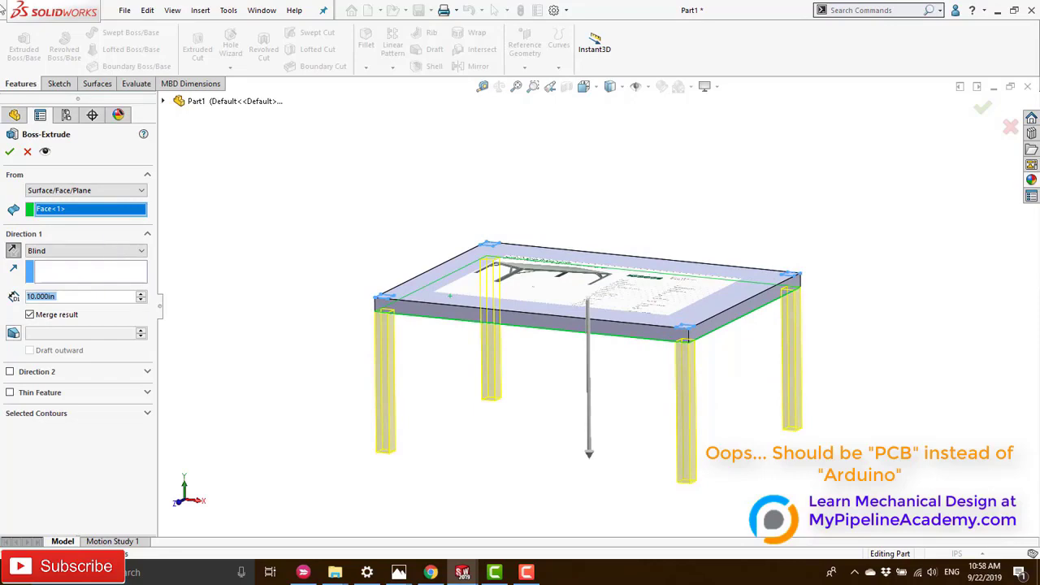
{"action": "left_click", "coordinate": [10, 151]}
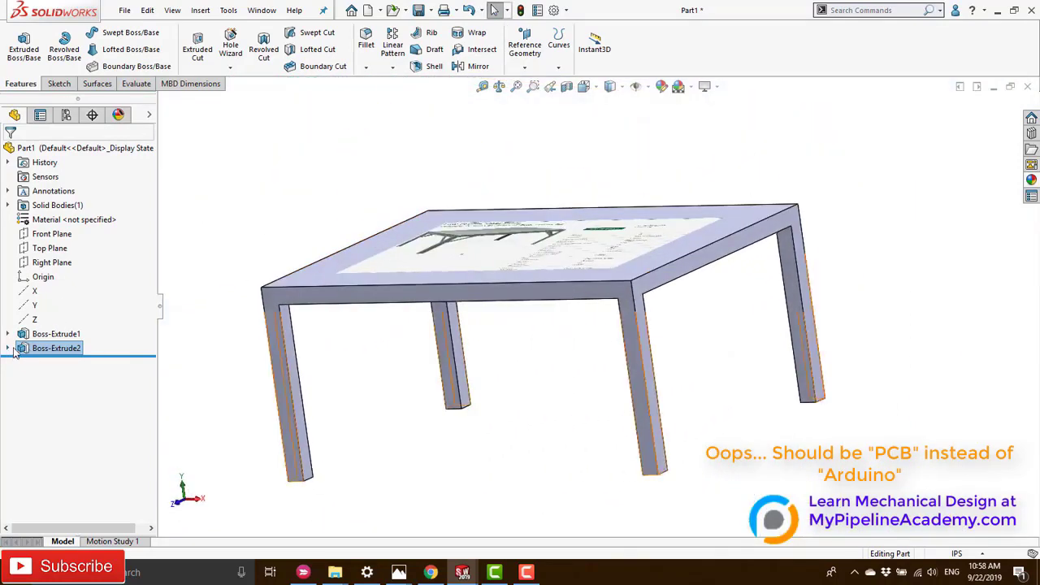
Edit Boss-Extrude2 to start from the sketch plane with an 18 in leg depth.
{"action": "left_click", "coordinate": [56, 333]}
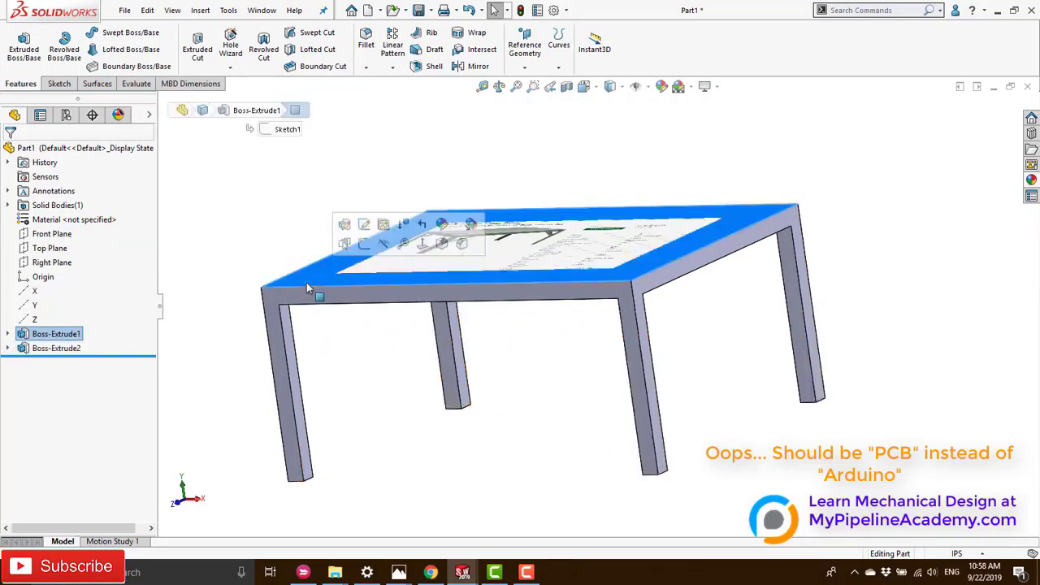
{"action": "left_click", "coordinate": [52, 348]}
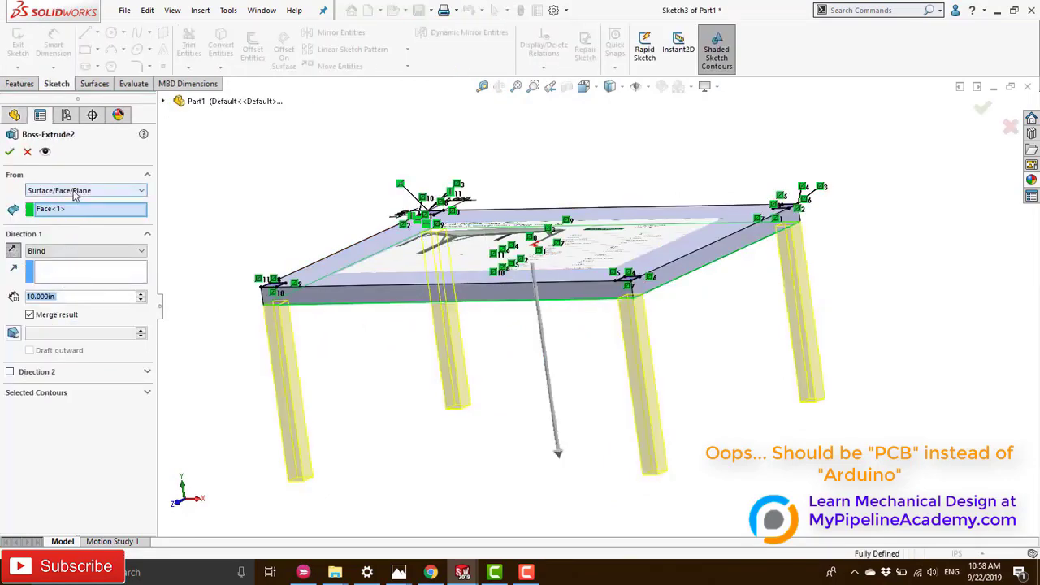
{"action": "left_click", "coordinate": [84, 190]}
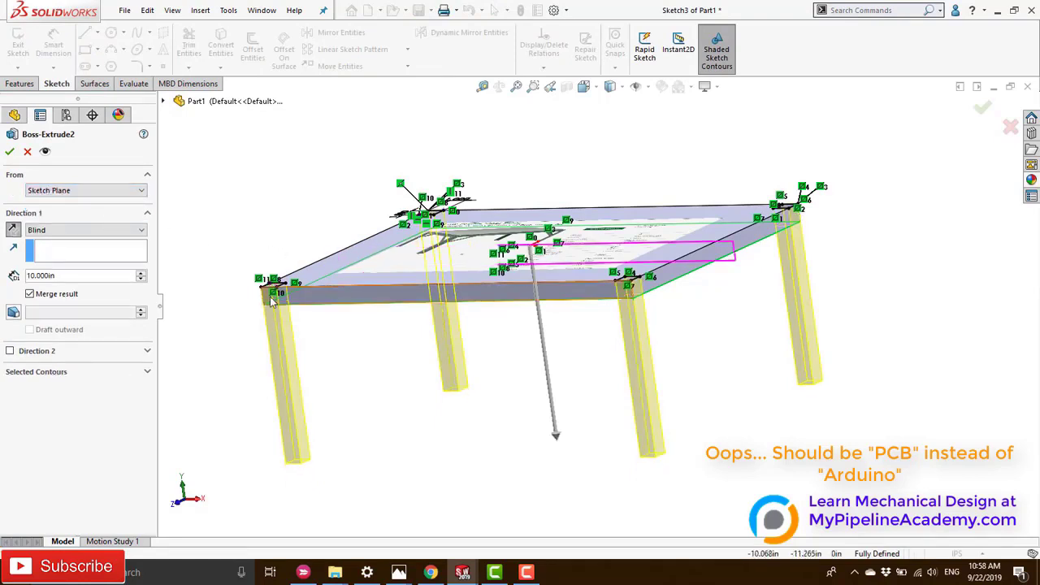
{"action": "left_click", "coordinate": [73, 275]}
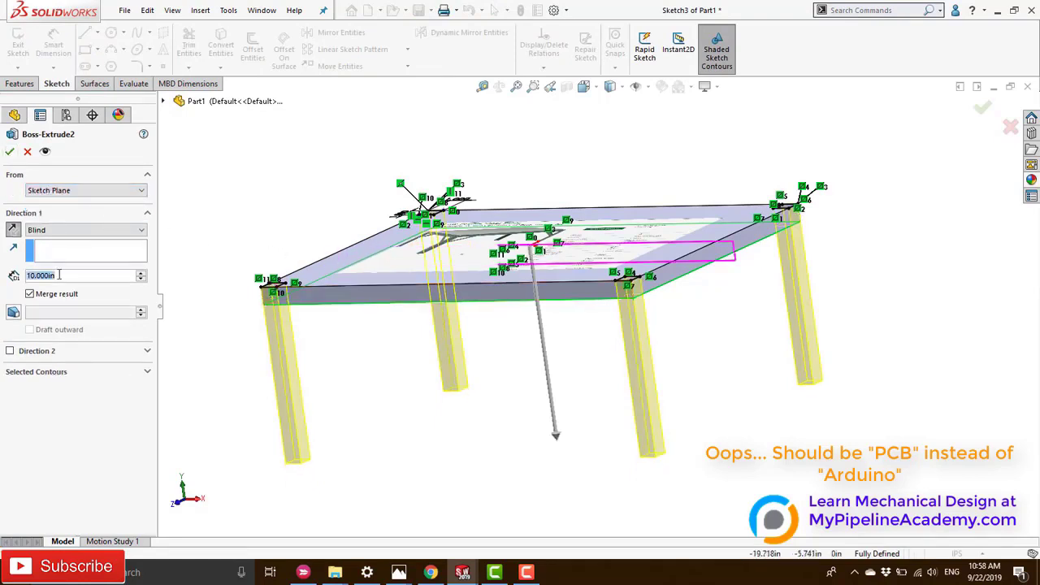
{"action": "type", "text": "1"}
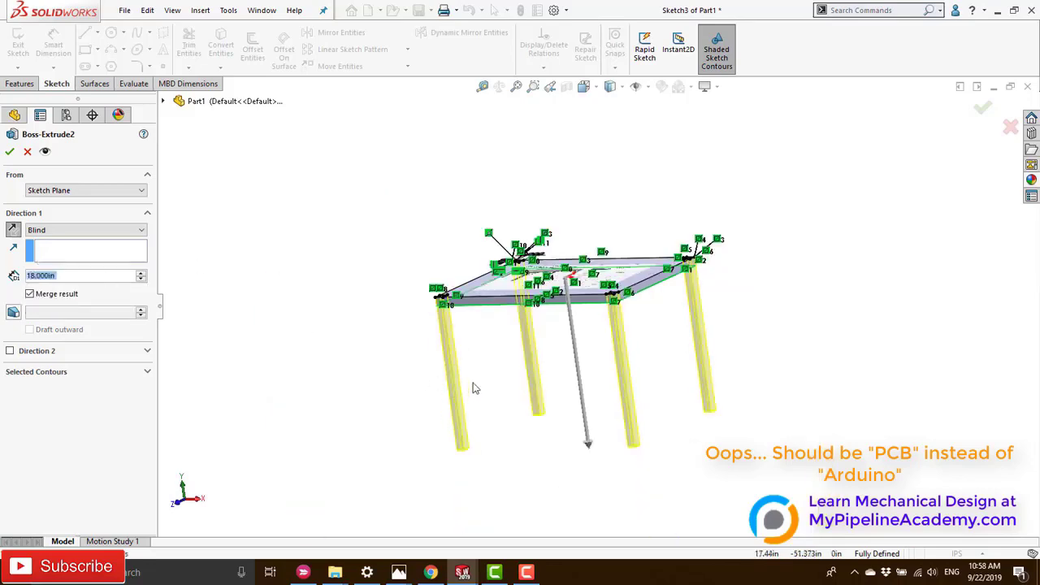
{"action": "left_click", "coordinate": [9, 151]}
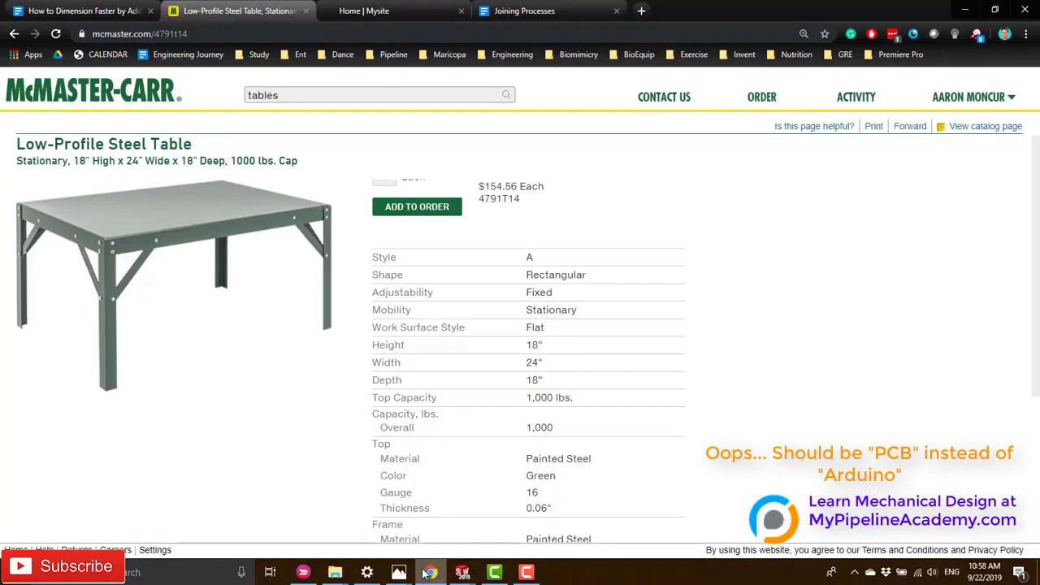
{"action": "mouse_move", "coordinate": [375, 275]}
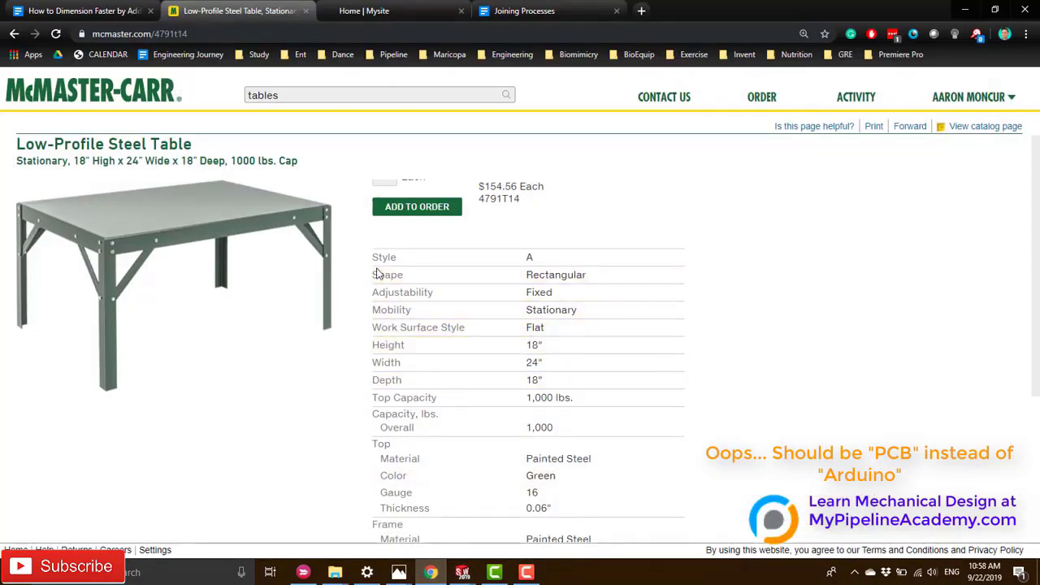
Scroll down through the steel table's specifications.
{"action": "scroll", "scroll_direction": "down", "scroll_amount": 3}
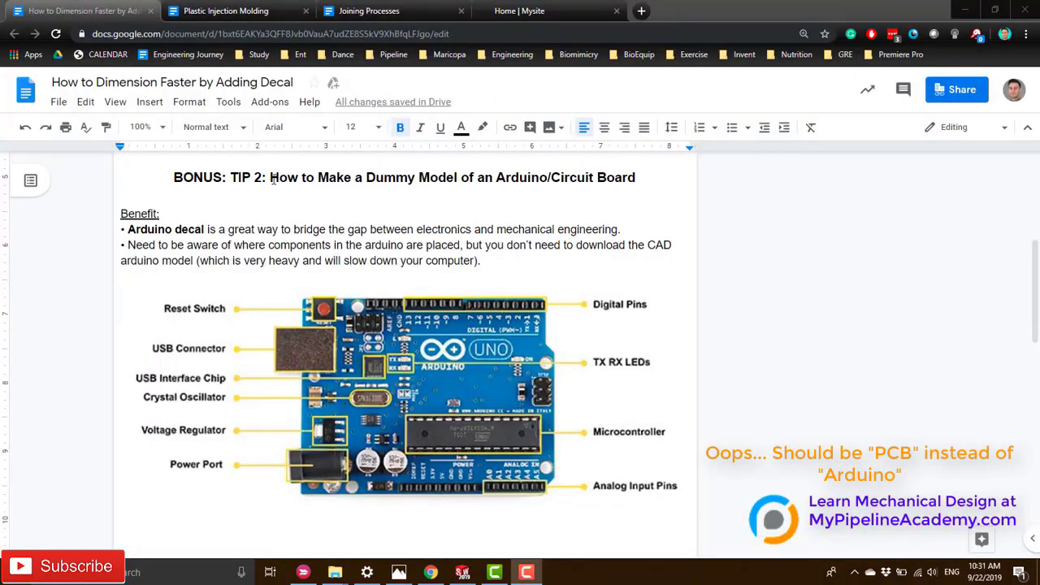
Review Bonus Tip 2 in the notes, selecting the phrase 'Arduino decal'.
{"action": "left_click_drag", "start_coordinate": [269, 177], "coordinate": [636, 177]}
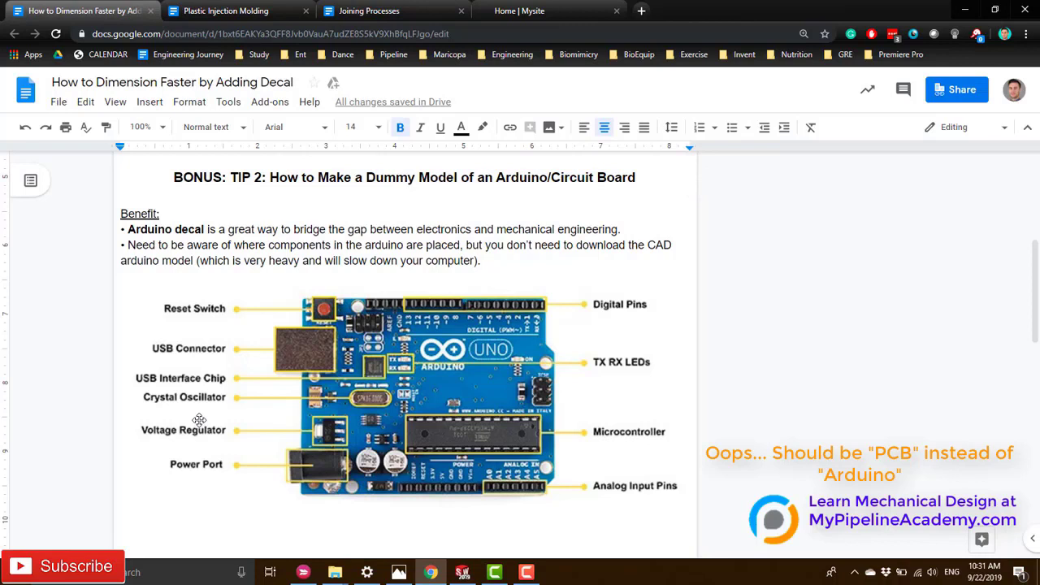
{"action": "mouse_move", "coordinate": [230, 309]}
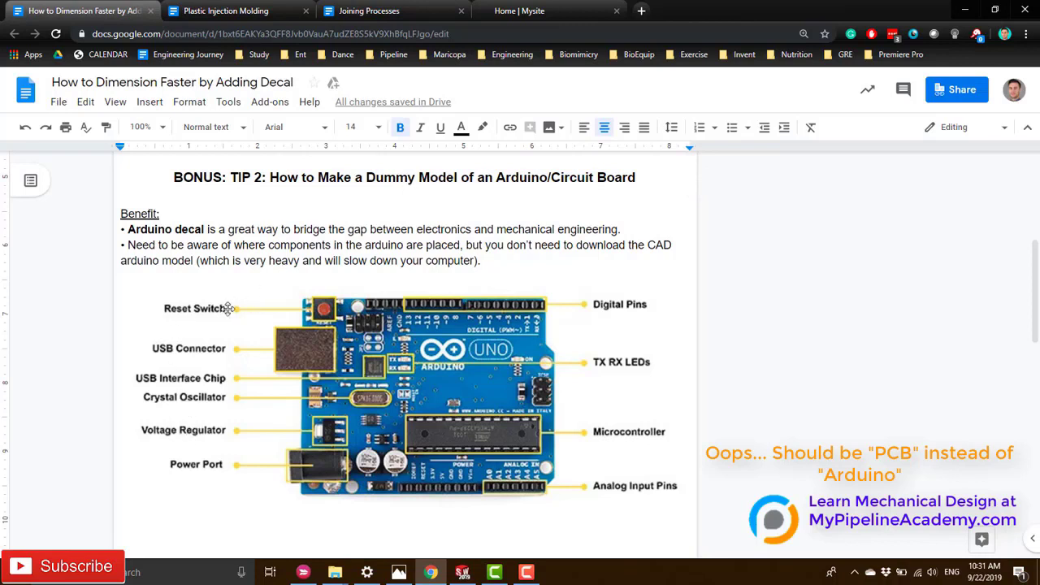
{"action": "mouse_move", "coordinate": [240, 342]}
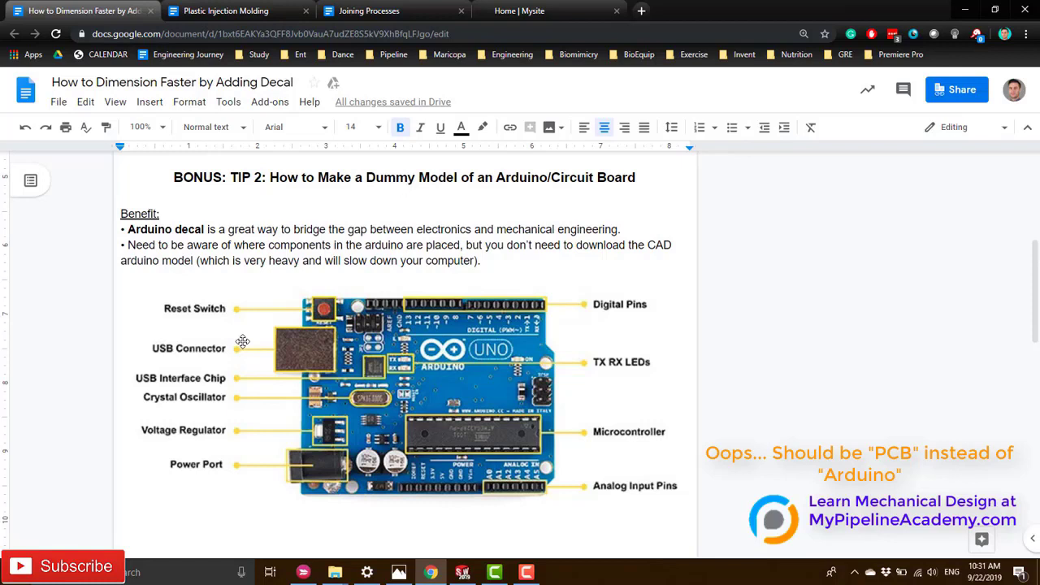
{"action": "mouse_move", "coordinate": [273, 319]}
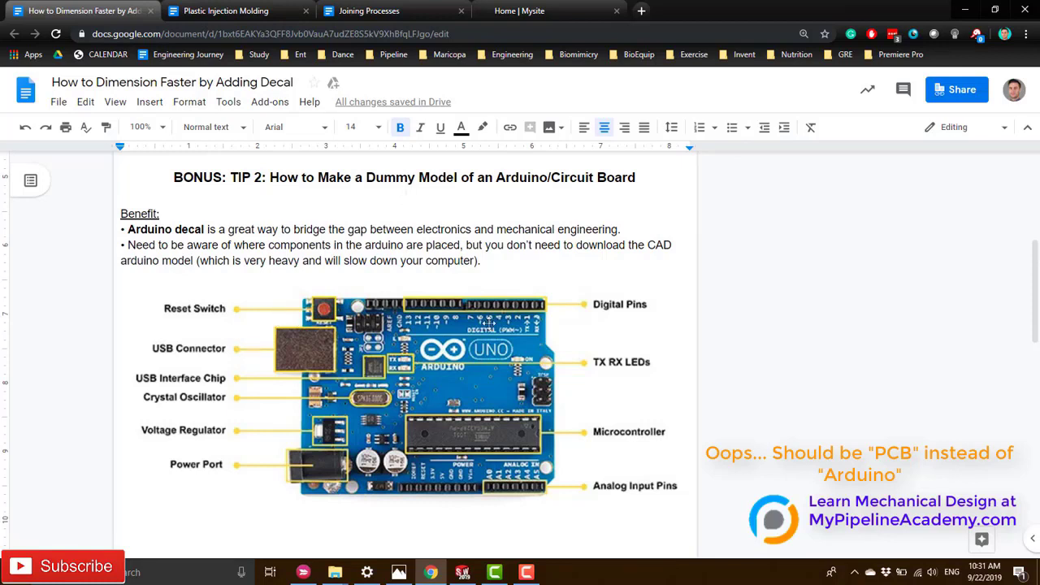
{"action": "mouse_move", "coordinate": [300, 458]}
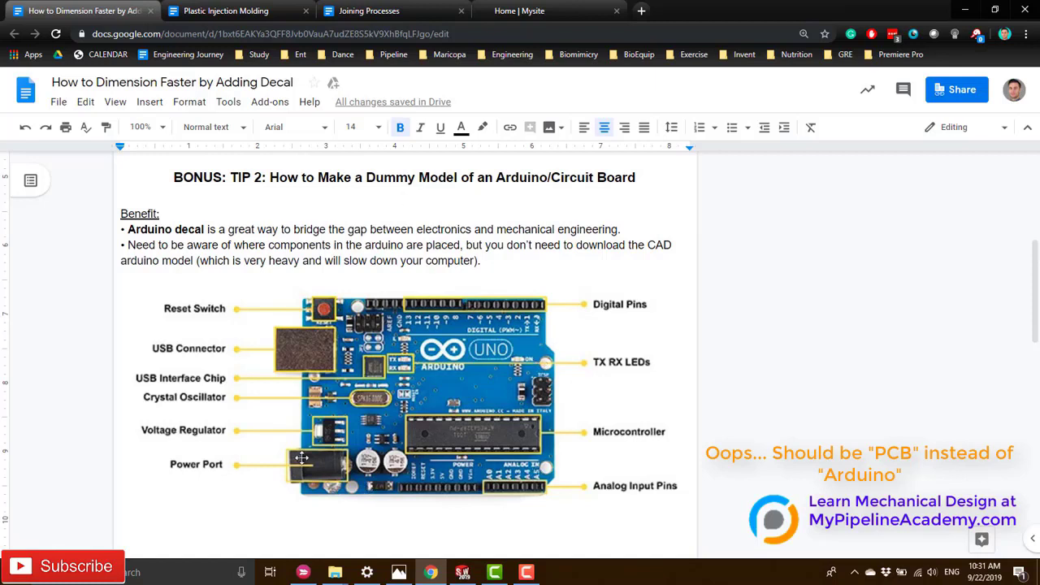
{"action": "mouse_move", "coordinate": [292, 440]}
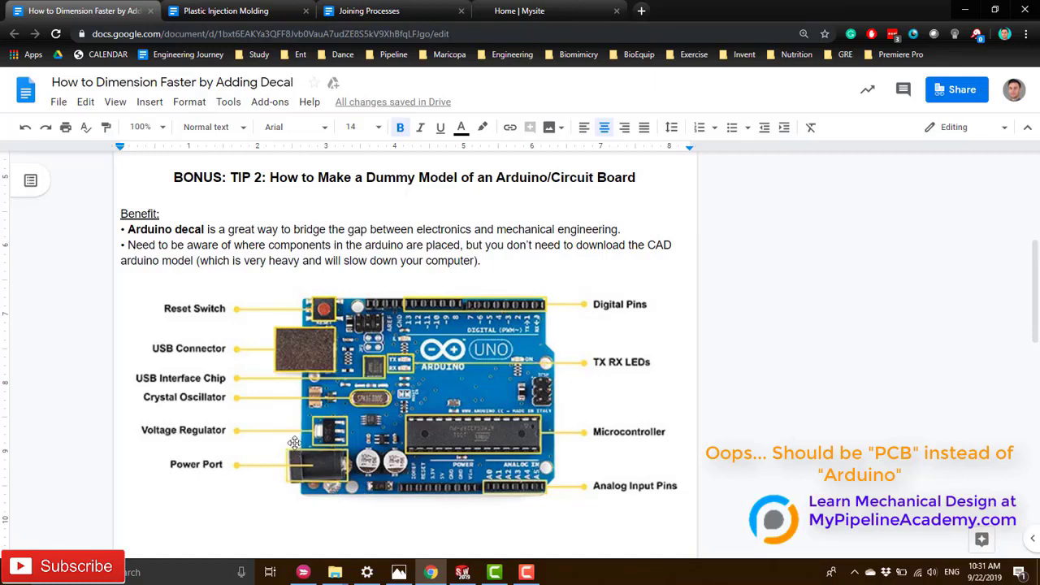
{"action": "mouse_move", "coordinate": [213, 315]}
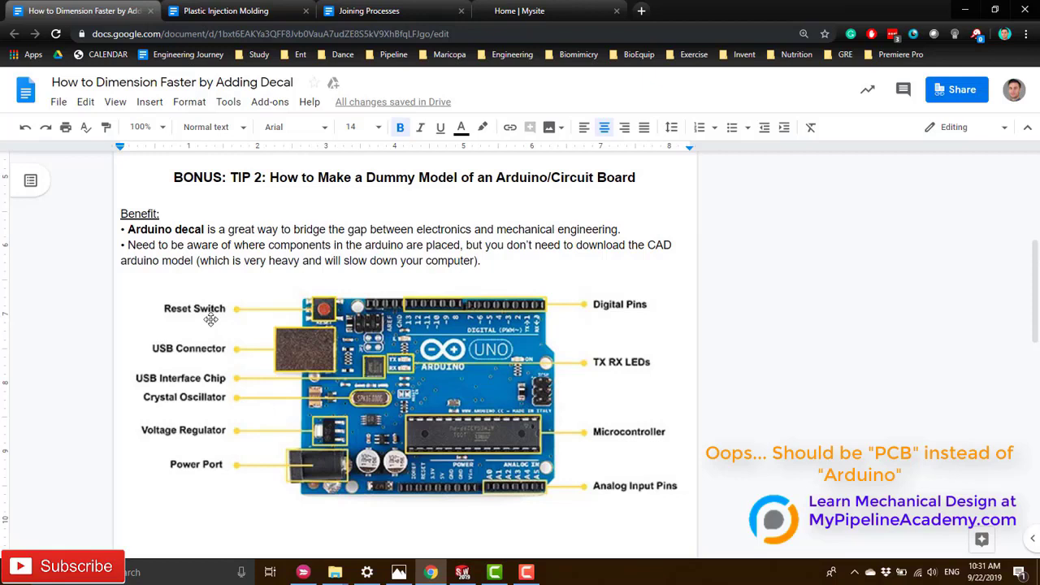
{"action": "mouse_move", "coordinate": [409, 317]}
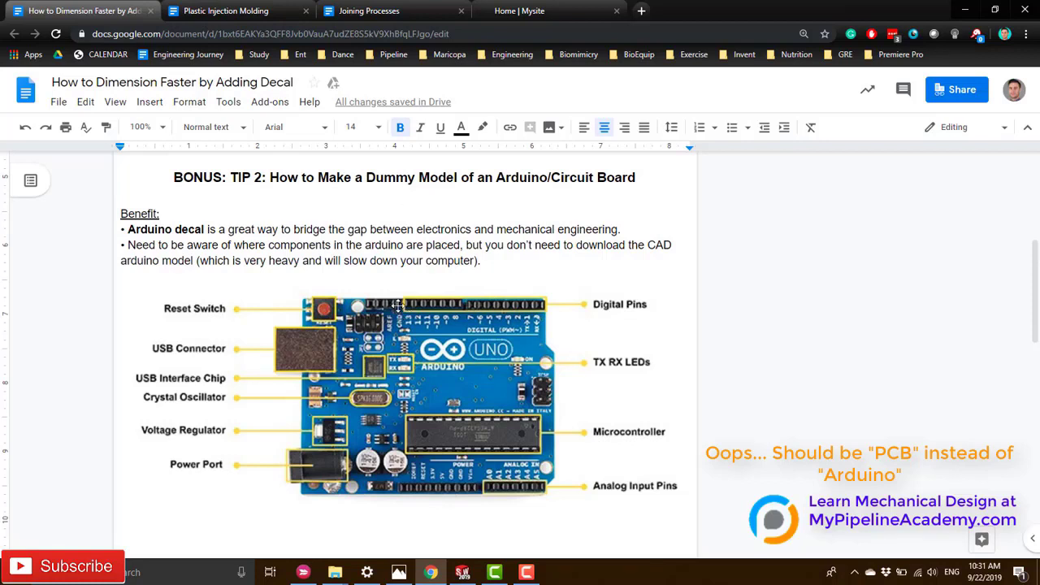
{"action": "mouse_move", "coordinate": [432, 276]}
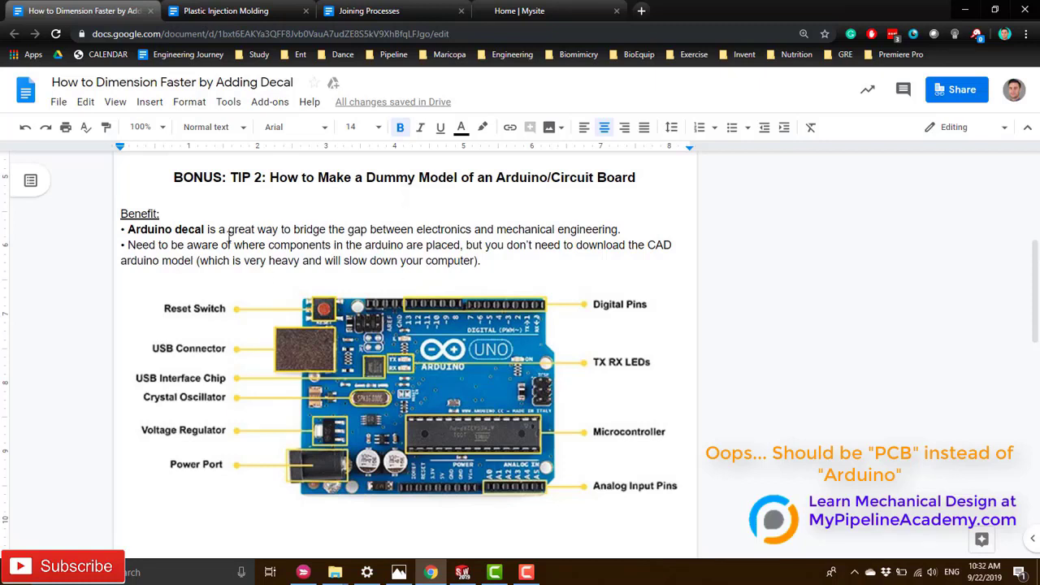
{"action": "double_click", "coordinate": [189, 229]}
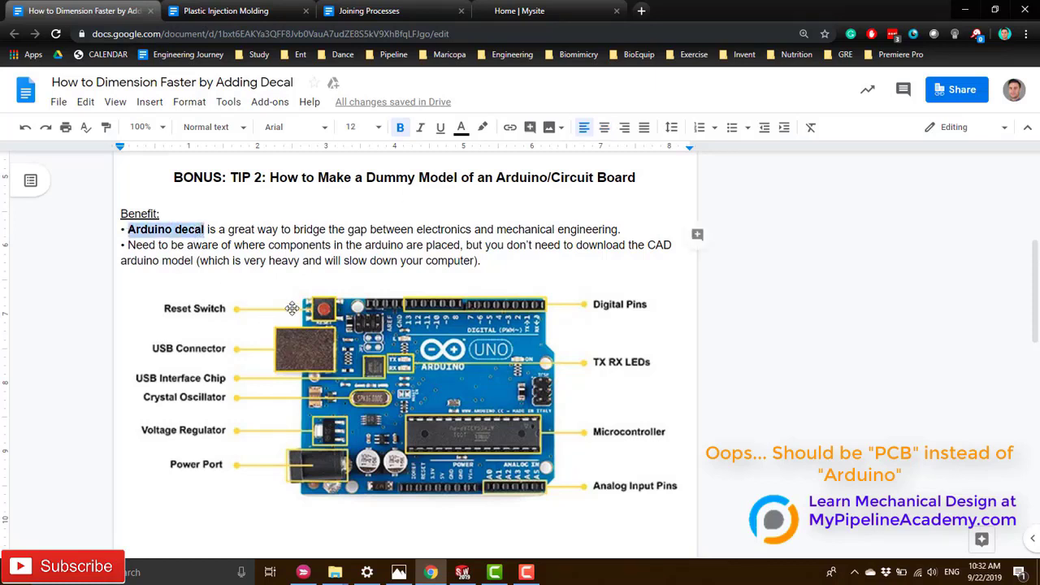
{"action": "mouse_move", "coordinate": [494, 394]}
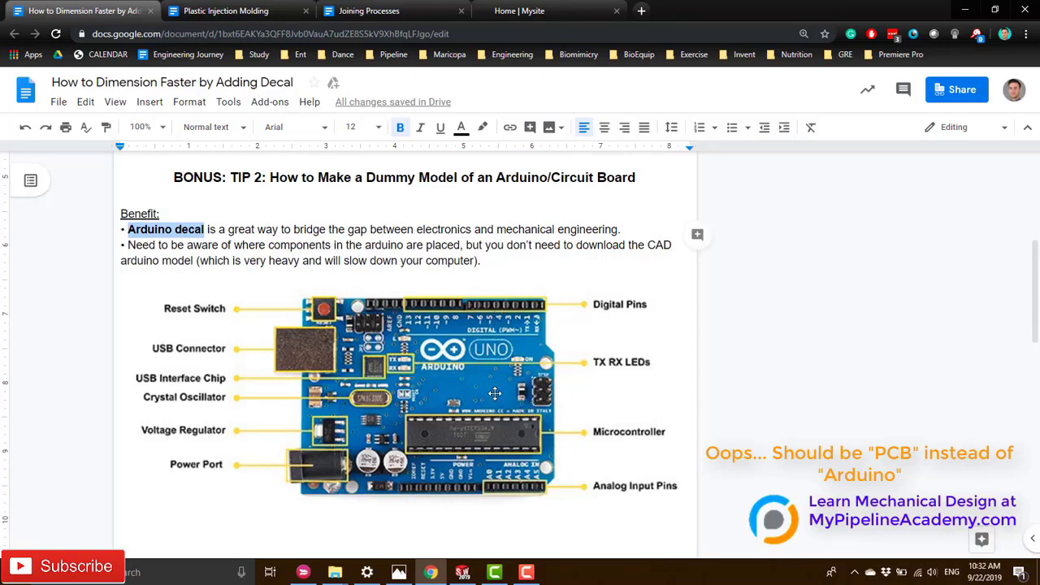
{"action": "left_click", "coordinate": [486, 260]}
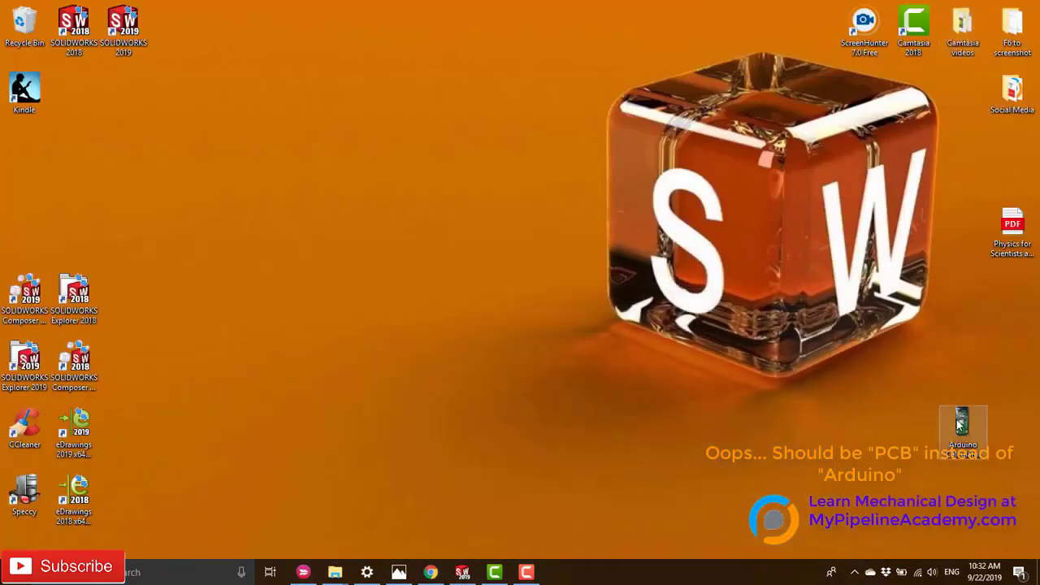
{"action": "double_click", "coordinate": [962, 425]}
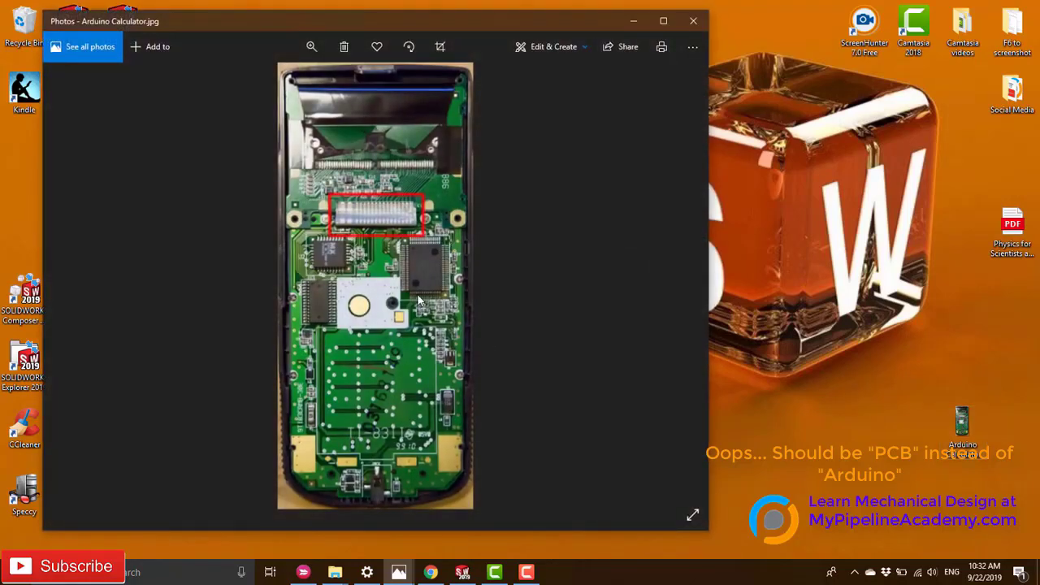
{"action": "mouse_move", "coordinate": [289, 176]}
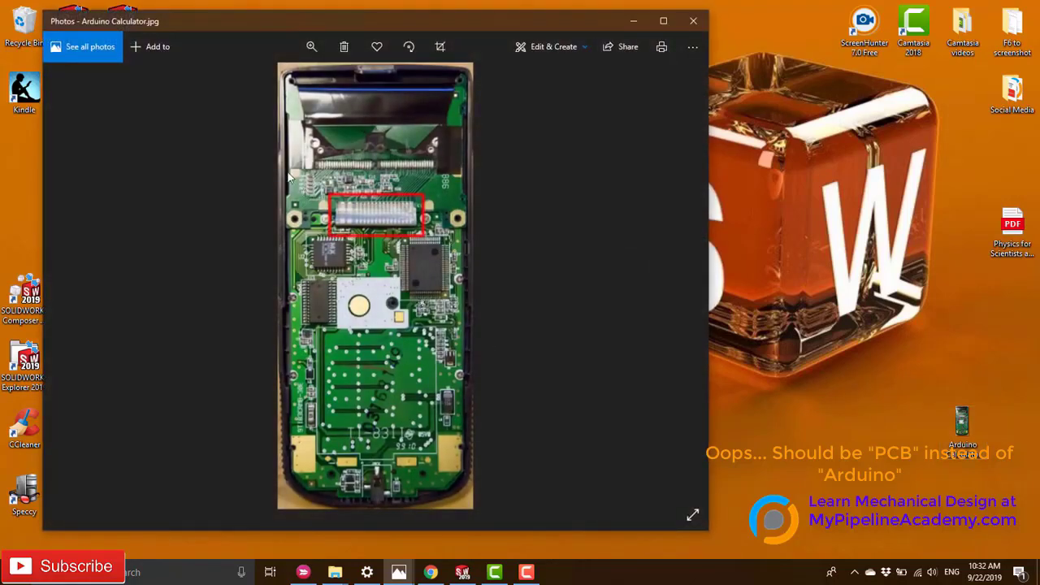
{"action": "mouse_move", "coordinate": [369, 397]}
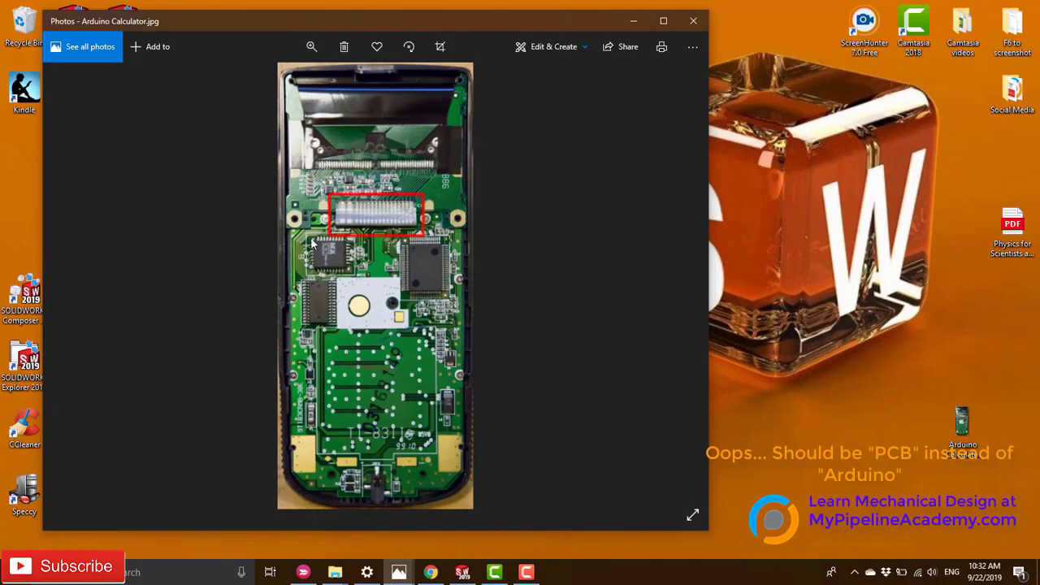
{"action": "mouse_move", "coordinate": [630, 23]}
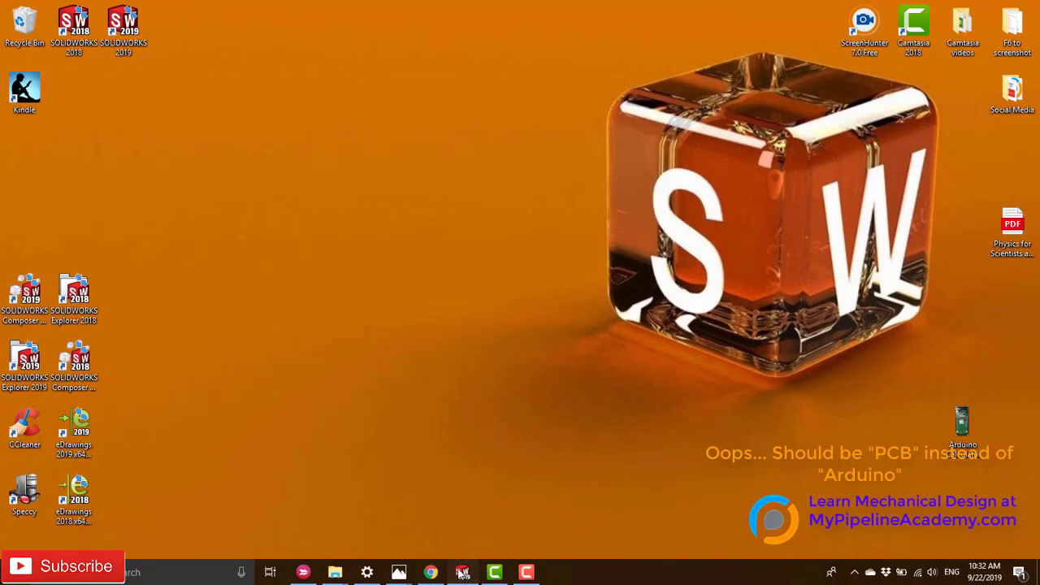
Delete the Arduino Calculator PCB photo decal from the calculator part's DisplayManager.
{"action": "left_click", "coordinate": [463, 572]}
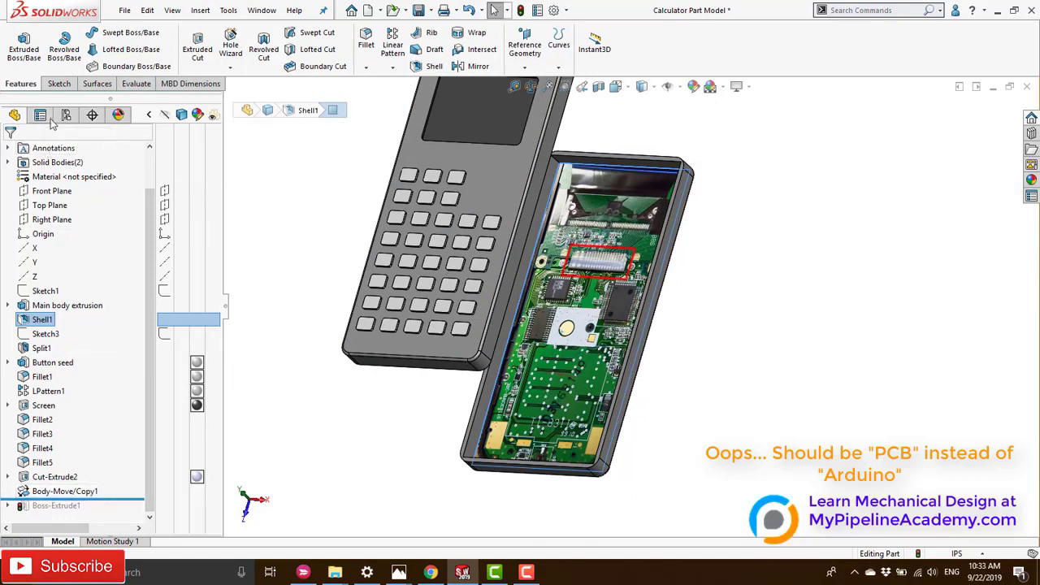
{"action": "mouse_move", "coordinate": [65, 114]}
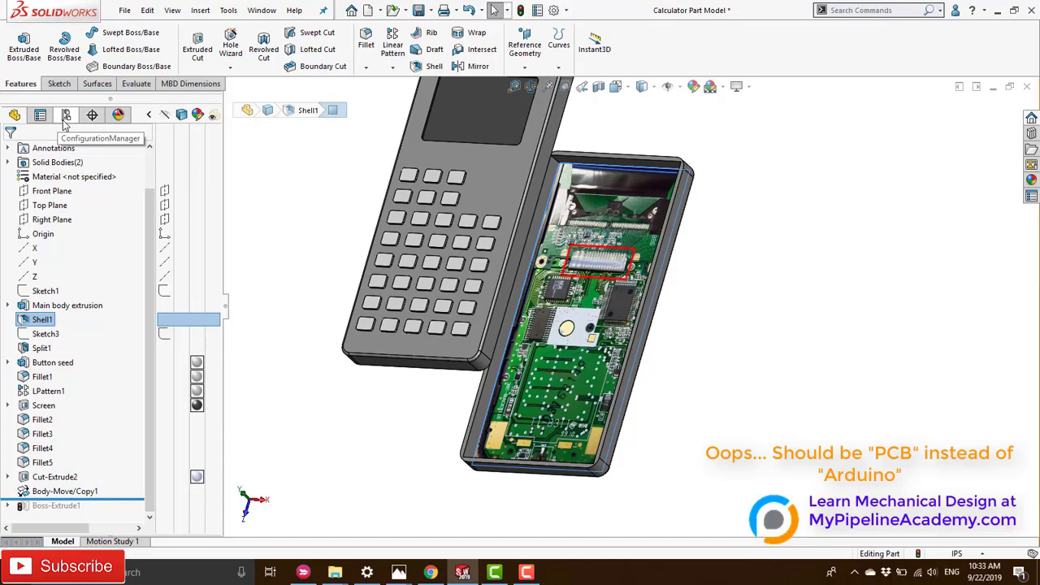
{"action": "left_click", "coordinate": [67, 113]}
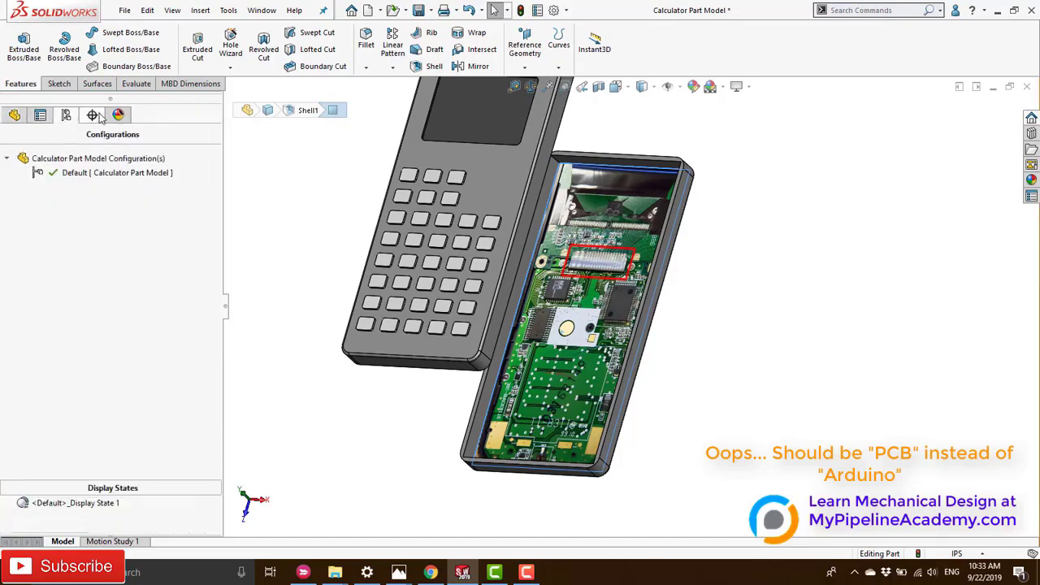
{"action": "left_click", "coordinate": [117, 114]}
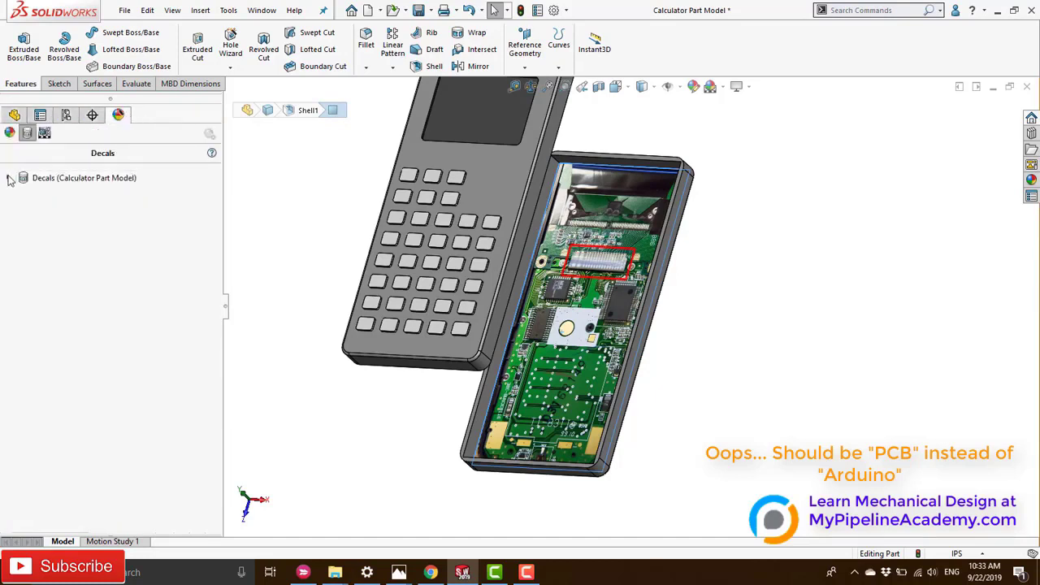
{"action": "right_click", "coordinate": [78, 192]}
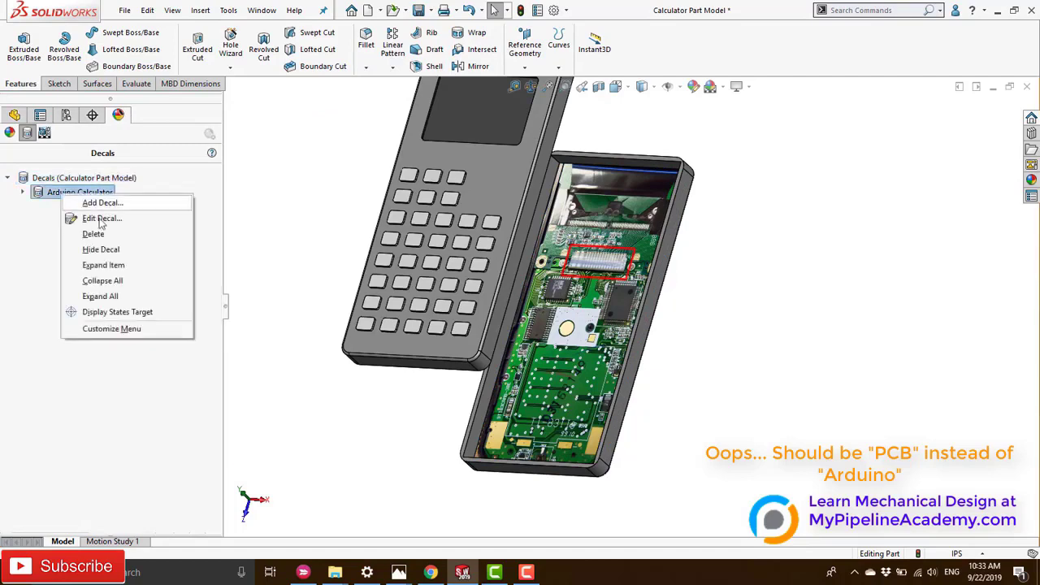
{"action": "left_click", "coordinate": [92, 234]}
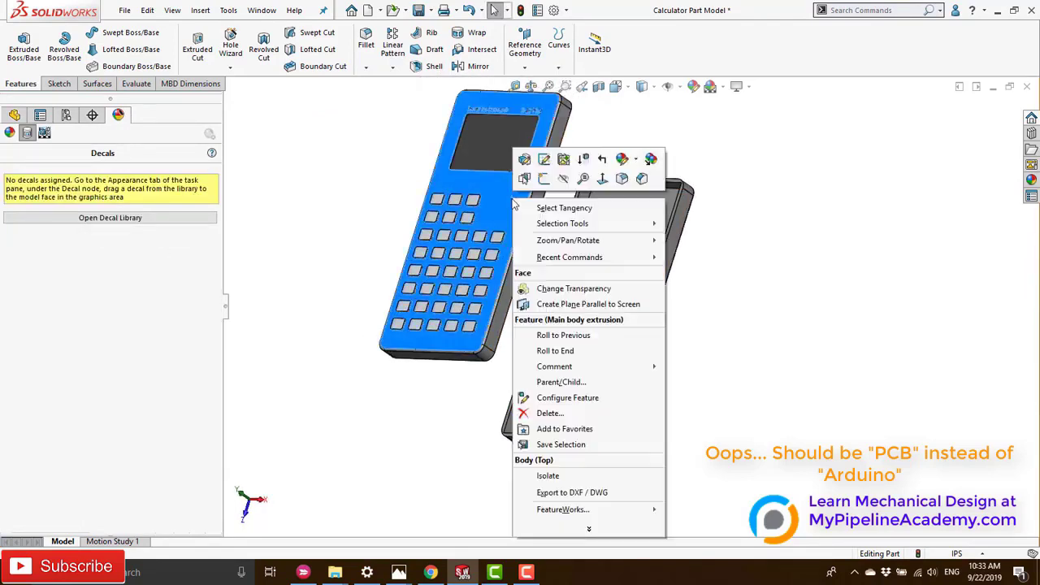
{"action": "mouse_move", "coordinate": [578, 208]}
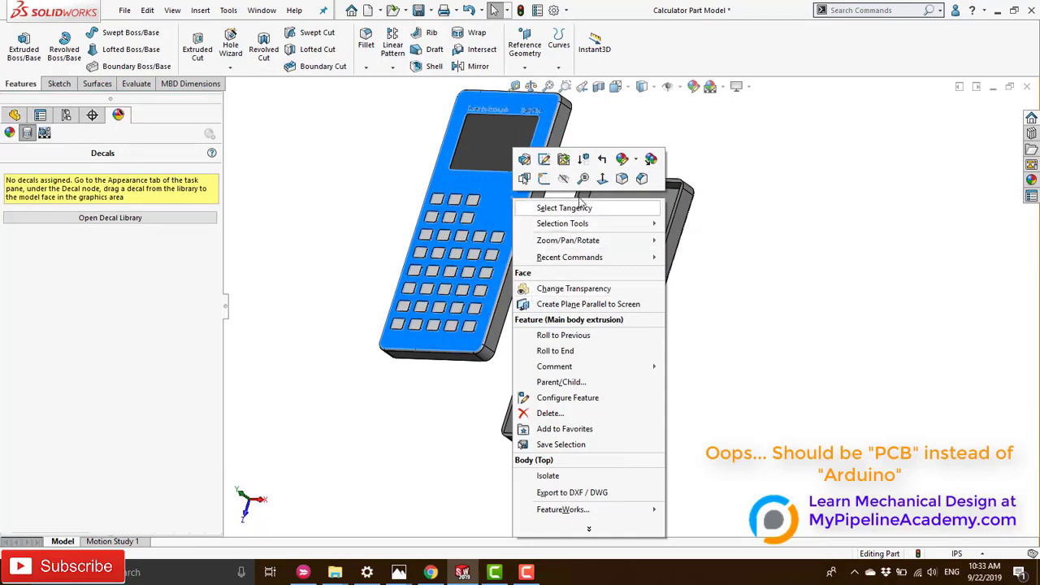
{"action": "mouse_move", "coordinate": [564, 179]}
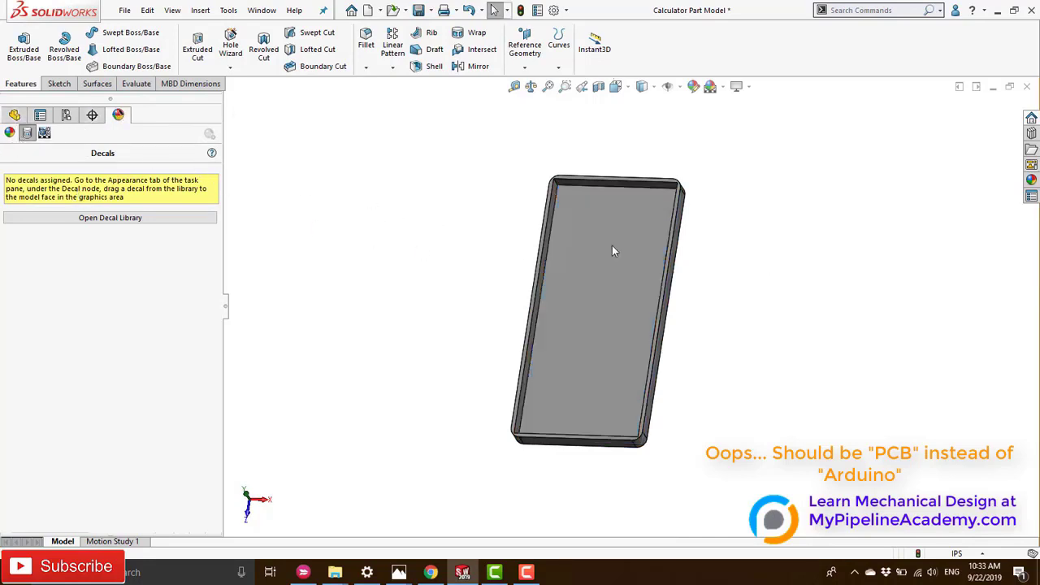
Select the tray's inner floor face and browse the decal library for its appearance.
{"action": "left_click", "coordinate": [17, 114]}
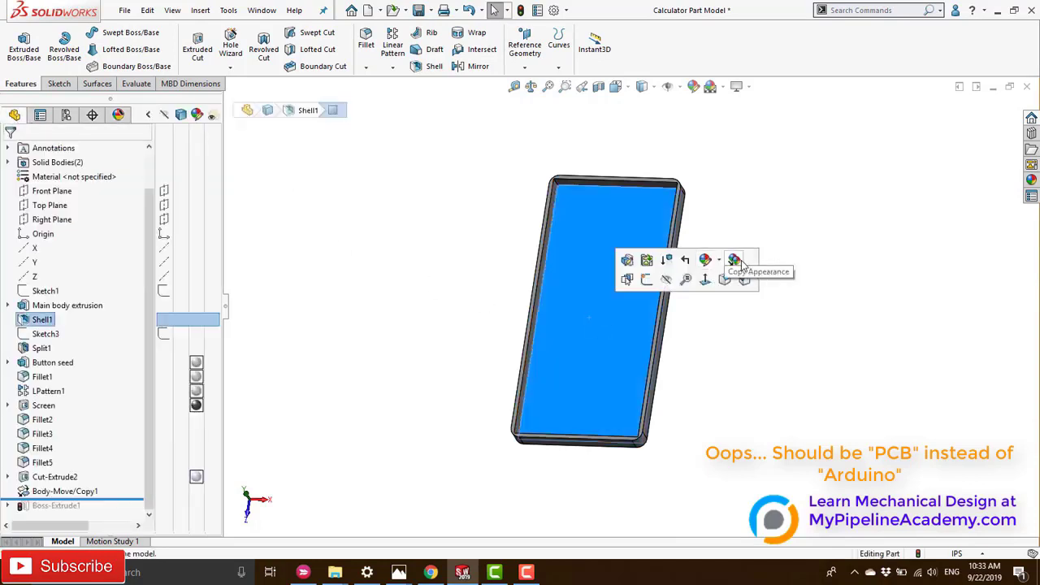
{"action": "left_click", "coordinate": [718, 260]}
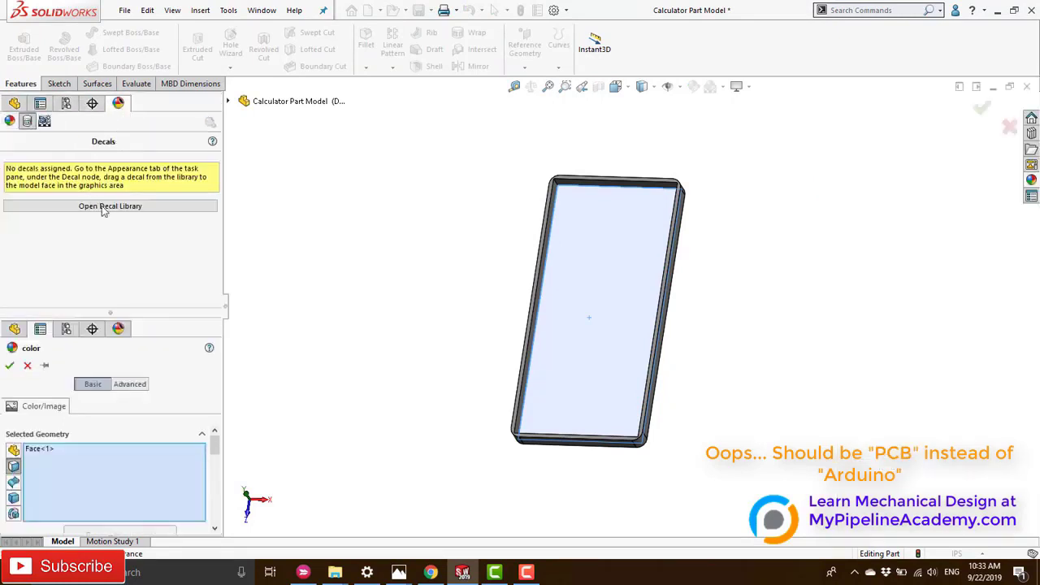
{"action": "left_click", "coordinate": [111, 205]}
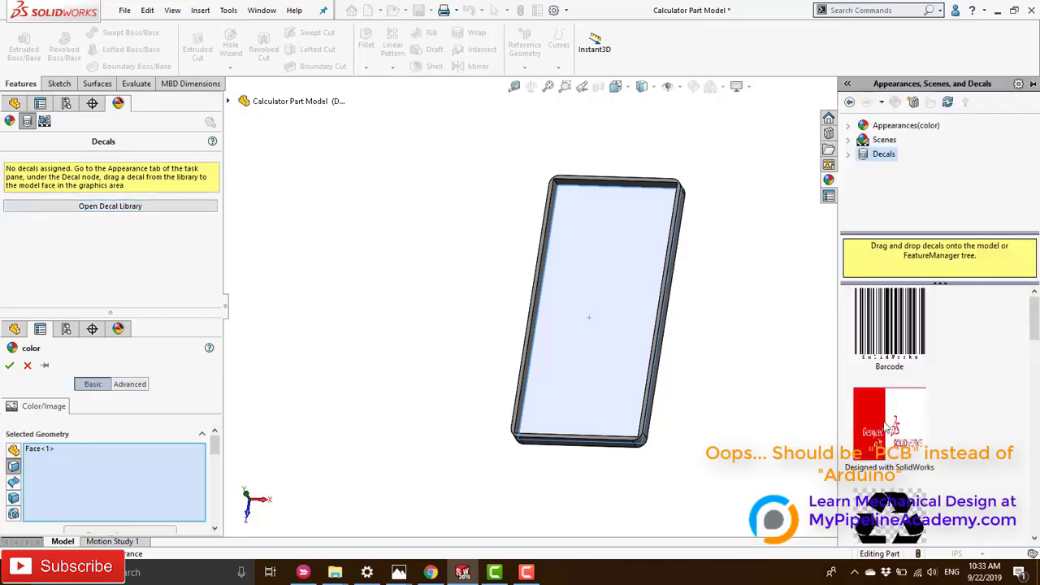
{"action": "scroll", "scroll_direction": "down", "scroll_amount": 3}
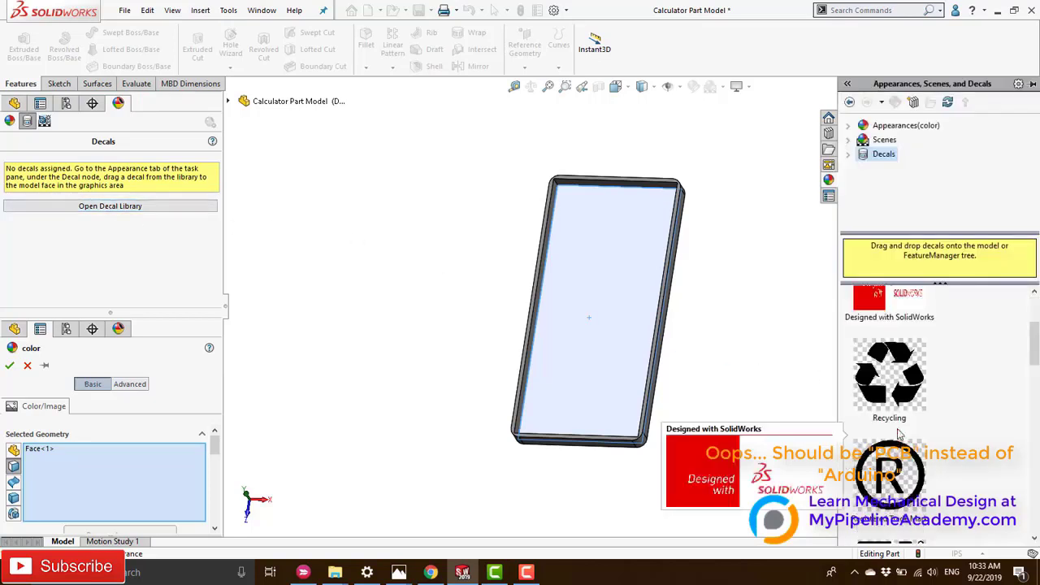
{"action": "scroll", "scroll_direction": "down", "scroll_amount": 3}
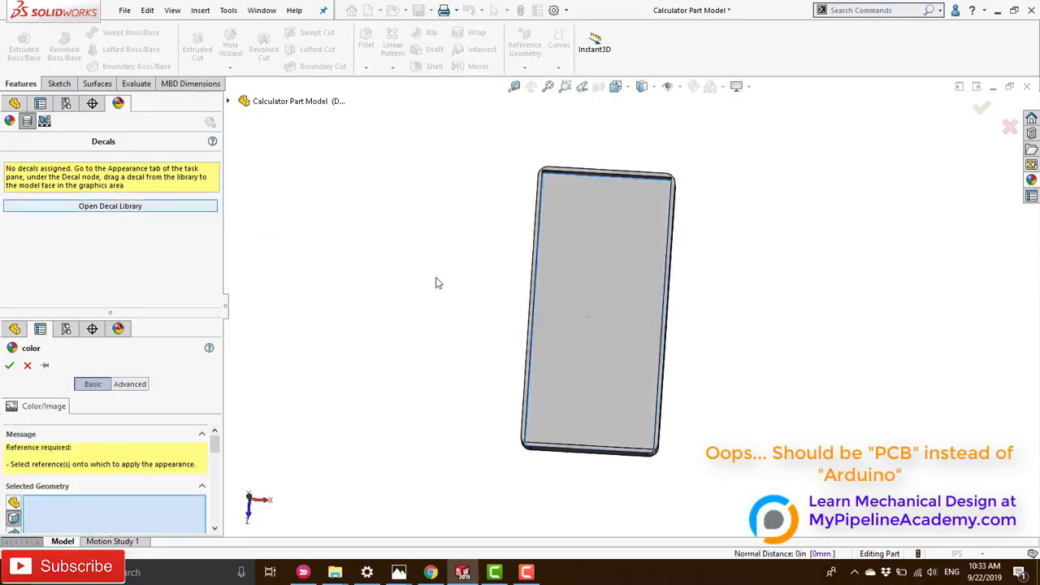
{"action": "left_click", "coordinate": [110, 204]}
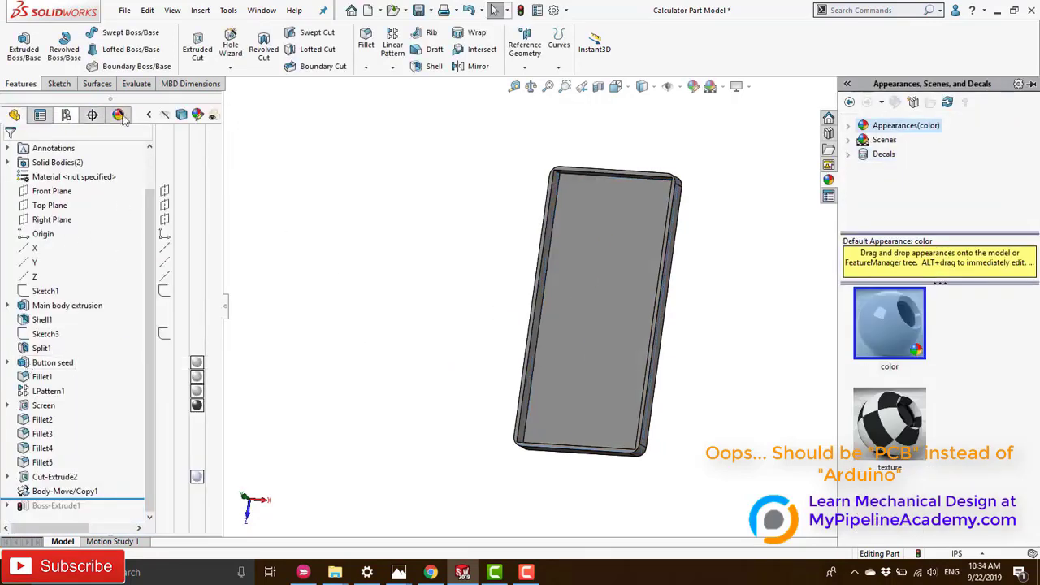
Drag the Designed with SolidWorks decal from the library onto the tray's inner face.
{"action": "left_click", "coordinate": [118, 113]}
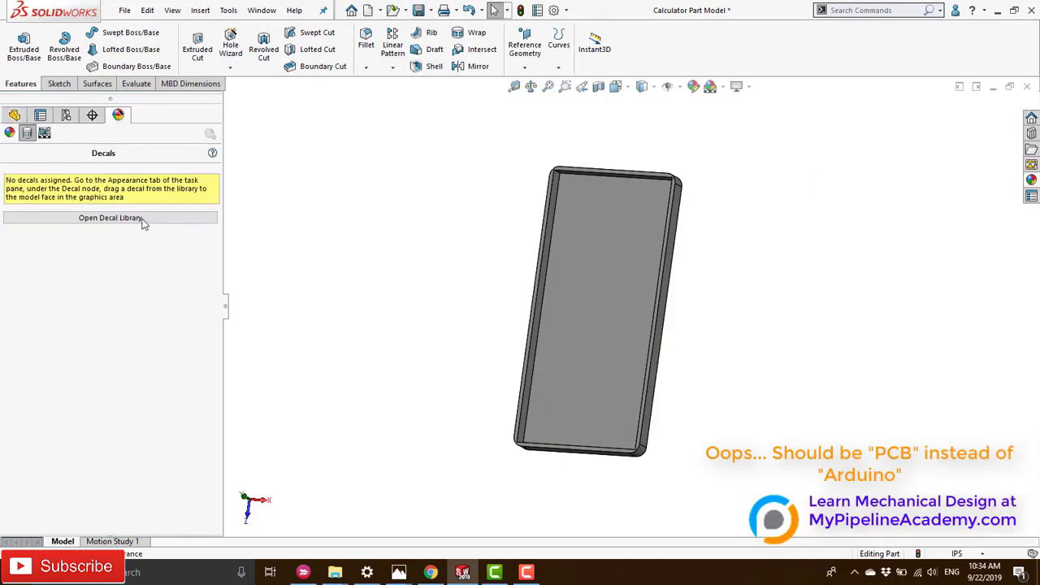
{"action": "left_click", "coordinate": [110, 218]}
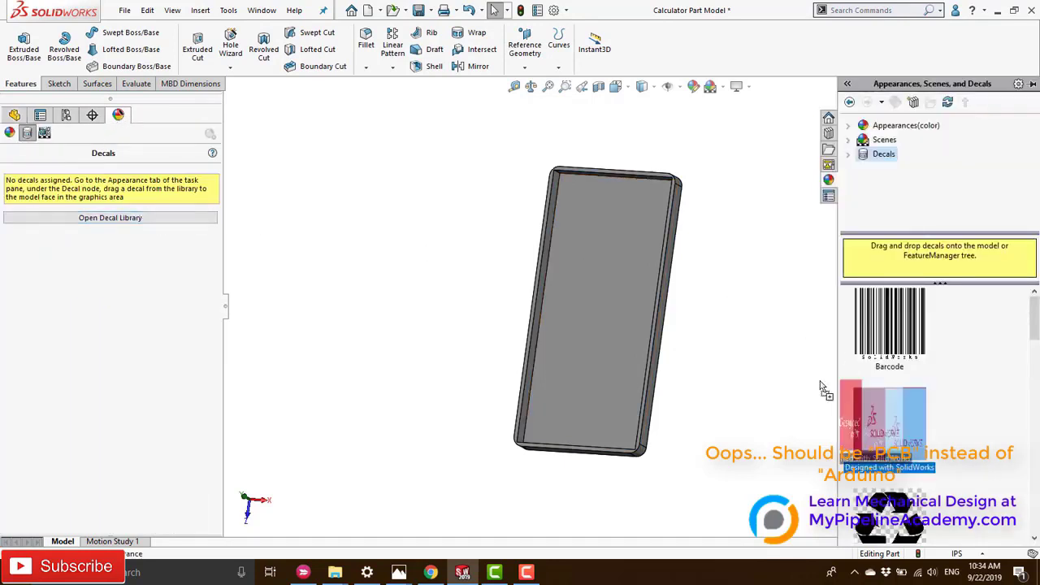
{"action": "left_click_drag", "start_coordinate": [889, 423], "coordinate": [601, 312]}
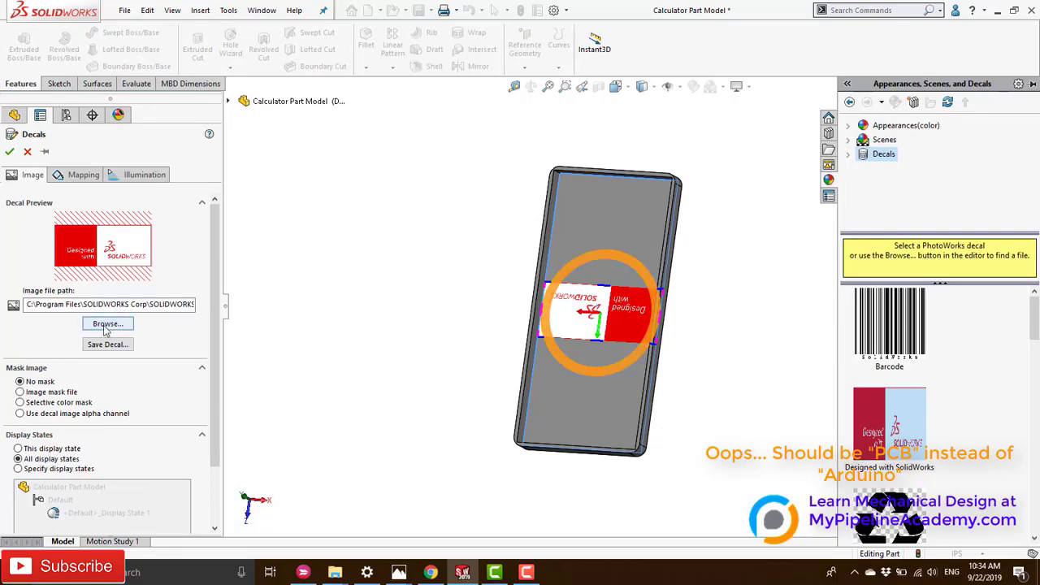
Apply the calculator PCB photo file as a decal on the shell's inner face and confirm.
{"action": "left_click", "coordinate": [107, 323]}
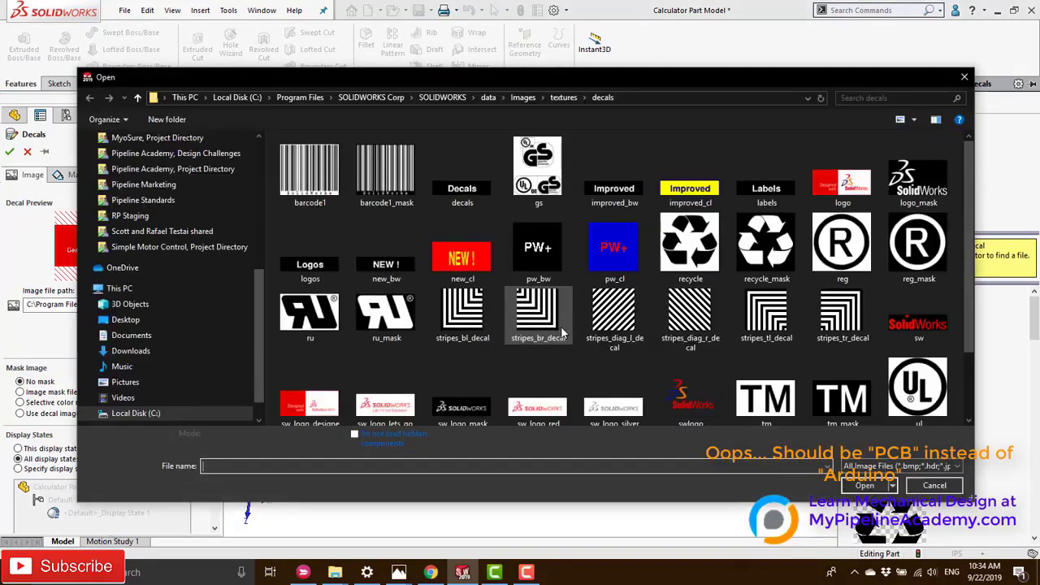
{"action": "mouse_move", "coordinate": [126, 318]}
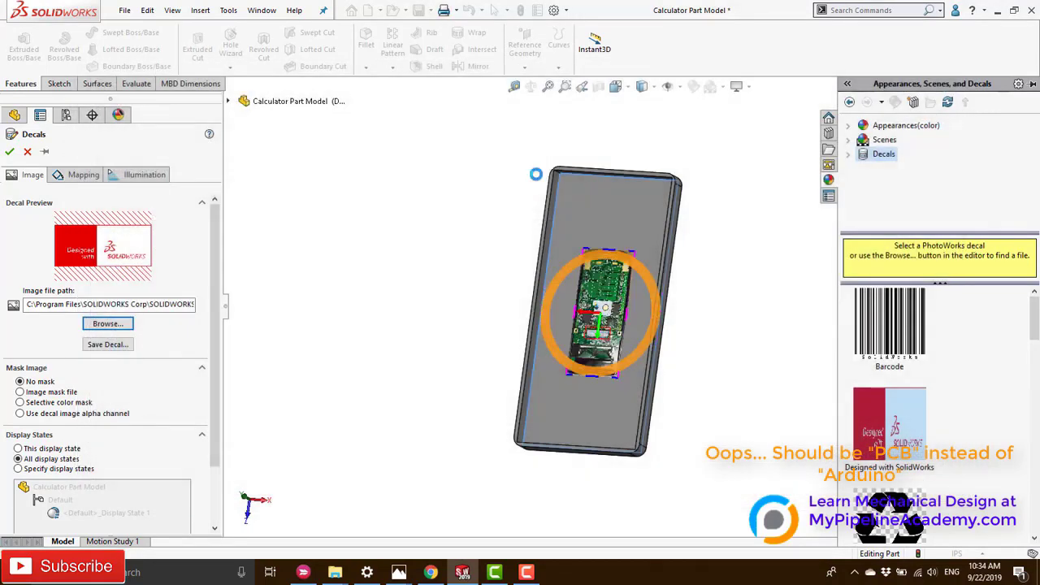
{"action": "left_click", "coordinate": [107, 324]}
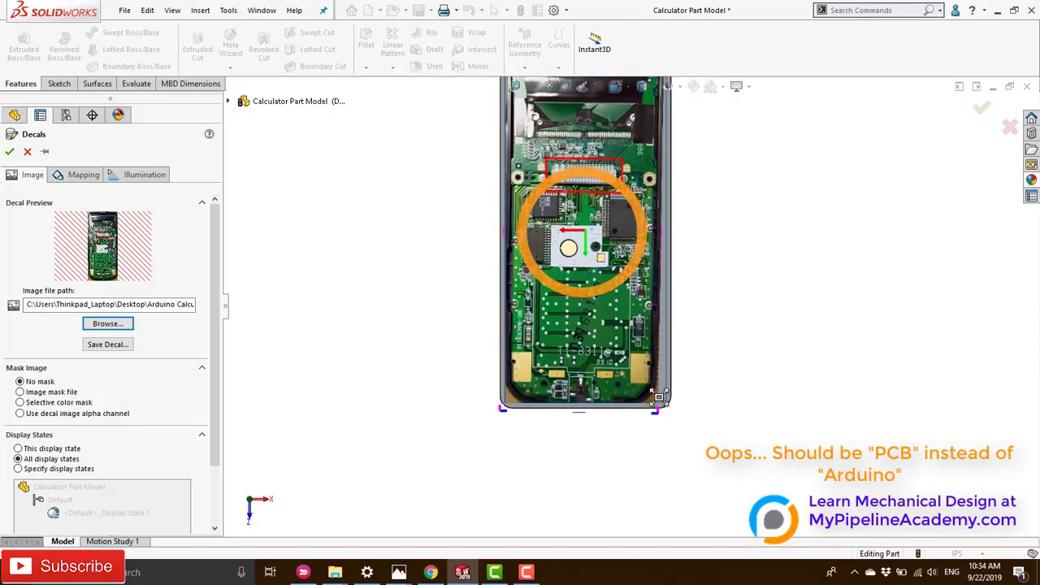
{"action": "left_click", "coordinate": [10, 152]}
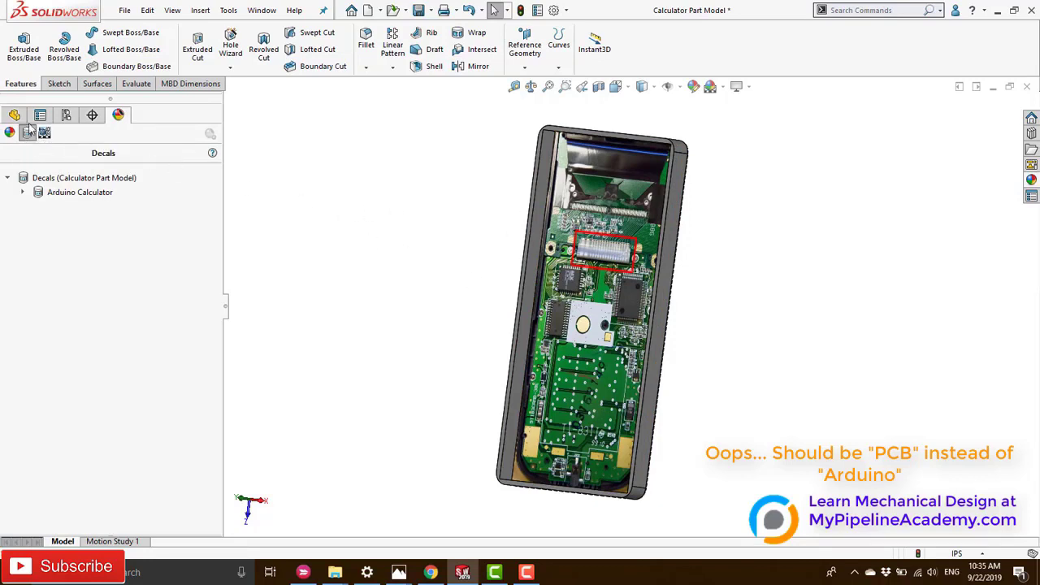
Return to the FeatureManager design tree listing the part's features.
{"action": "left_click", "coordinate": [15, 114]}
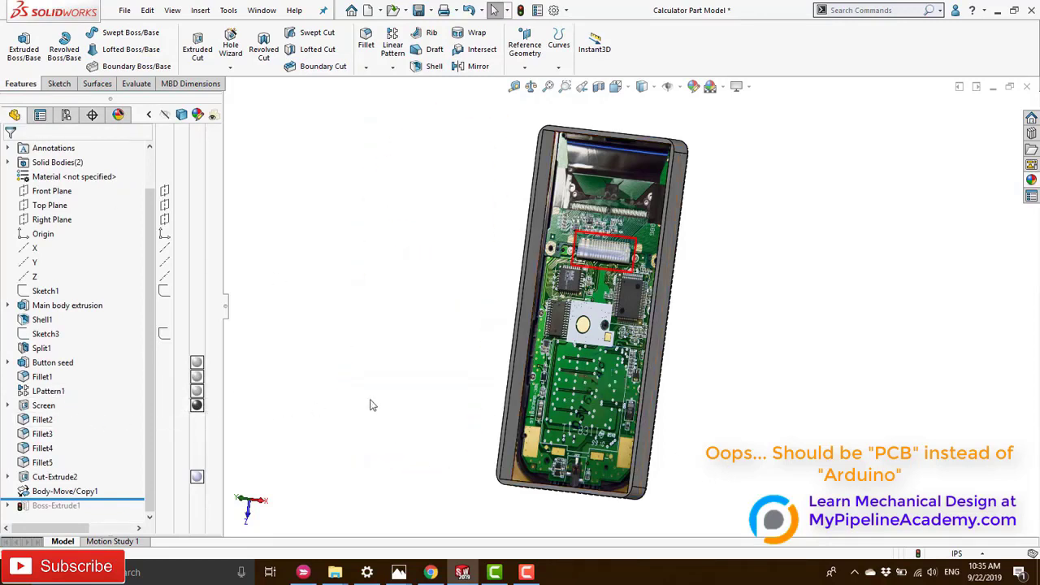
{"action": "mouse_move", "coordinate": [588, 380]}
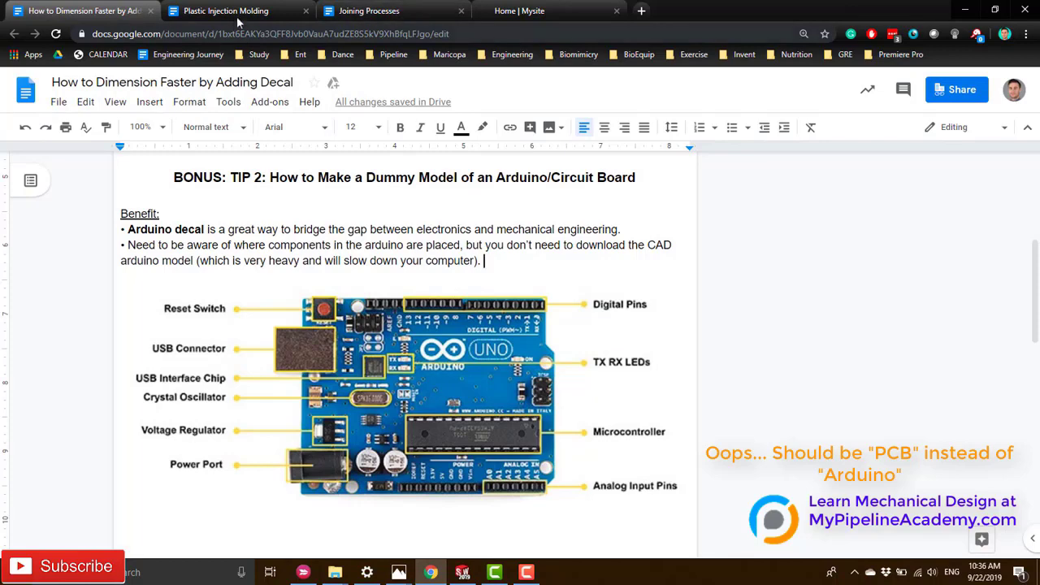
Show section 4, Gripper Pins, in the Joining Processes Google Docs notes.
{"action": "left_click", "coordinate": [371, 10]}
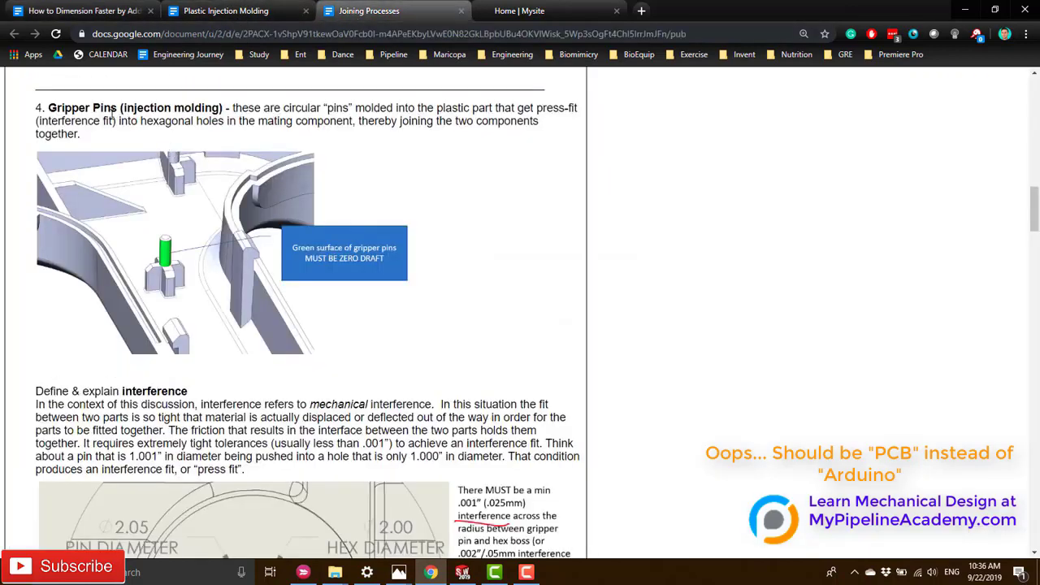
{"action": "mouse_move", "coordinate": [247, 159]}
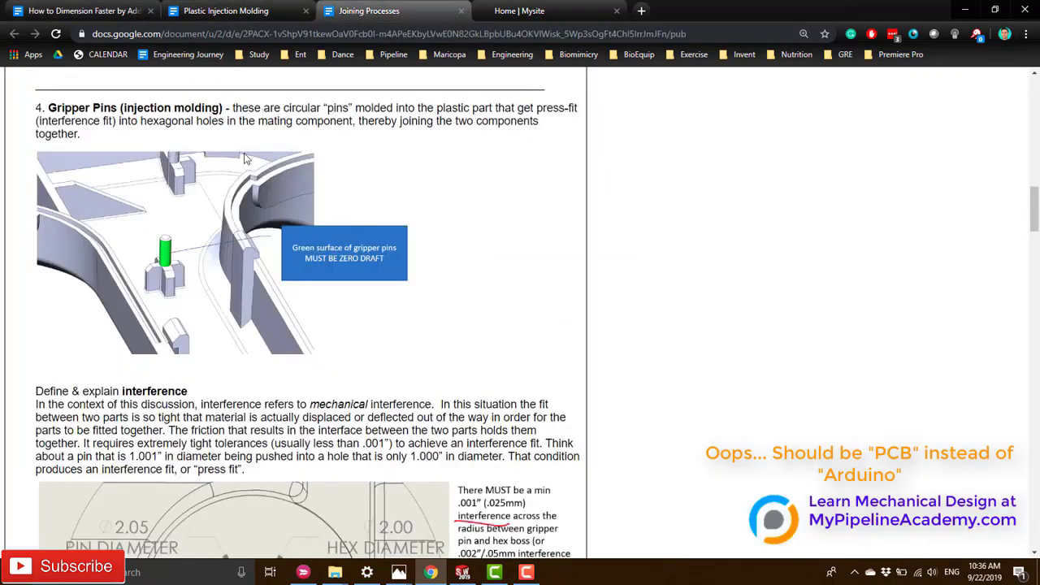
{"action": "mouse_move", "coordinate": [170, 264]}
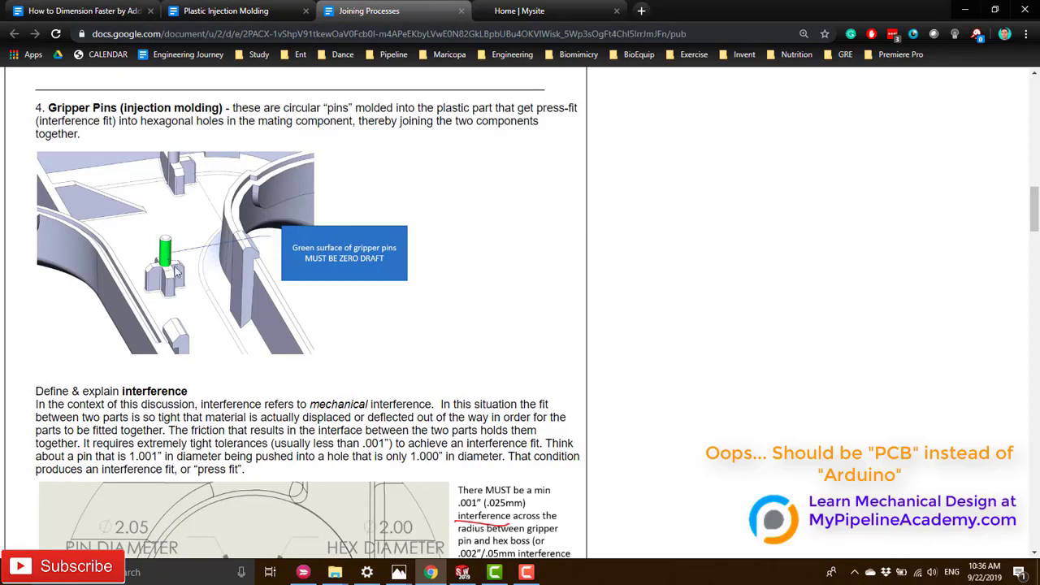
{"action": "scroll", "scroll_direction": "down", "scroll_amount": 3}
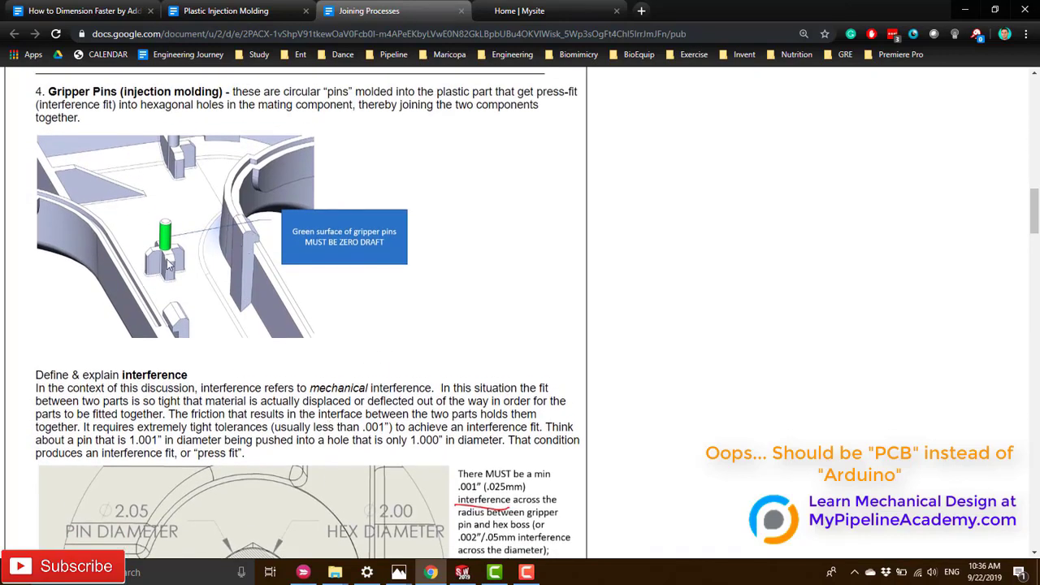
{"action": "mouse_move", "coordinate": [205, 257]}
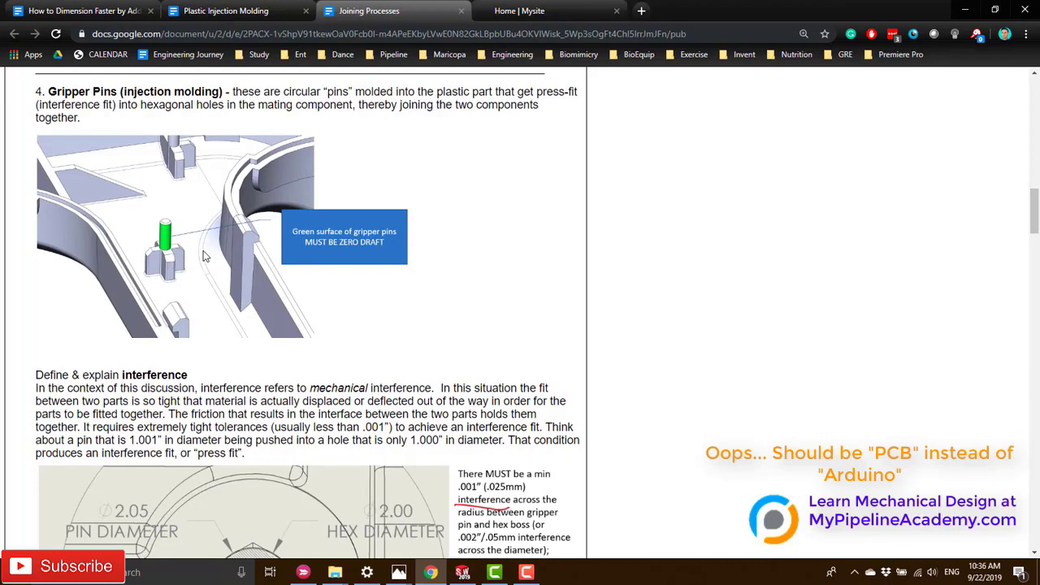
{"action": "mouse_move", "coordinate": [208, 259]}
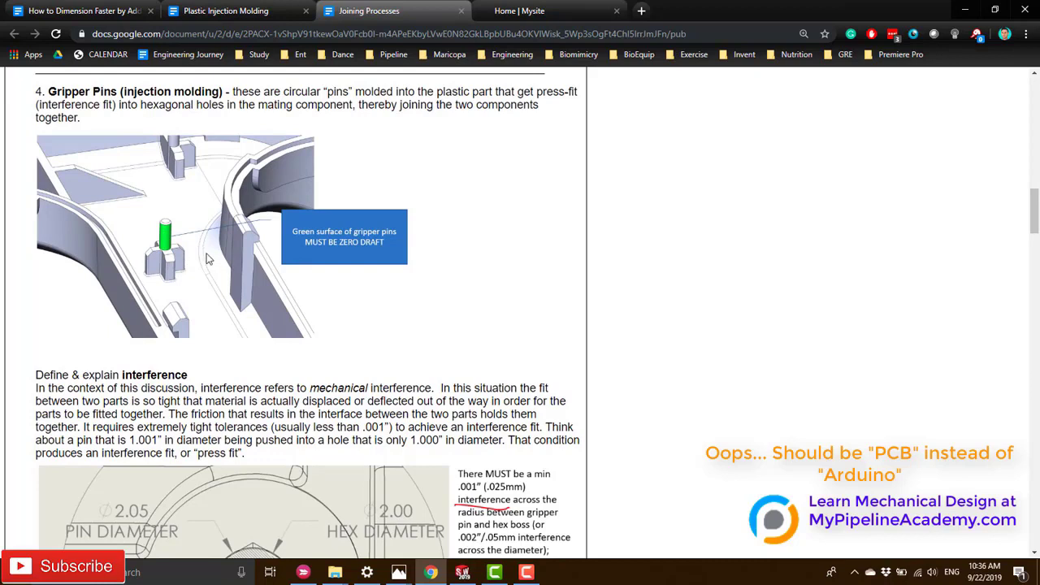
{"action": "mouse_move", "coordinate": [201, 254]}
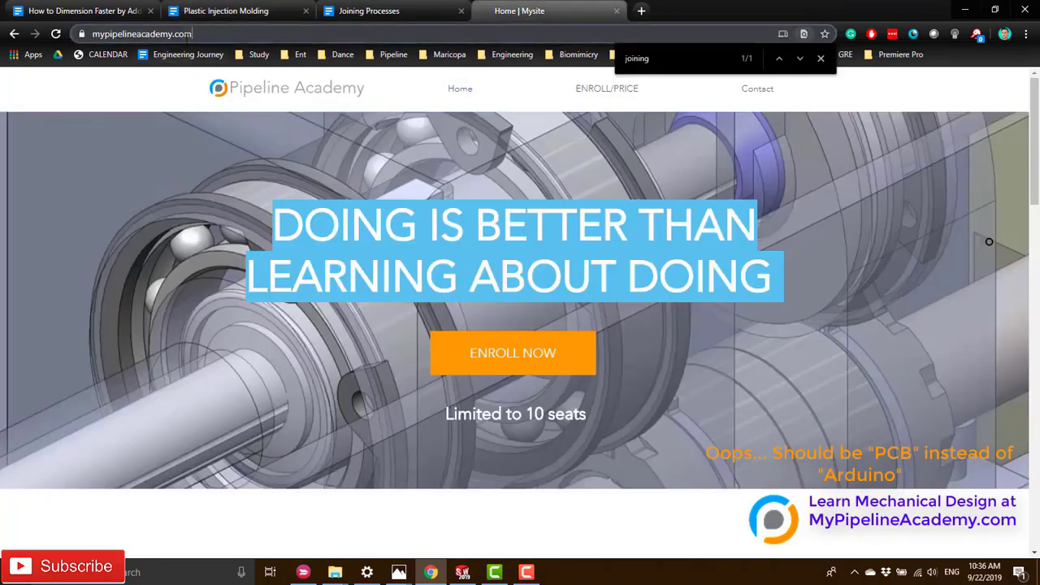
Open the Joining Processes lesson from the Pipeline Academy topics table.
{"action": "left_click", "coordinate": [147, 34]}
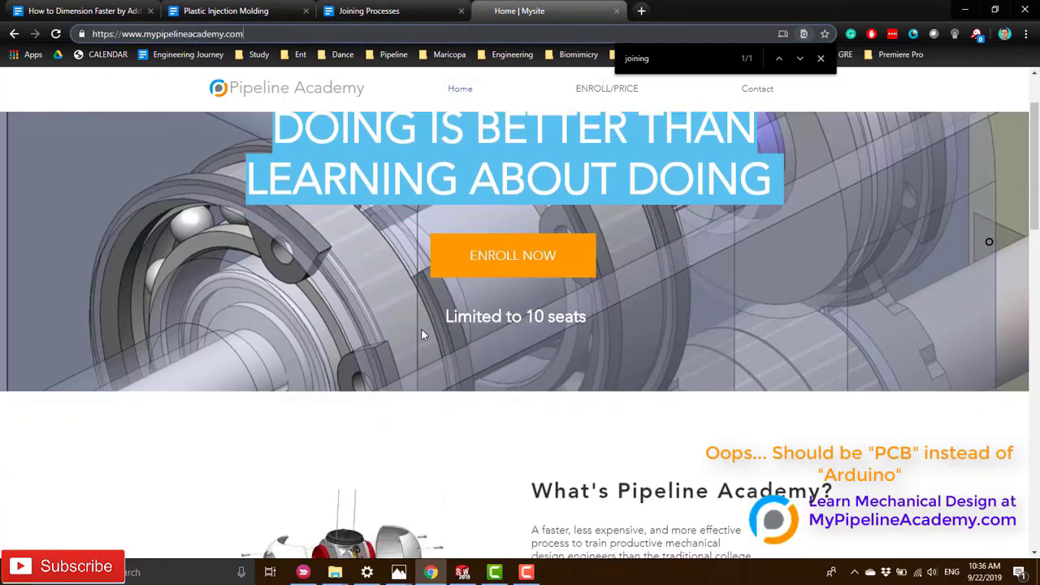
{"action": "scroll", "scroll_direction": "down", "scroll_amount": 3}
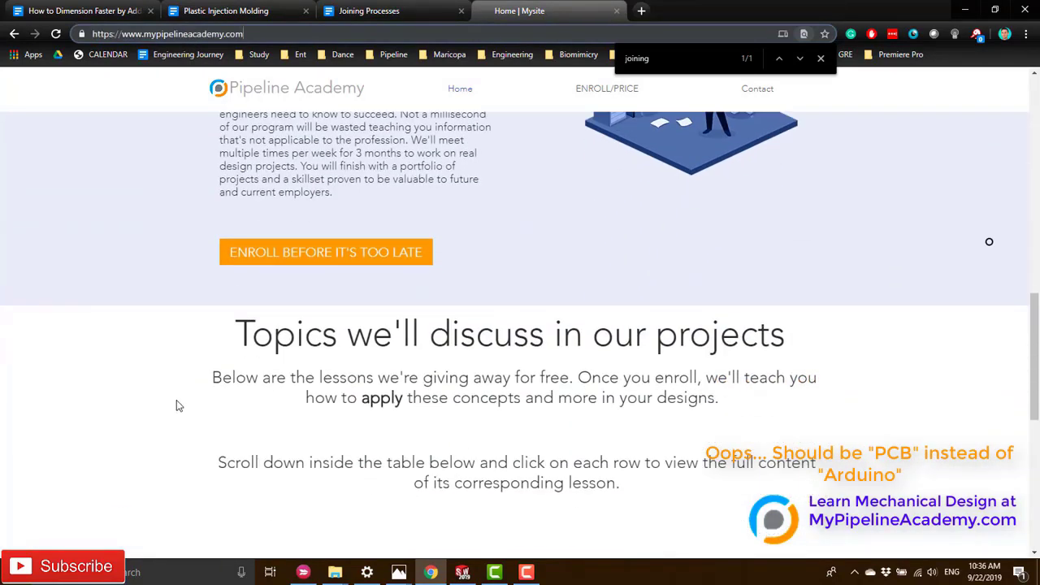
{"action": "scroll", "scroll_direction": "down", "scroll_amount": 3}
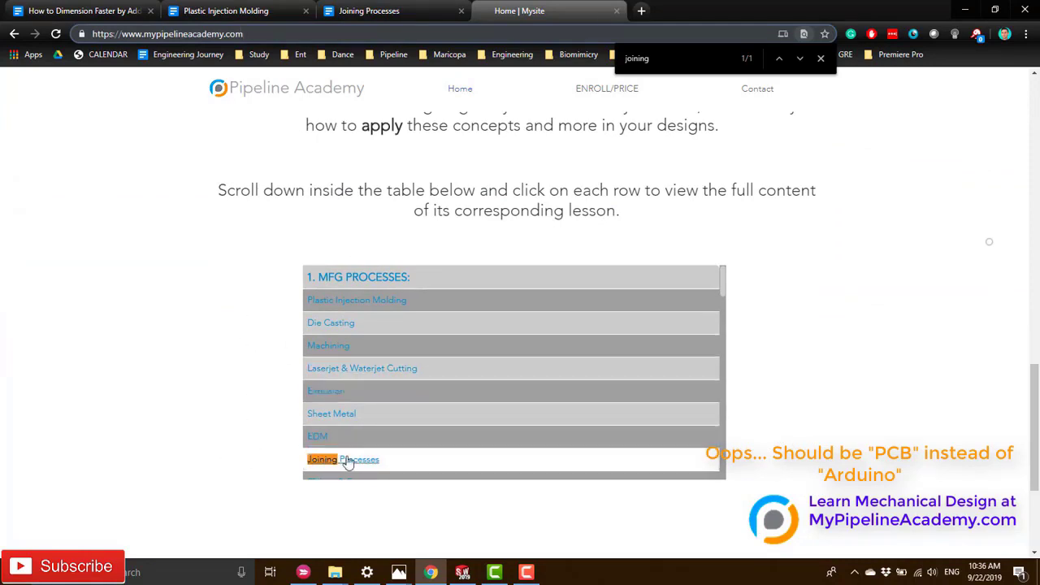
{"action": "left_click", "coordinate": [342, 459]}
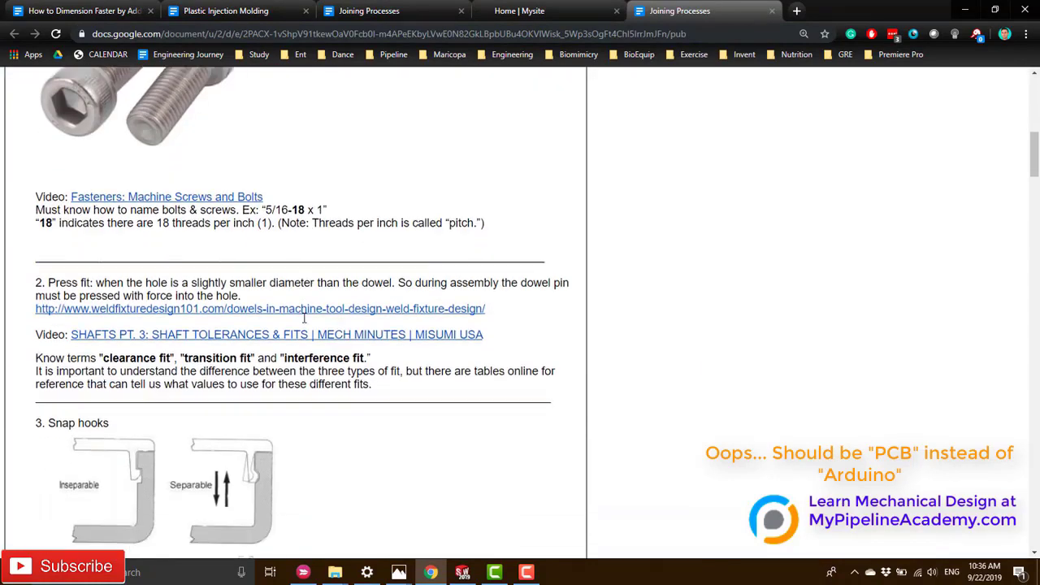
View the lesson's Gripper Pins section, then return to the Pipeline Academy home page.
{"action": "scroll", "scroll_direction": "down", "scroll_amount": 3}
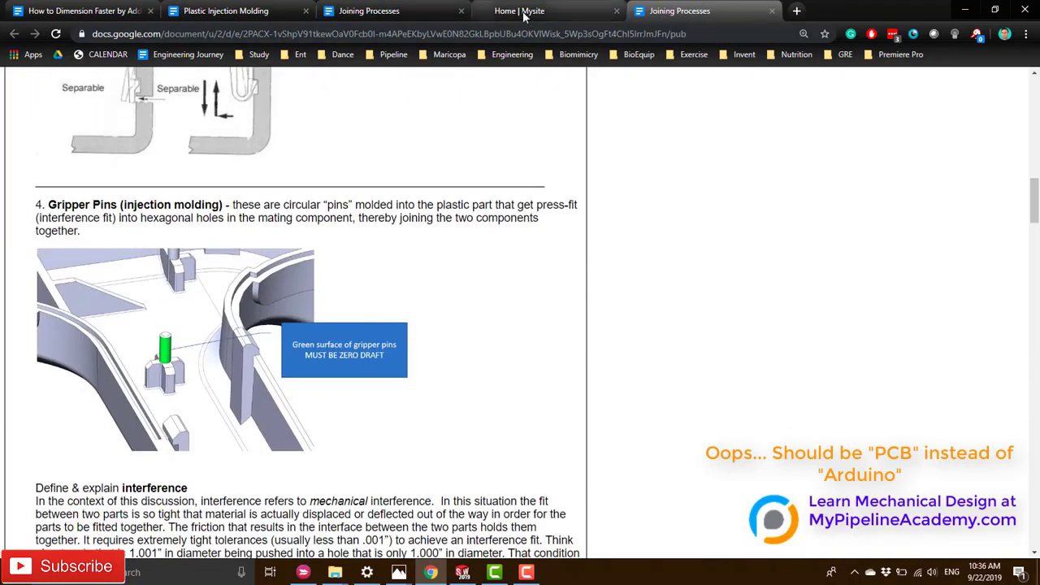
{"action": "left_click", "coordinate": [520, 10]}
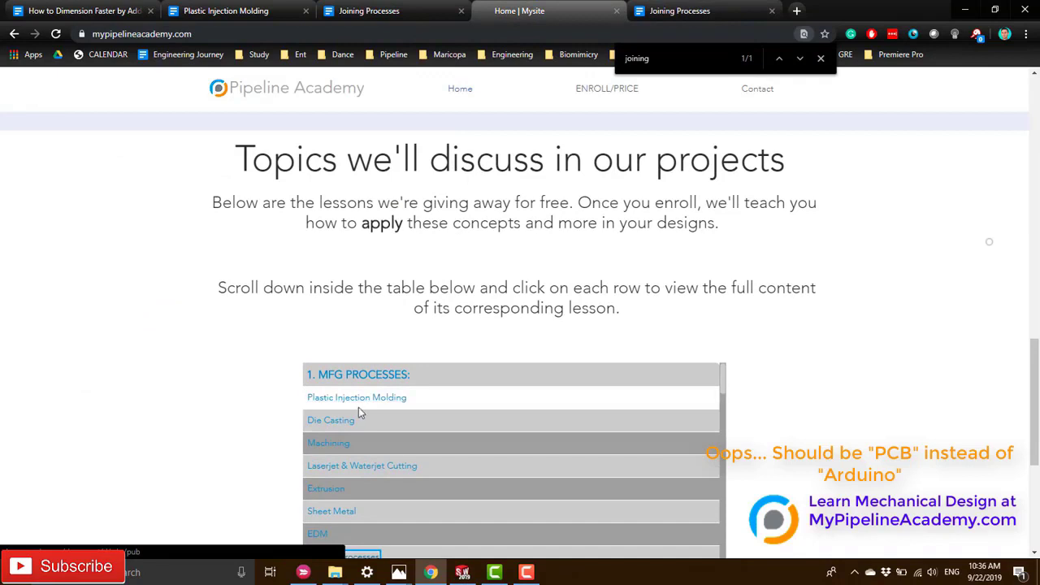
{"action": "scroll", "scroll_direction": "down", "scroll_amount": 3}
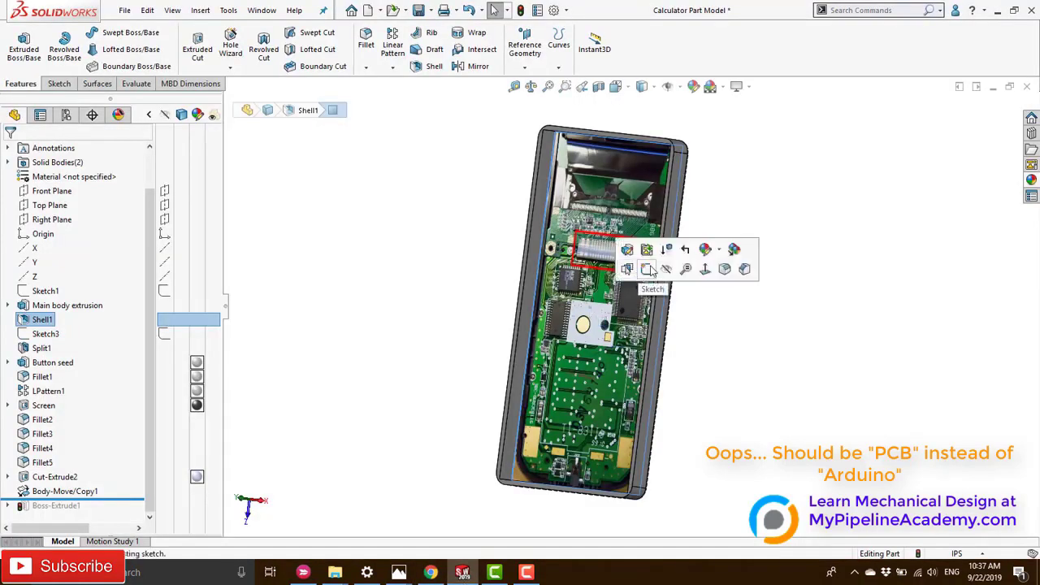
Sketch circles over the left and right mounting holes flanking the PCB connector on the inner face.
{"action": "left_click", "coordinate": [647, 269]}
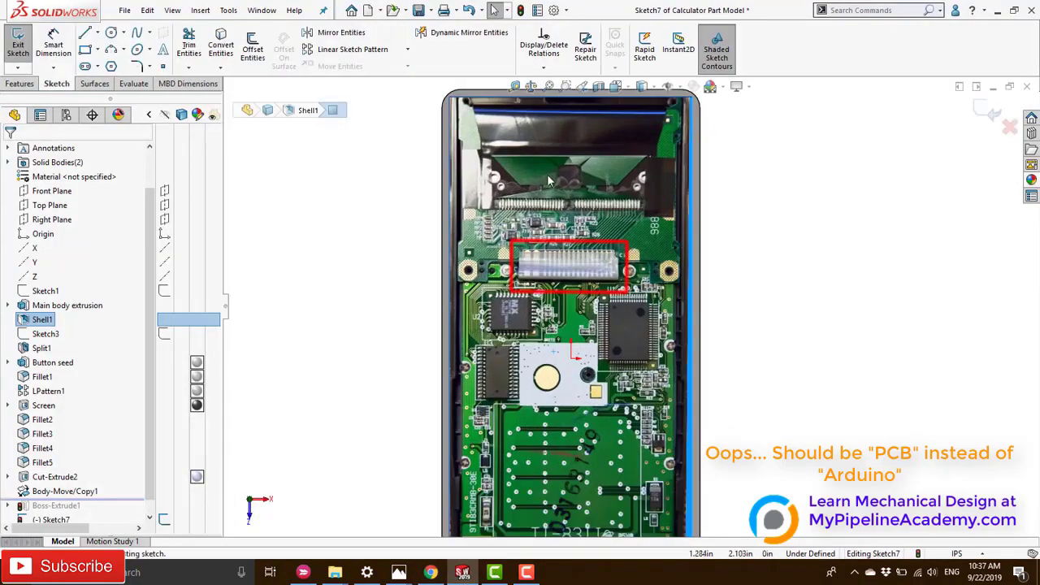
{"action": "left_click", "coordinate": [106, 32]}
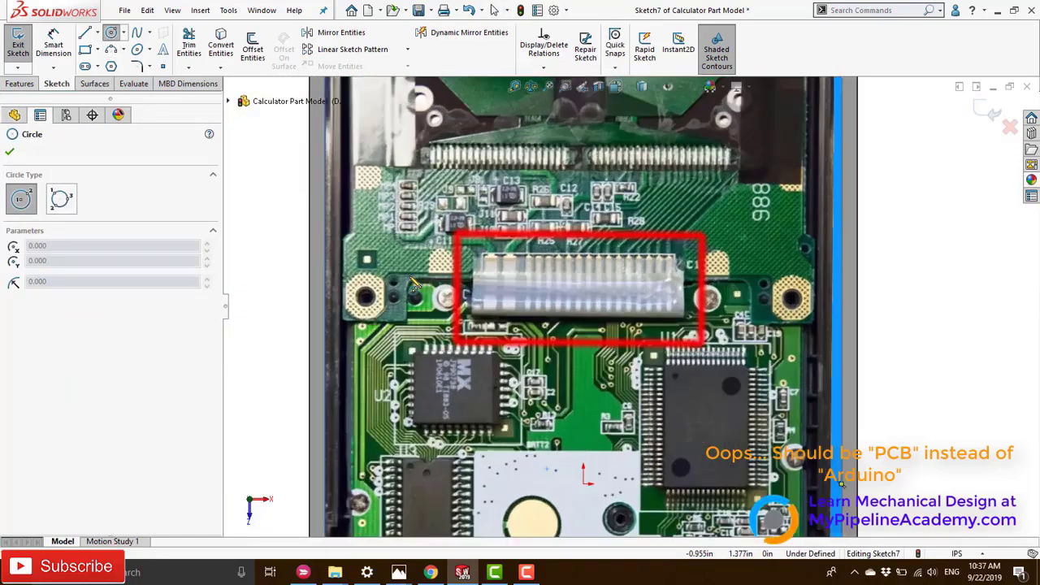
{"action": "left_click", "coordinate": [365, 295]}
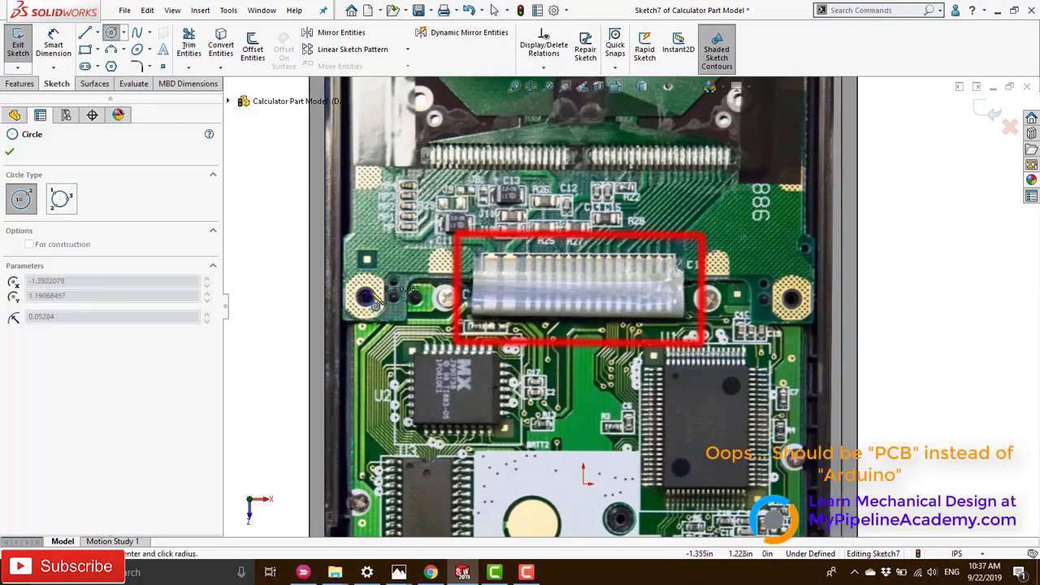
{"action": "left_click_drag", "start_coordinate": [365, 296], "coordinate": [382, 293]}
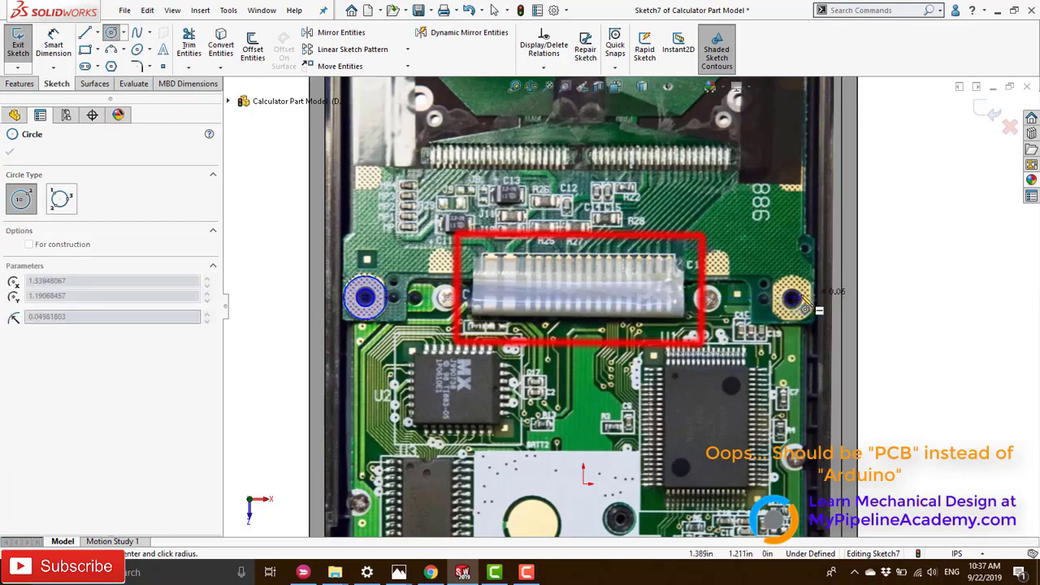
{"action": "left_click_drag", "start_coordinate": [805, 305], "coordinate": [816, 284]}
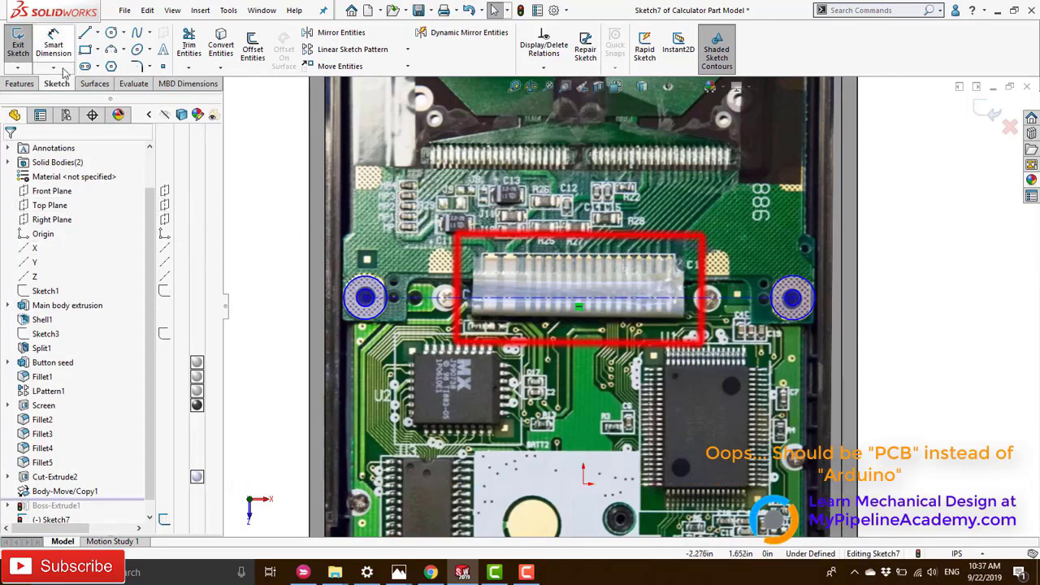
{"action": "left_click", "coordinate": [20, 84]}
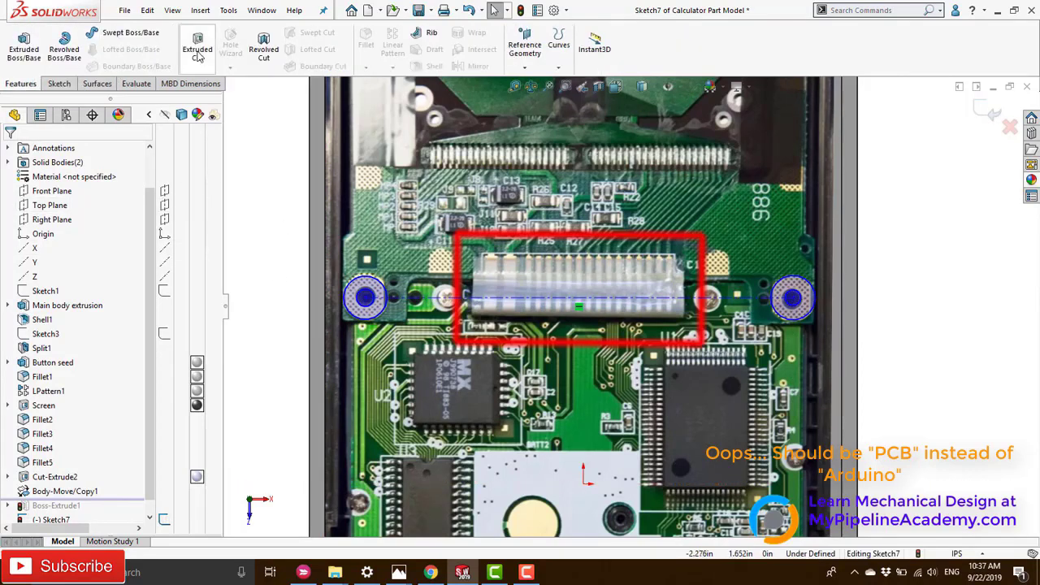
{"action": "mouse_move", "coordinate": [130, 34]}
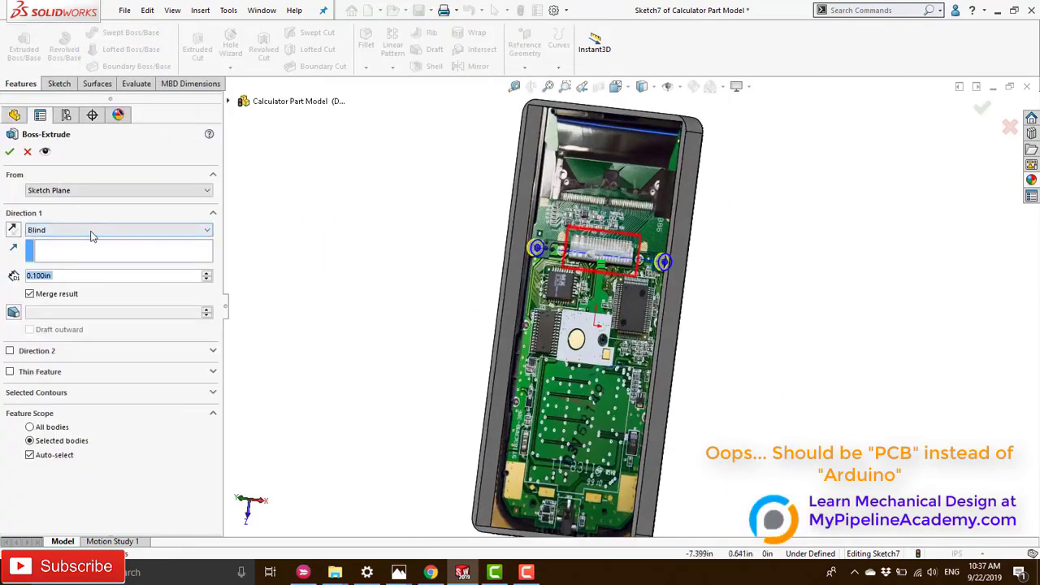
Extrude the circles Blind at 0.100in into gripper pin bosses and show the Top solid body again.
{"action": "left_click", "coordinate": [117, 229]}
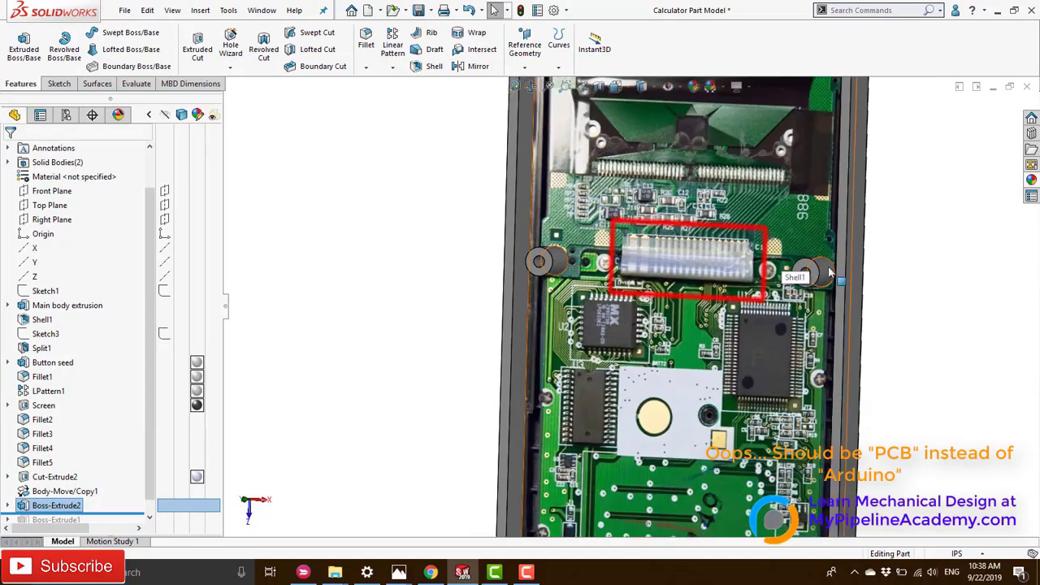
{"action": "scroll", "scroll_direction": "down", "scroll_amount": 3}
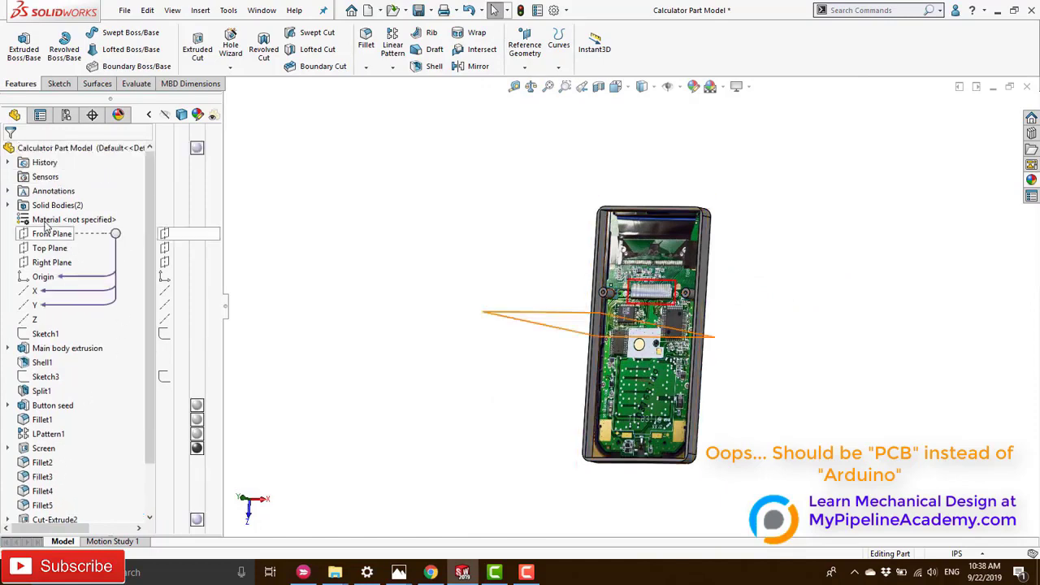
{"action": "left_click", "coordinate": [10, 204]}
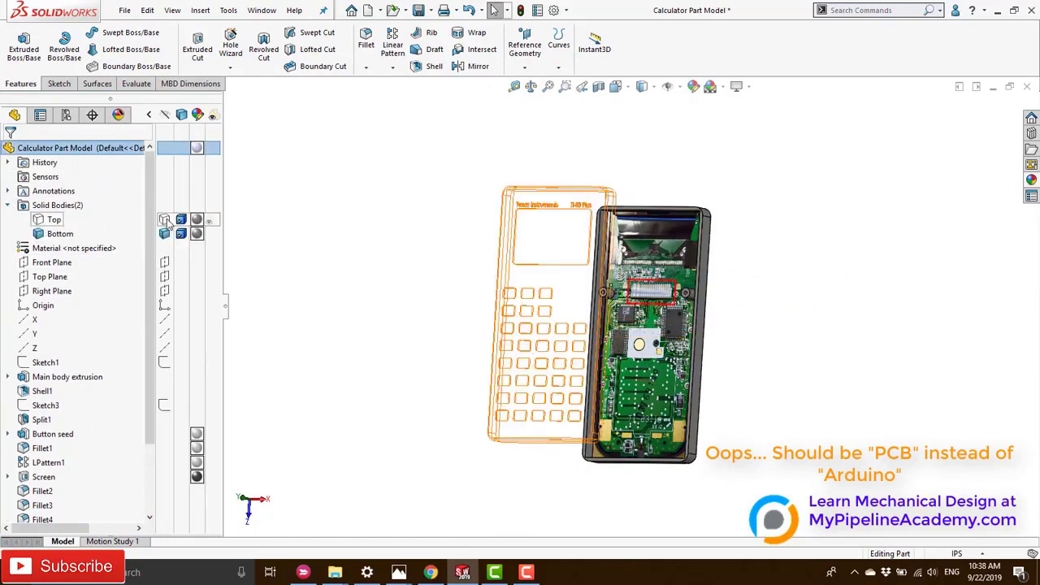